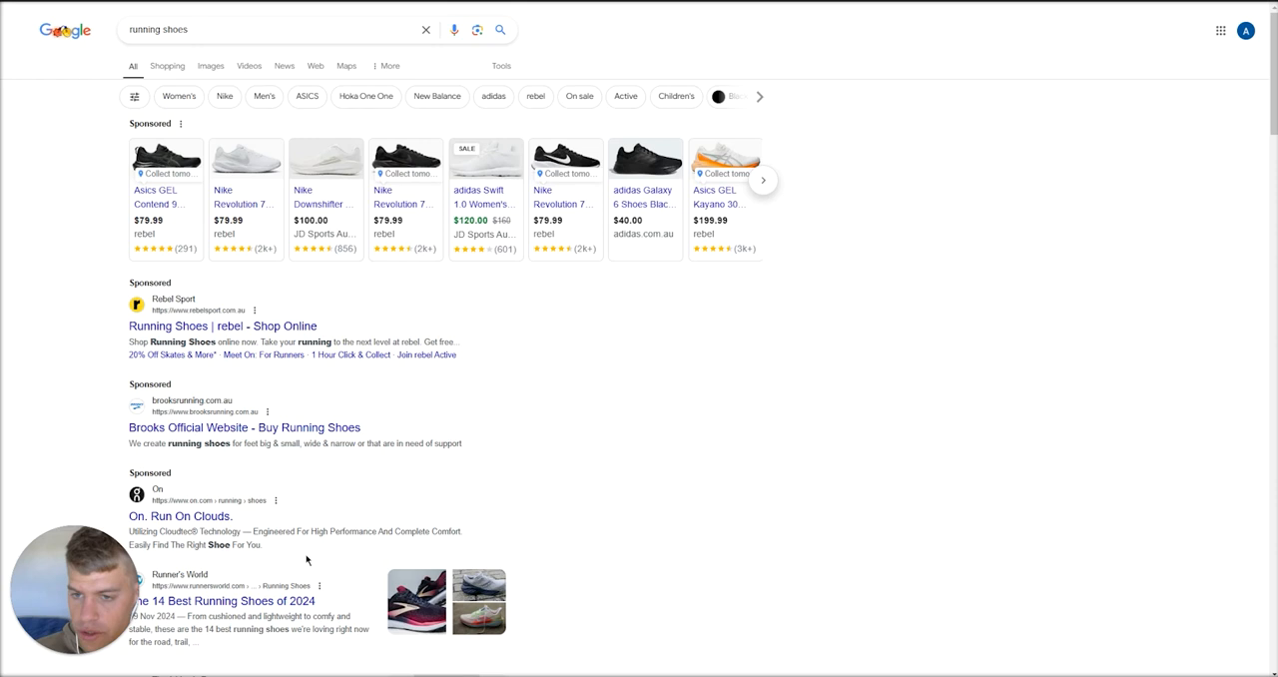
mouse_move(563, 160)
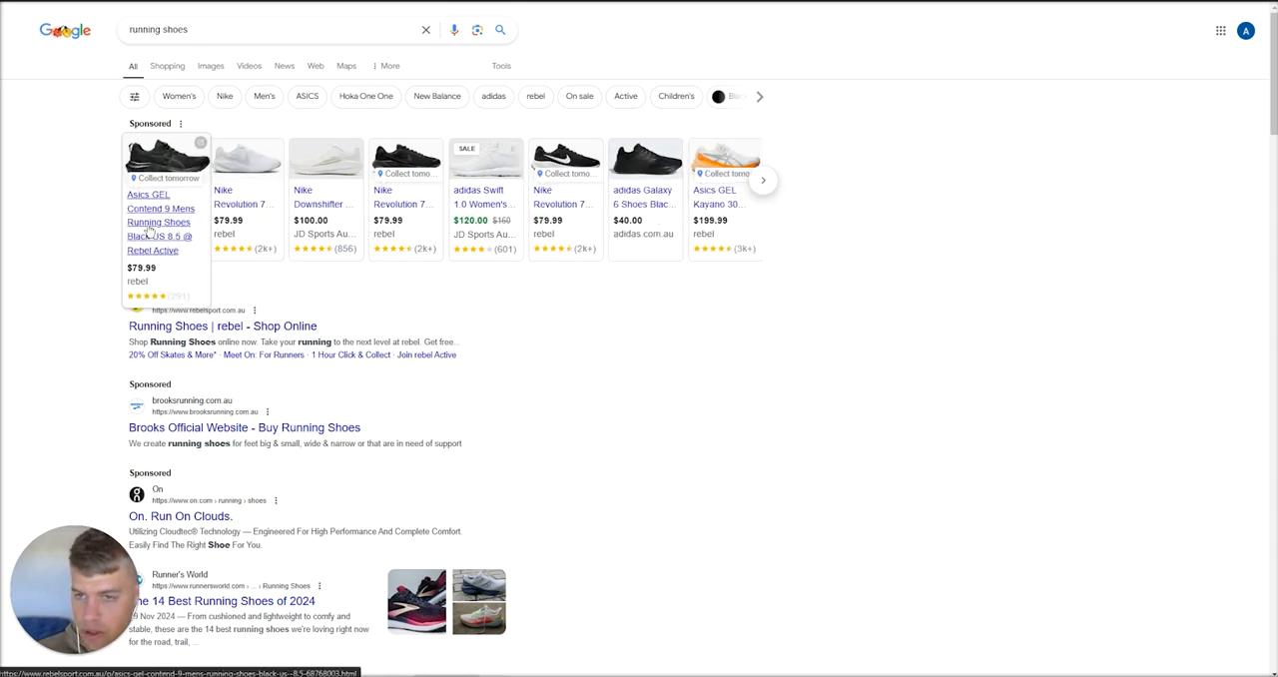
mouse_move(828, 399)
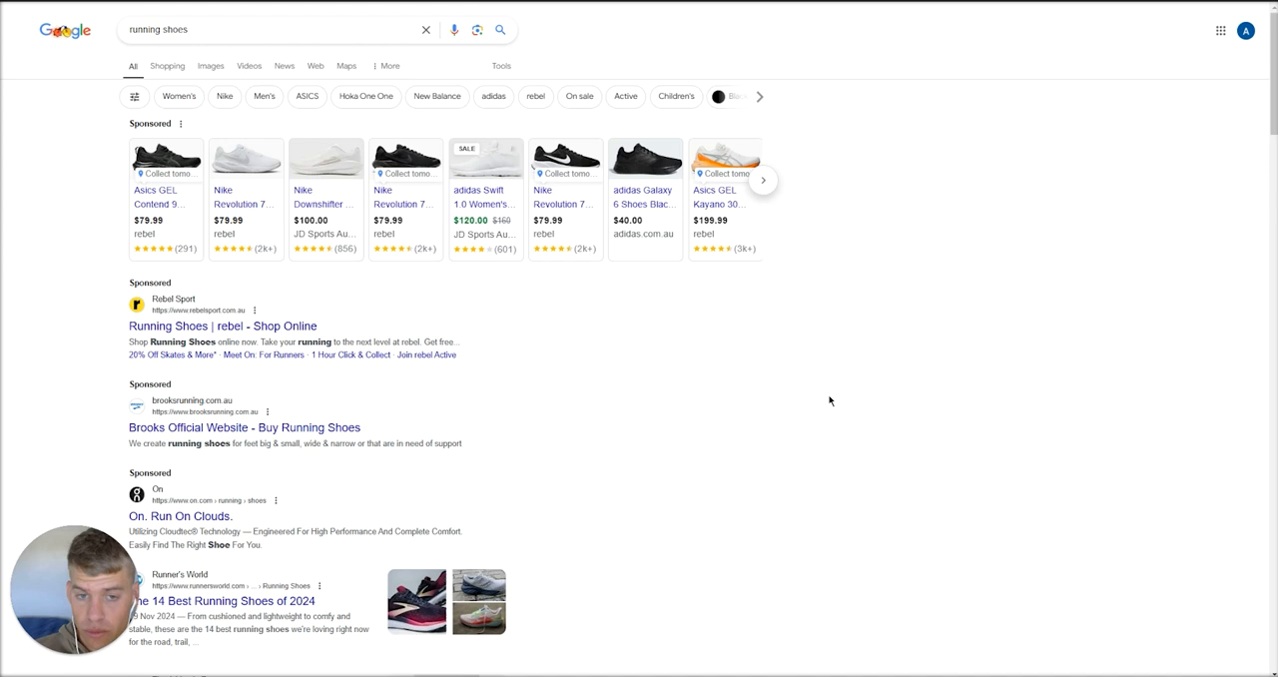
mouse_move(395, 264)
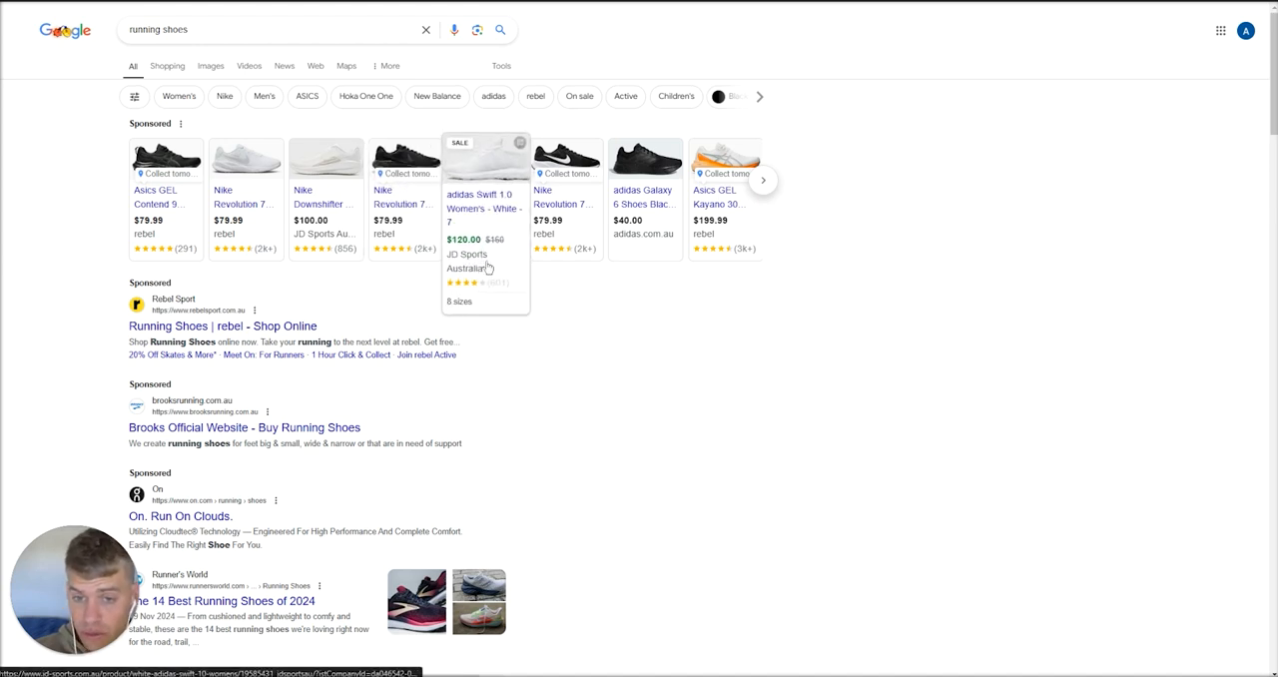
mouse_move(375, 265)
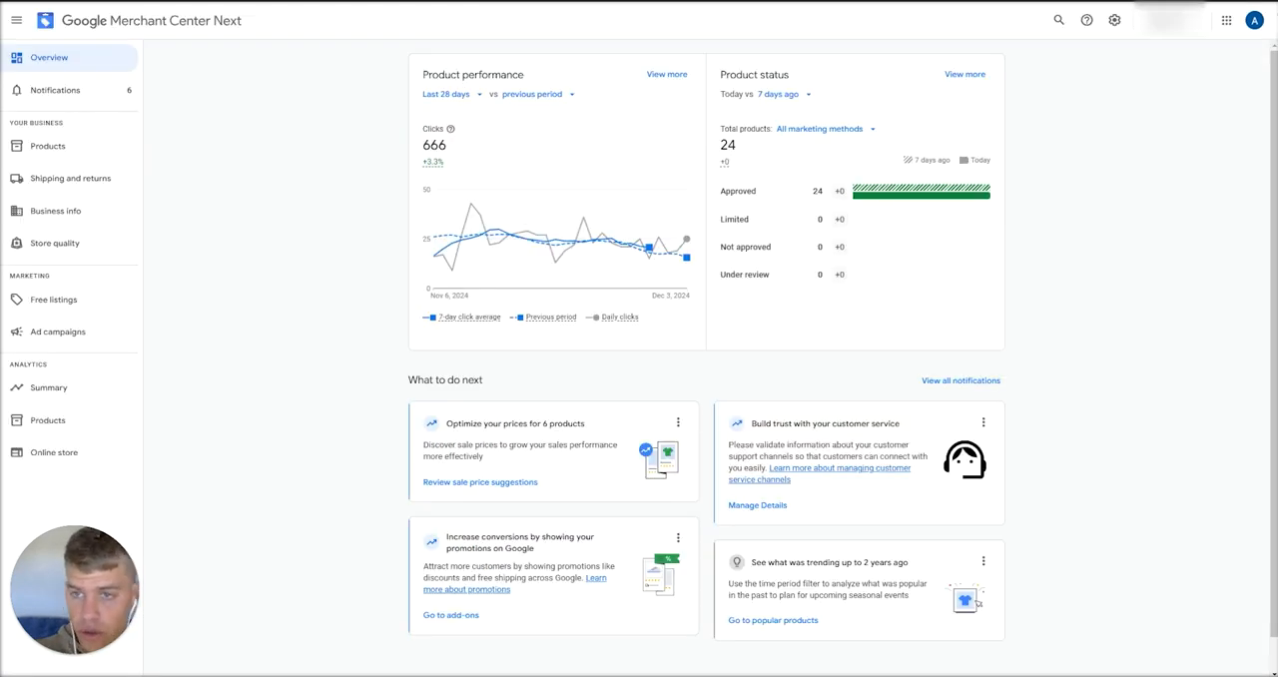
mouse_move(223, 48)
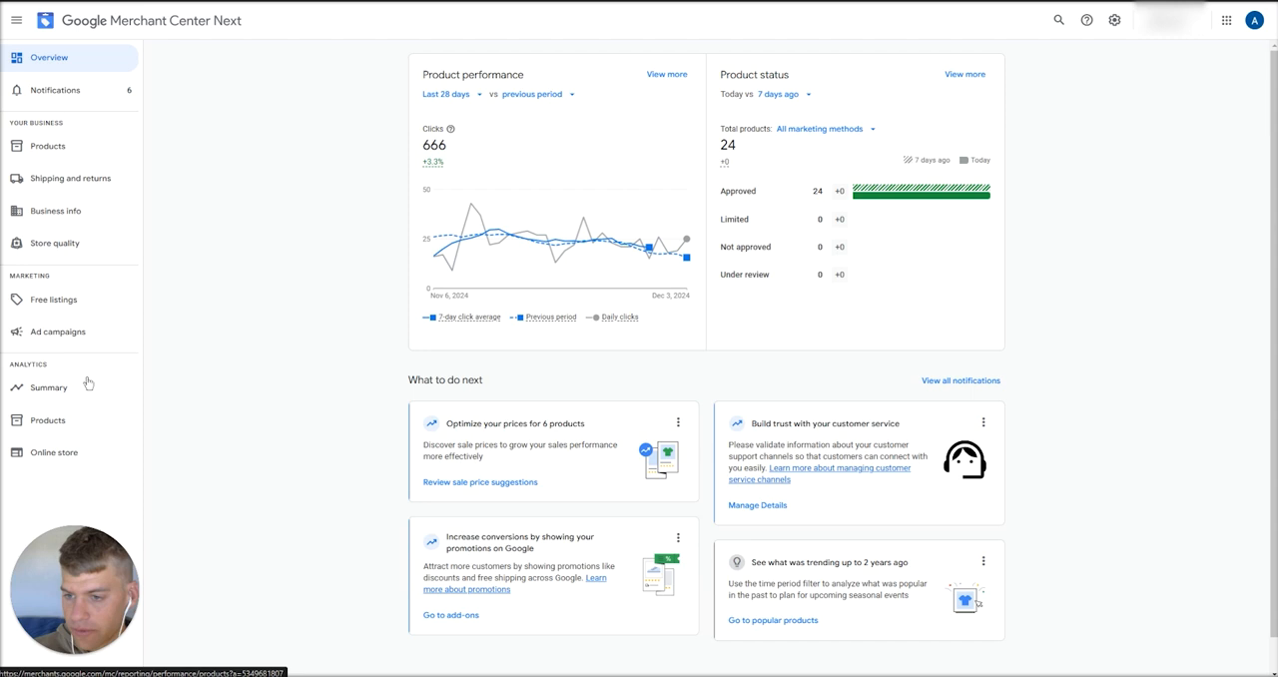
mouse_move(56, 451)
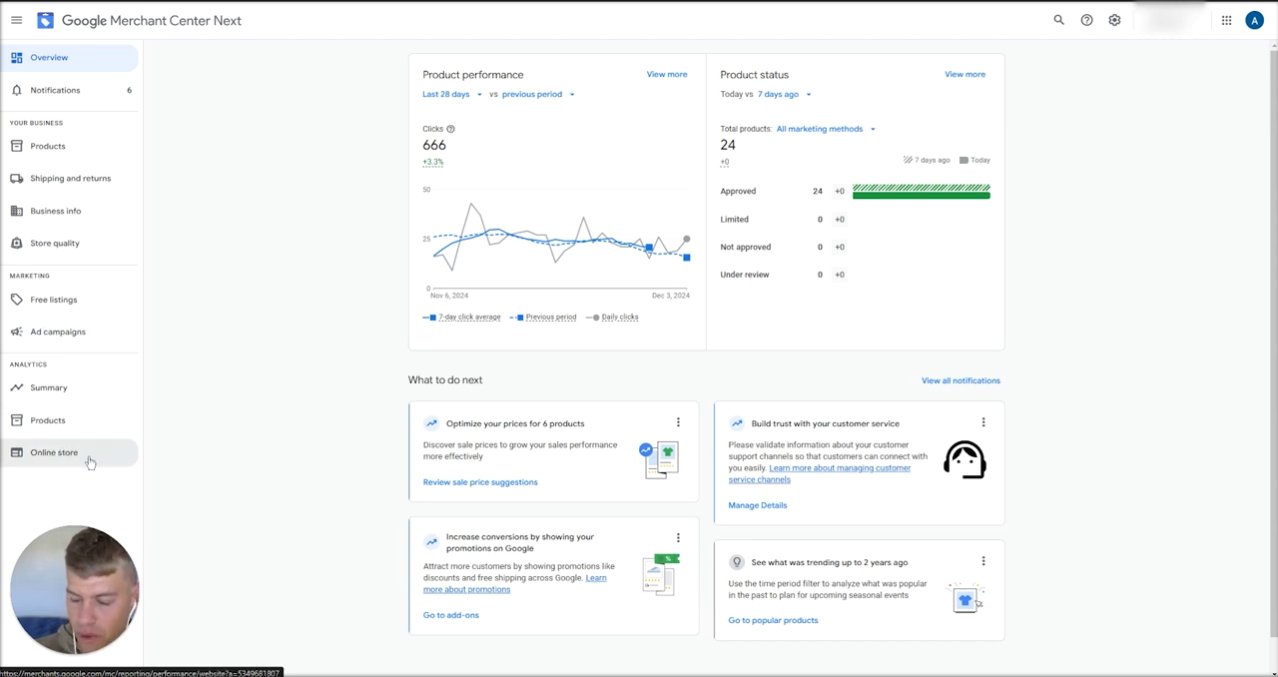
mouse_move(84, 479)
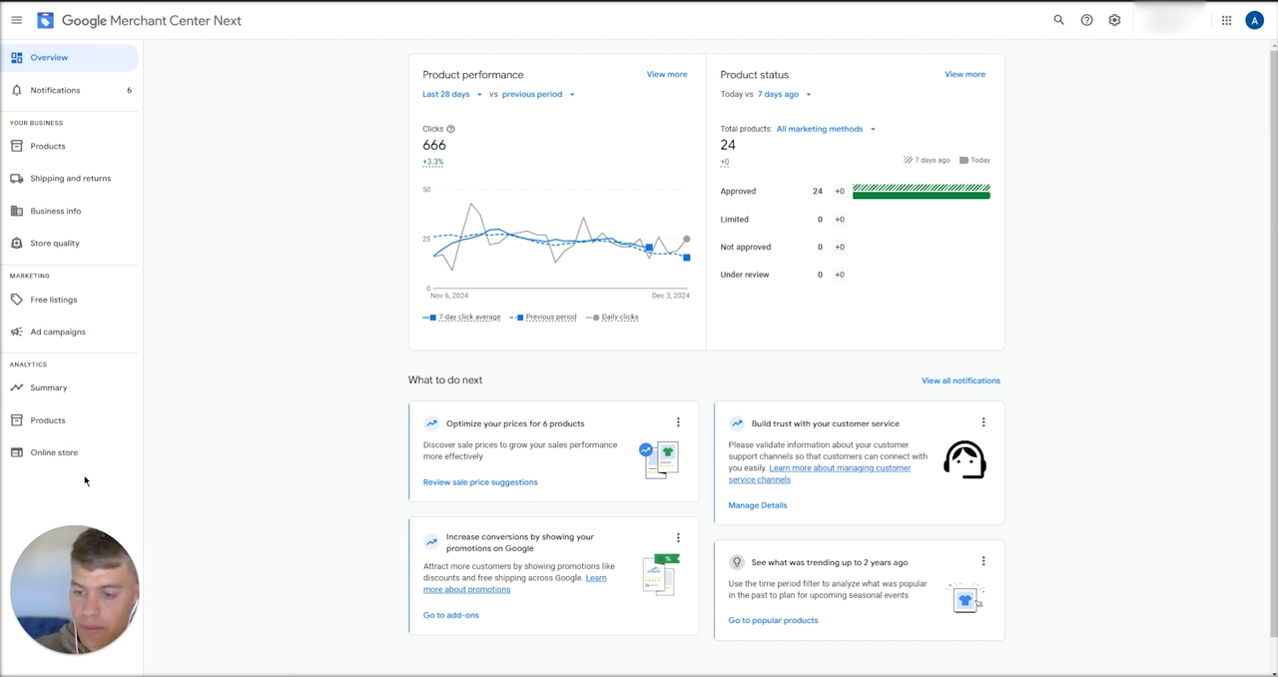
mouse_move(1110, 56)
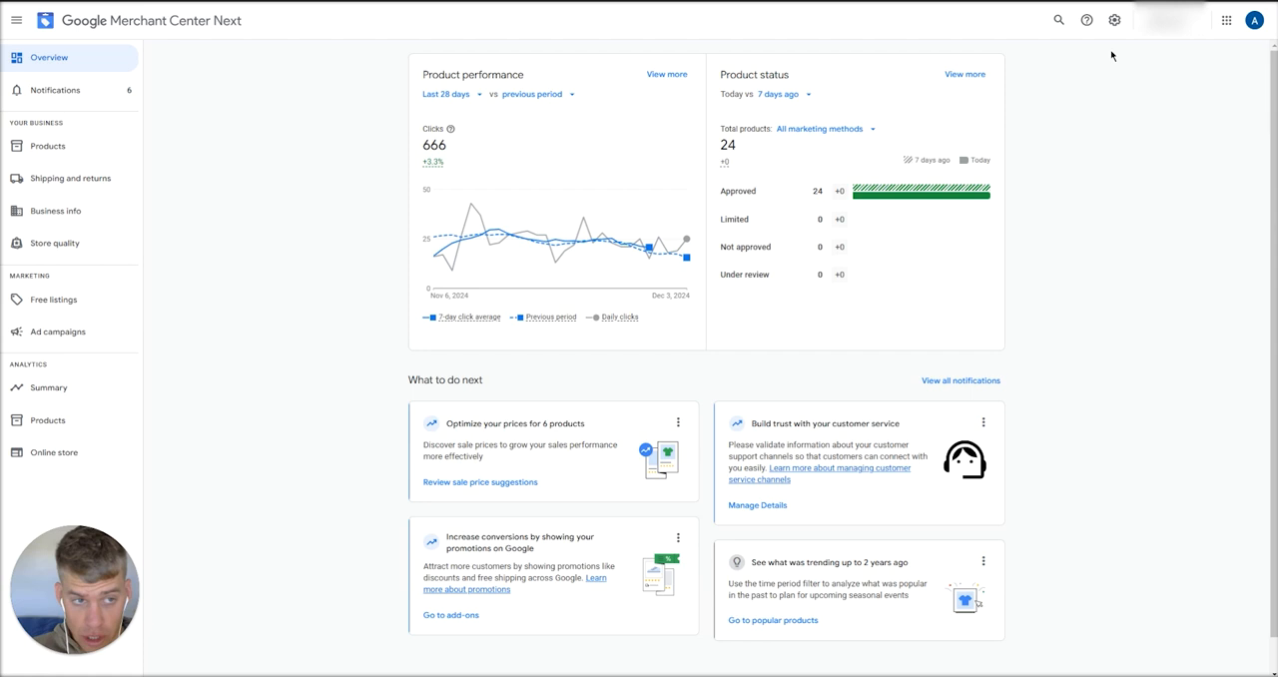
Bring up the Settings & tools menu from the gear icon on the Overview page.
click(1113, 20)
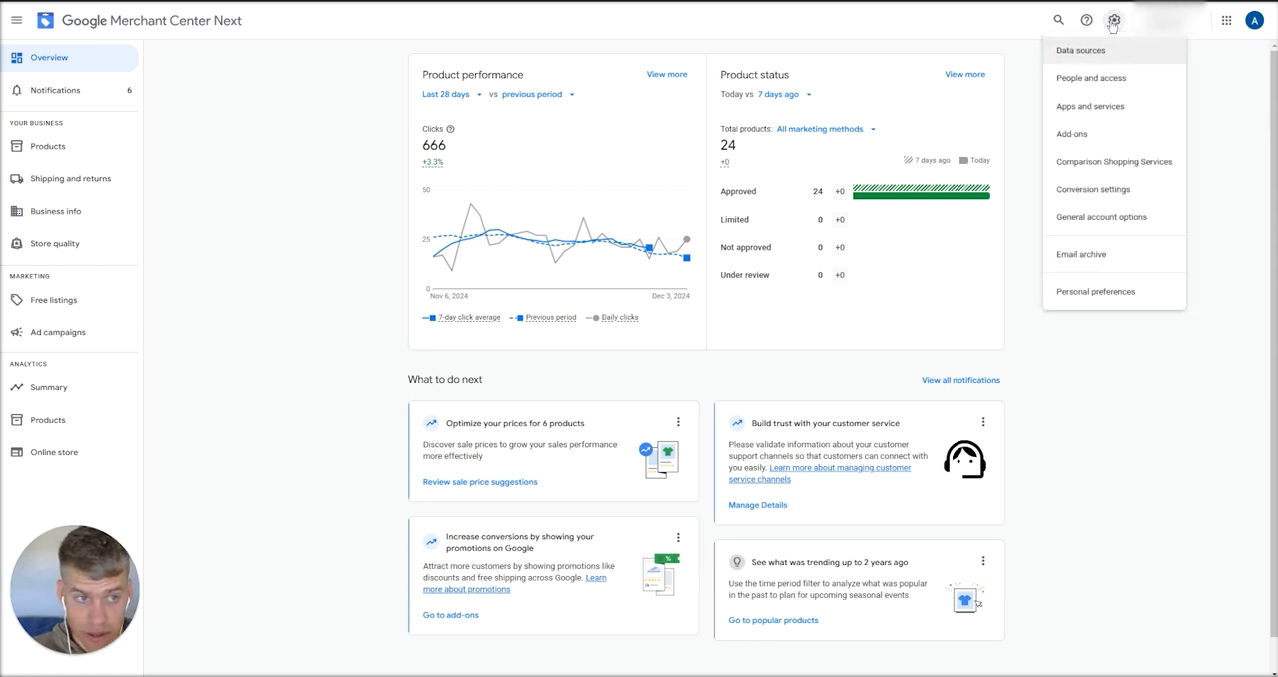
Go to Add-ons and compare the Discover catalogue with the empty Your add-ons list.
click(1070, 131)
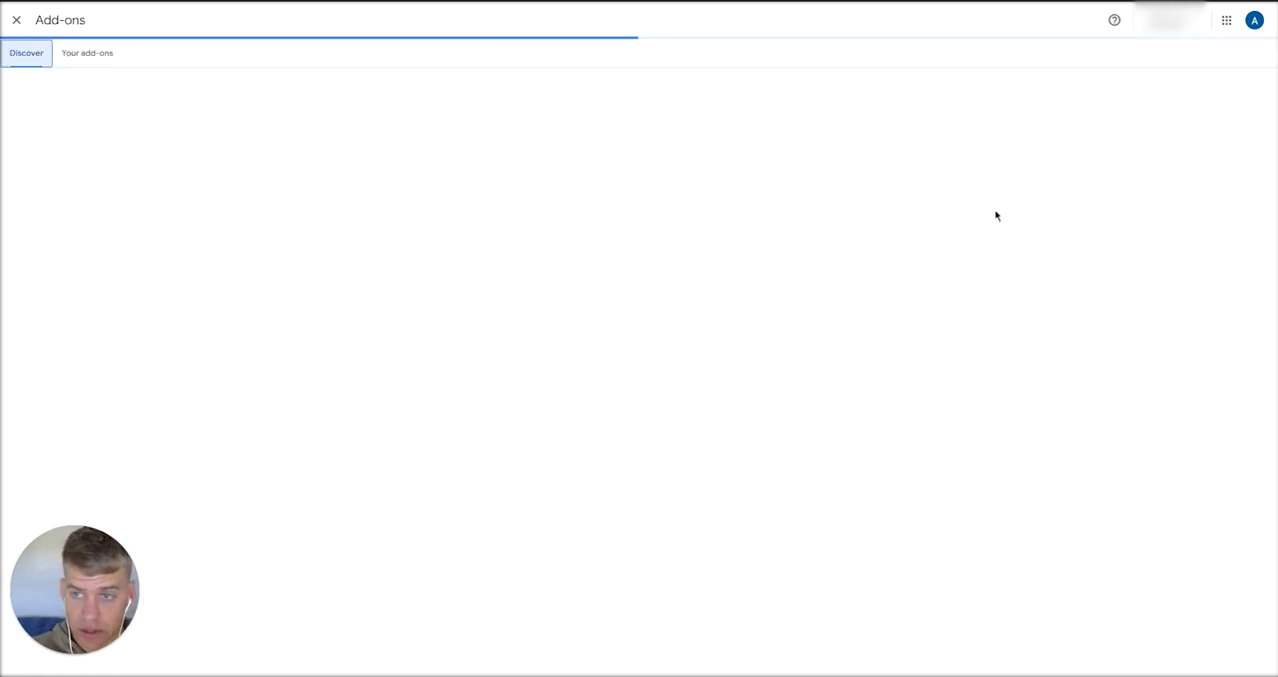
click(26, 54)
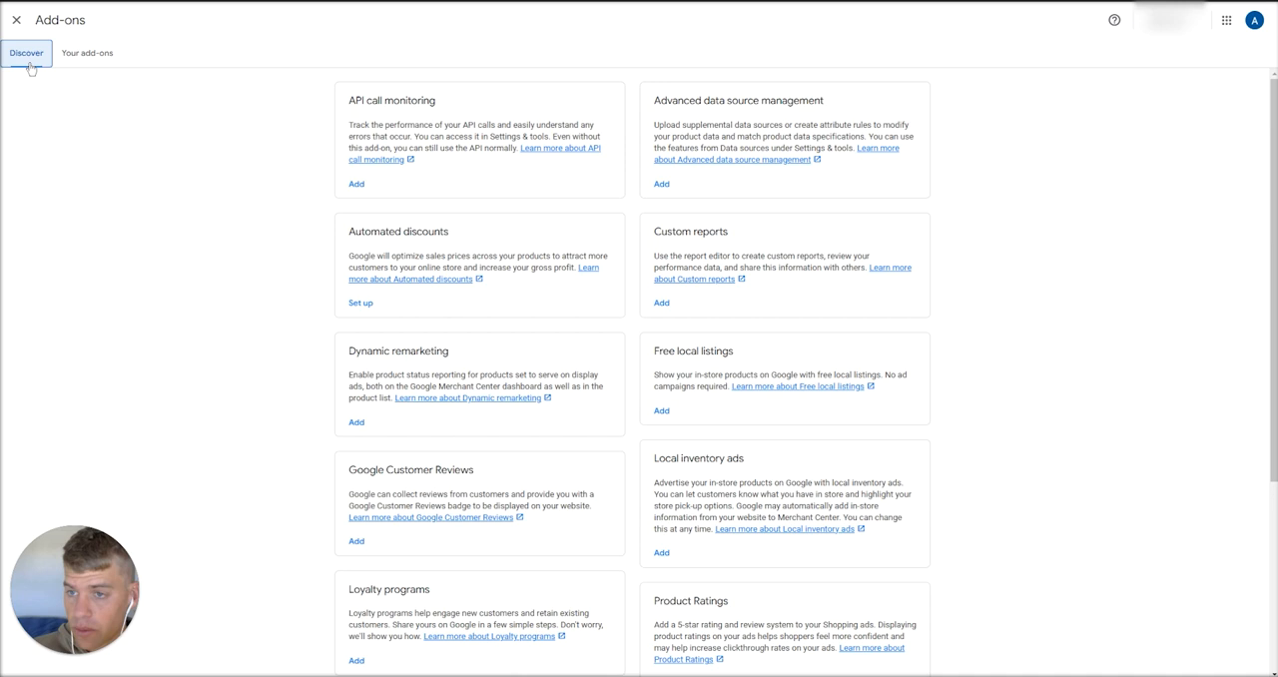
click(88, 52)
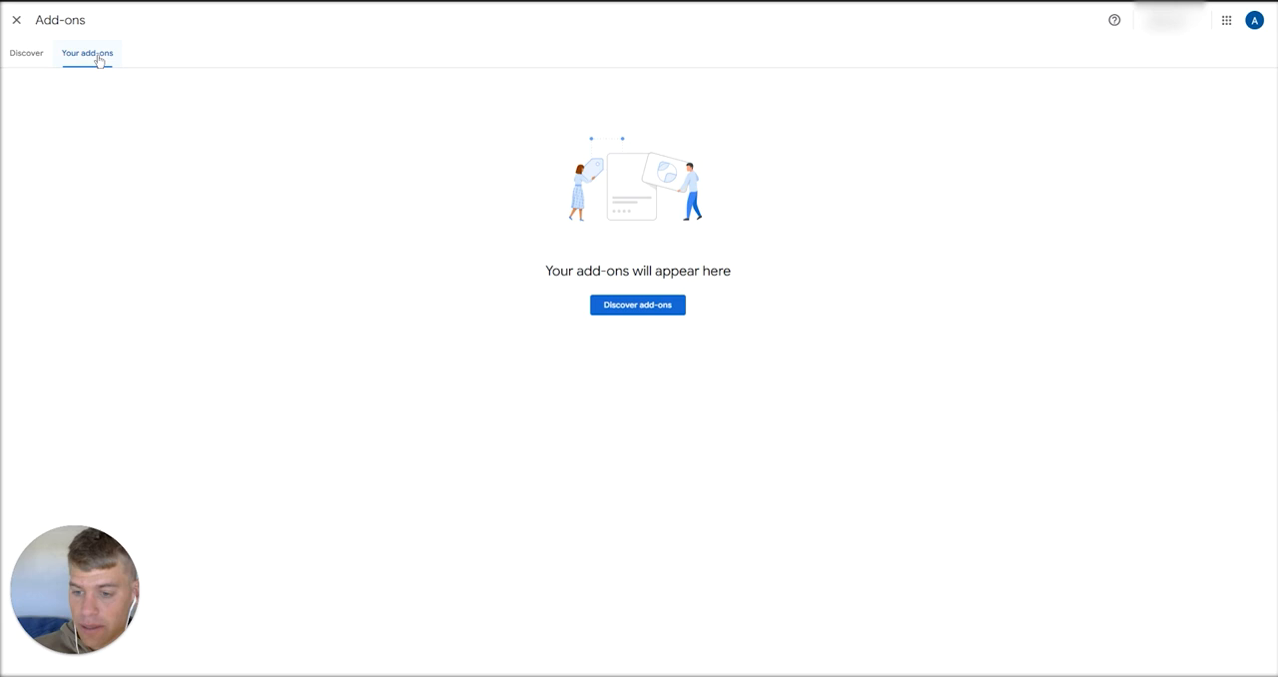
click(26, 54)
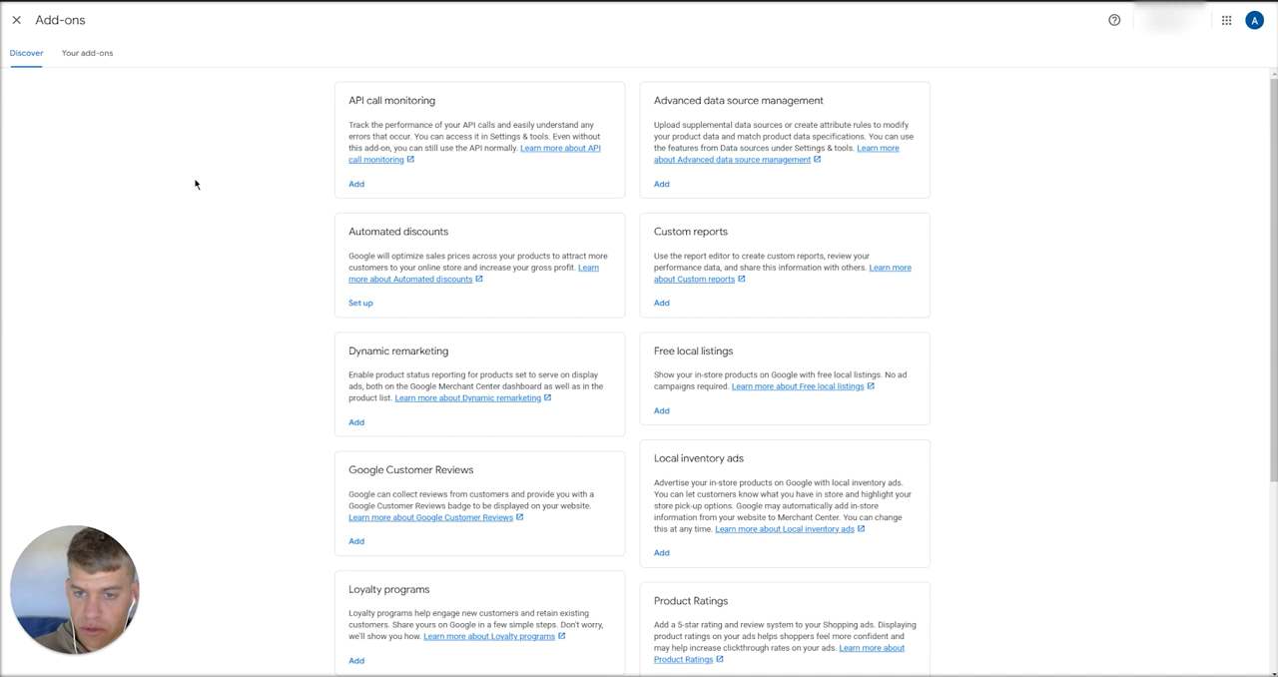
mouse_move(639, 269)
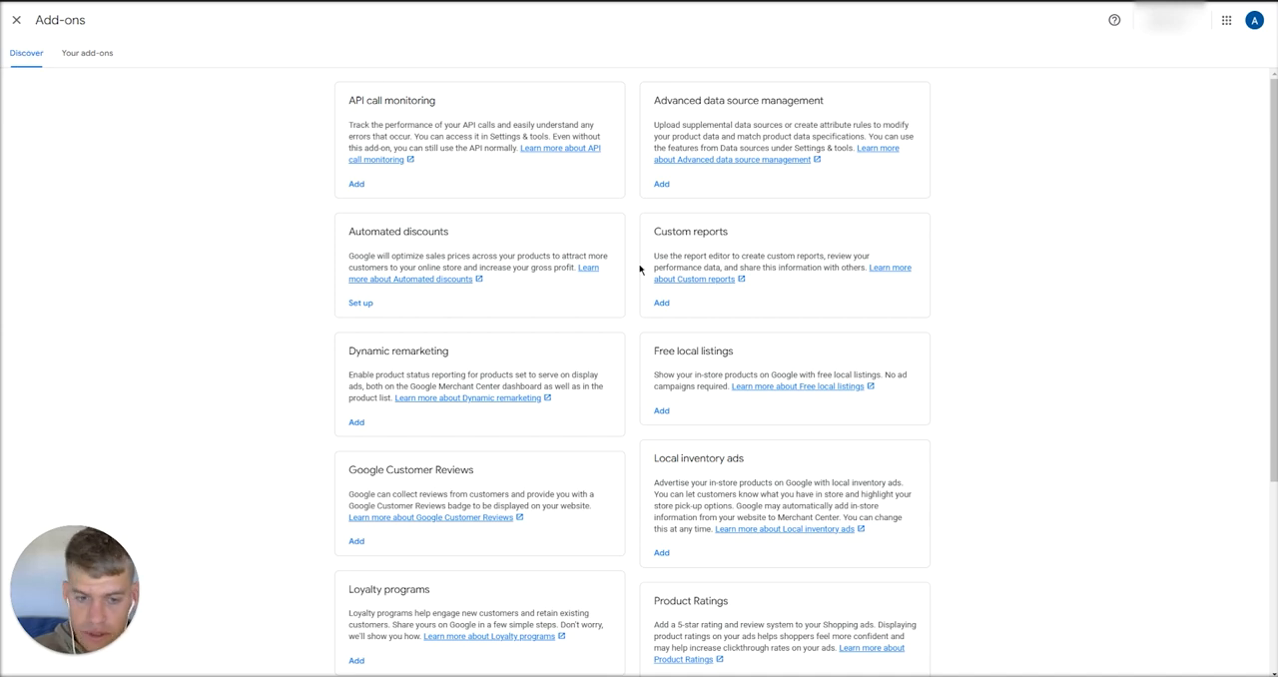
Locate and highlight the Product Ratings card in the Discover catalogue.
scroll(down, 3)
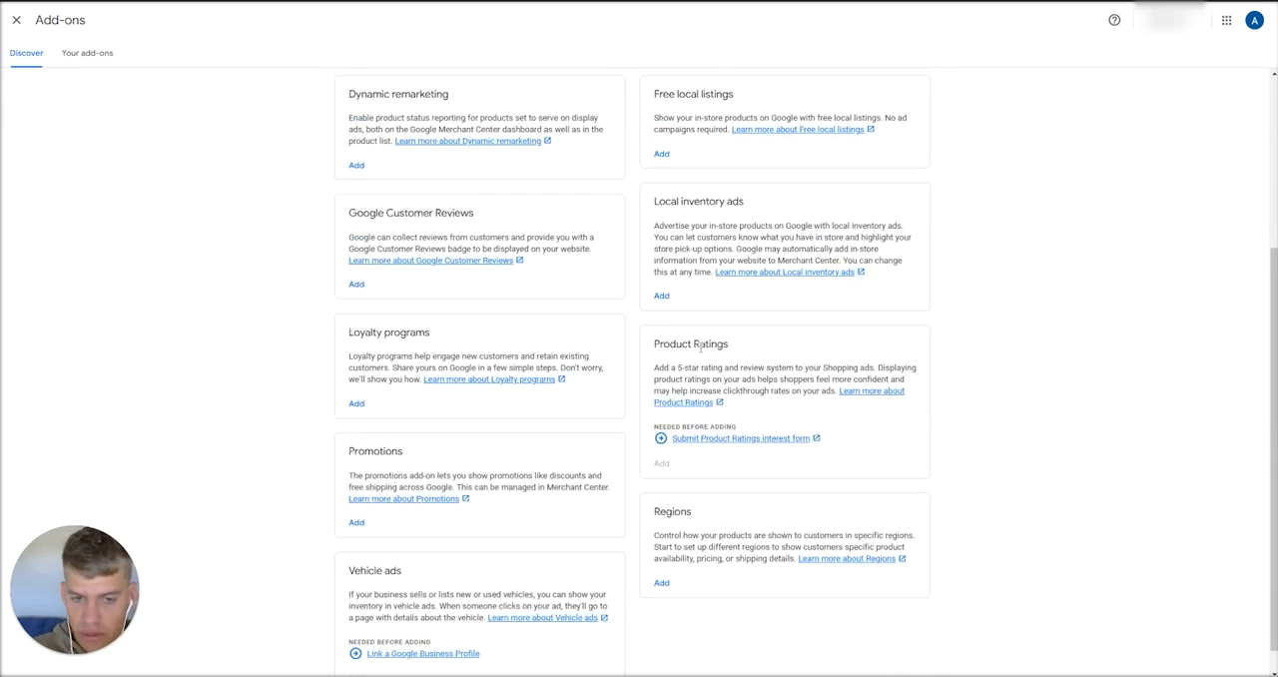
double_click(690, 344)
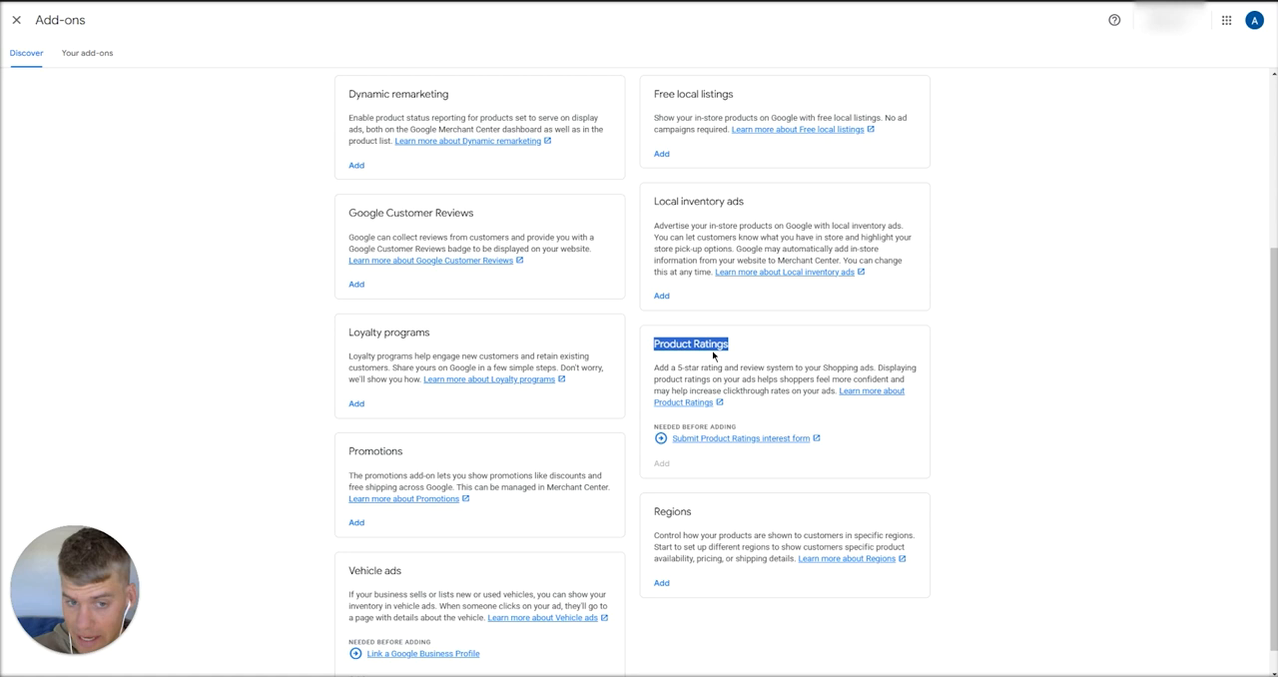
mouse_move(671, 359)
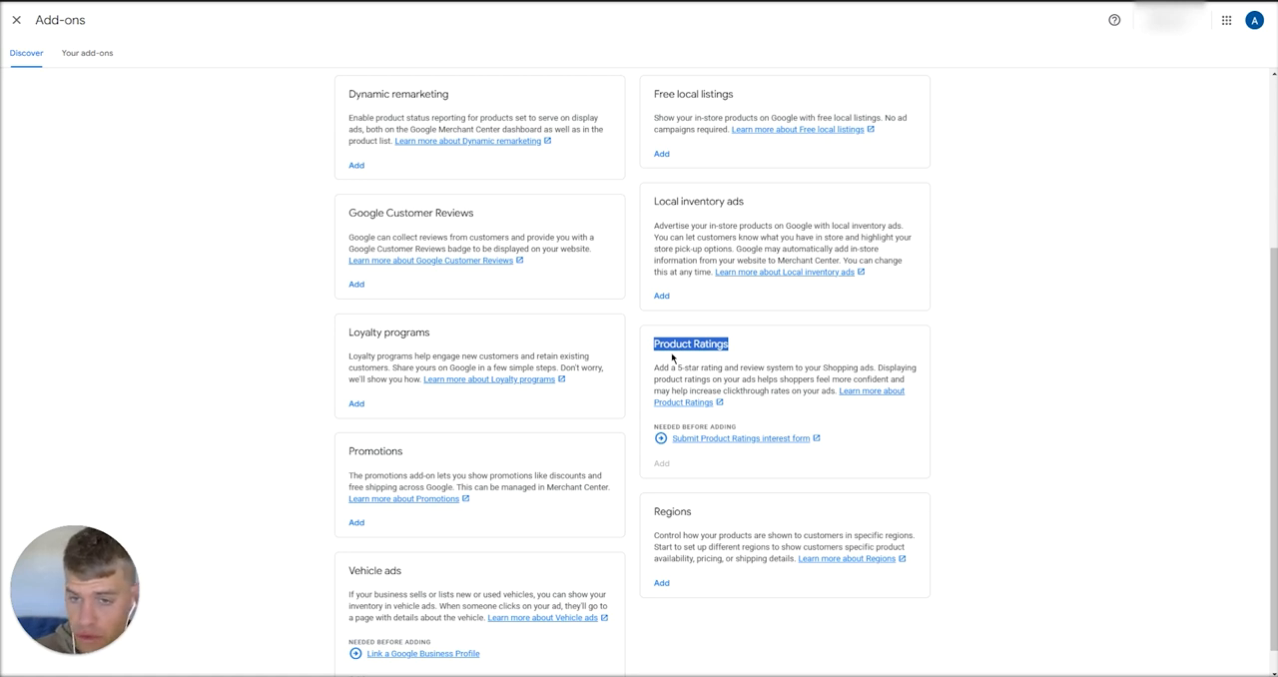
scroll(up, 3)
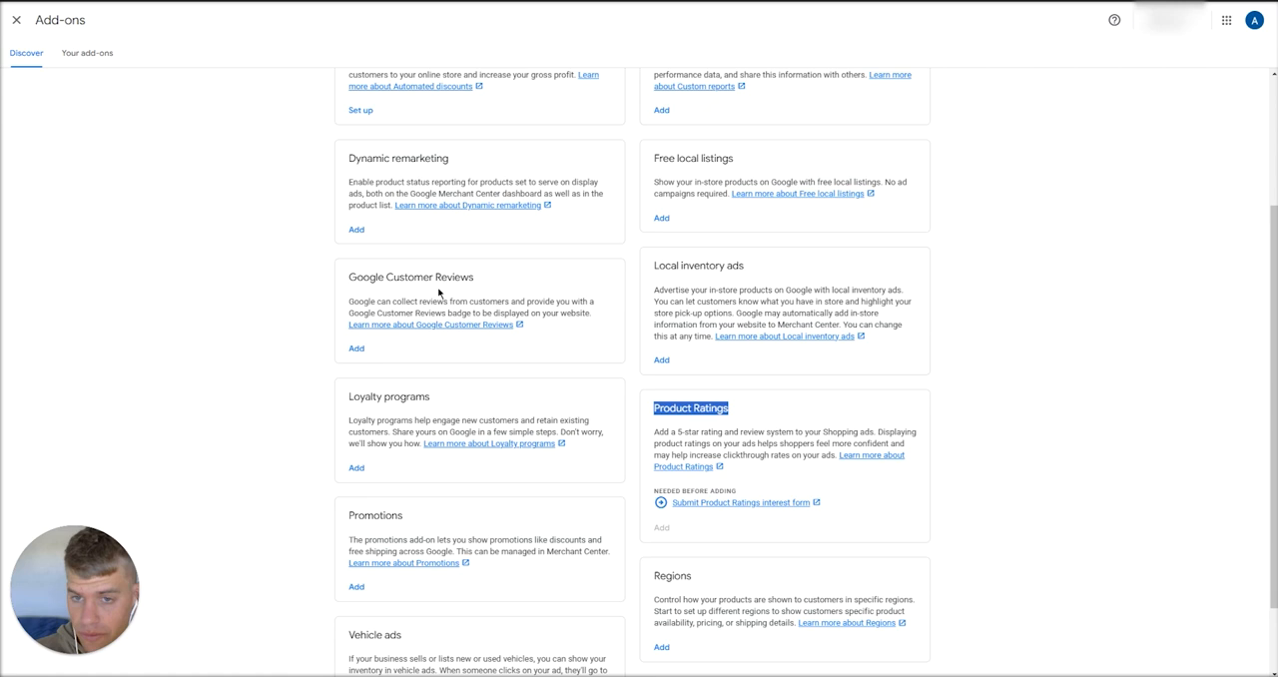
mouse_move(617, 497)
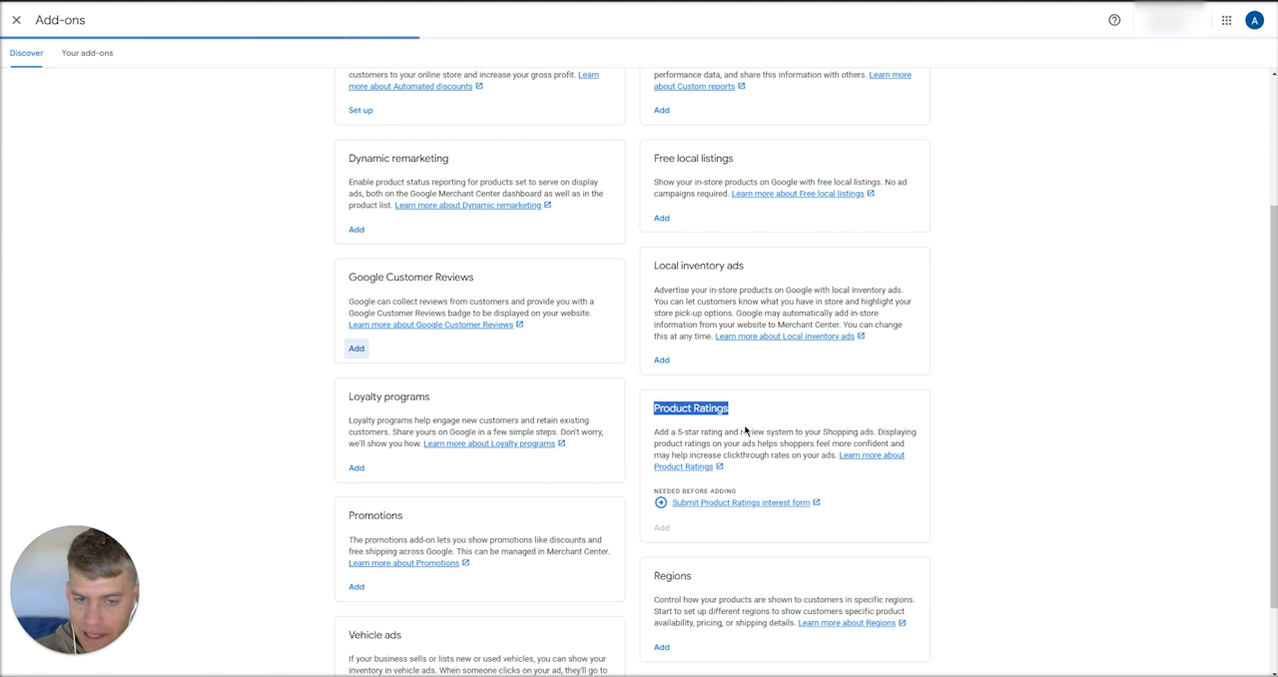
Add Google Customer Reviews, then return to Discover and highlight the Product Ratings card.
click(88, 54)
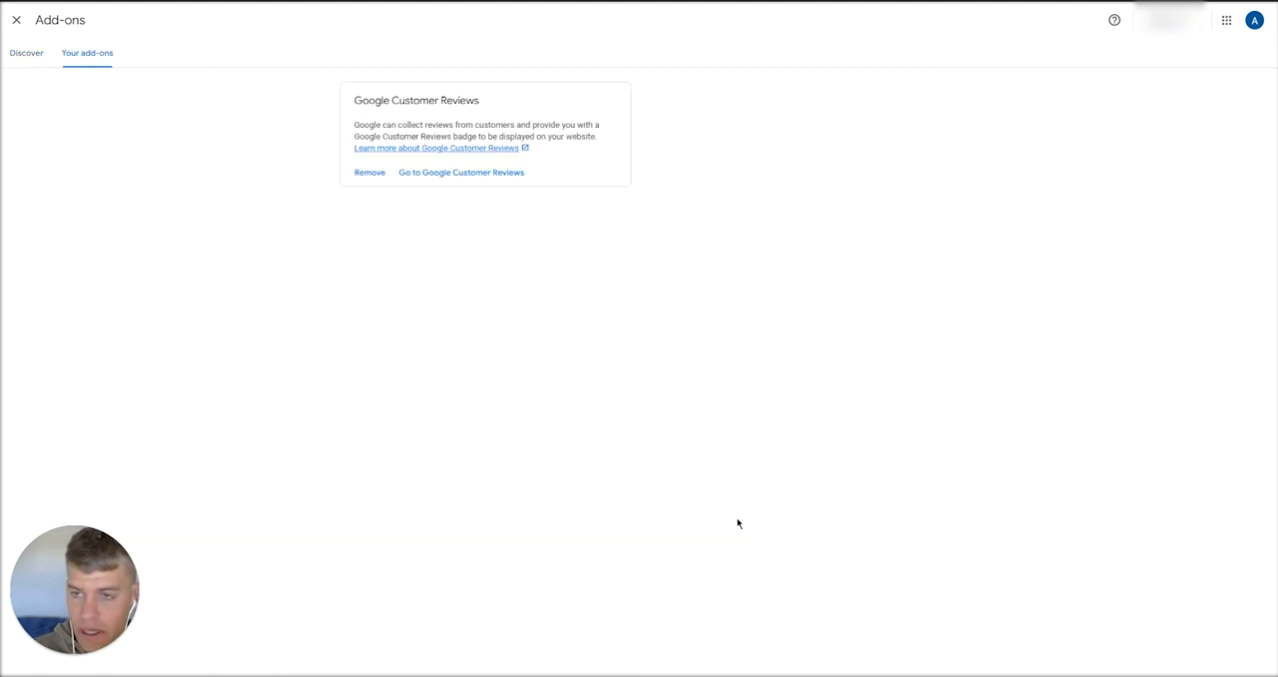
mouse_move(316, 294)
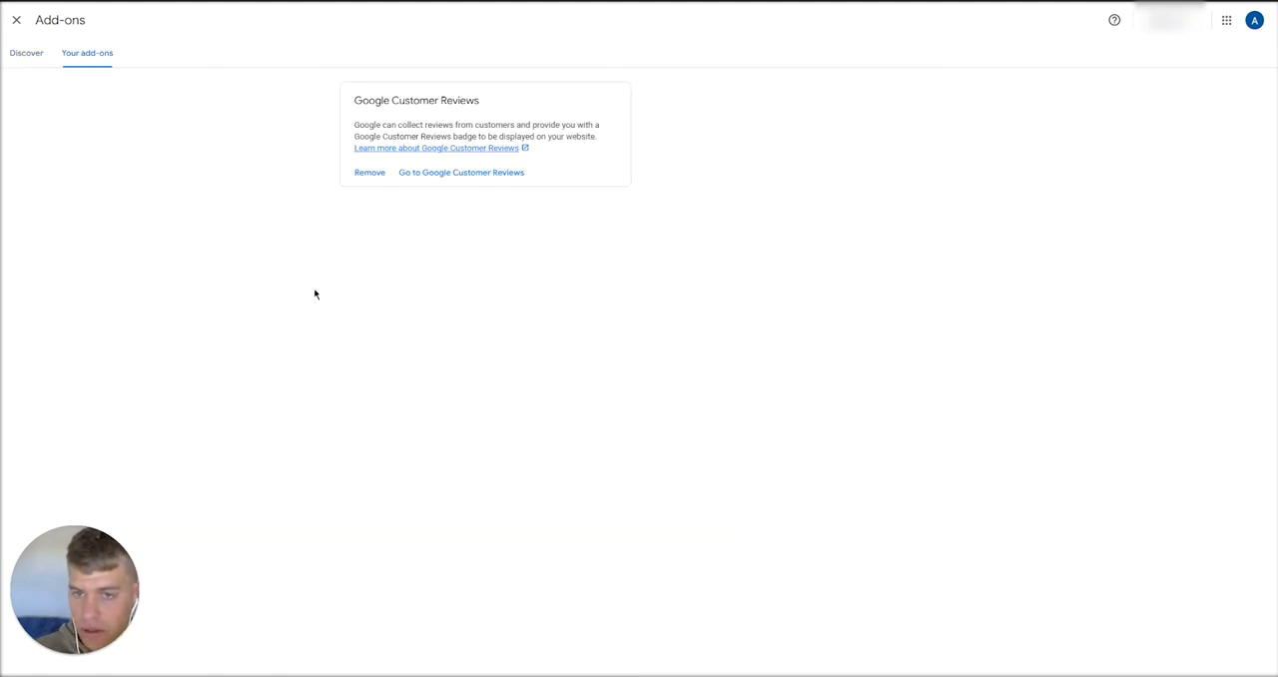
mouse_move(291, 197)
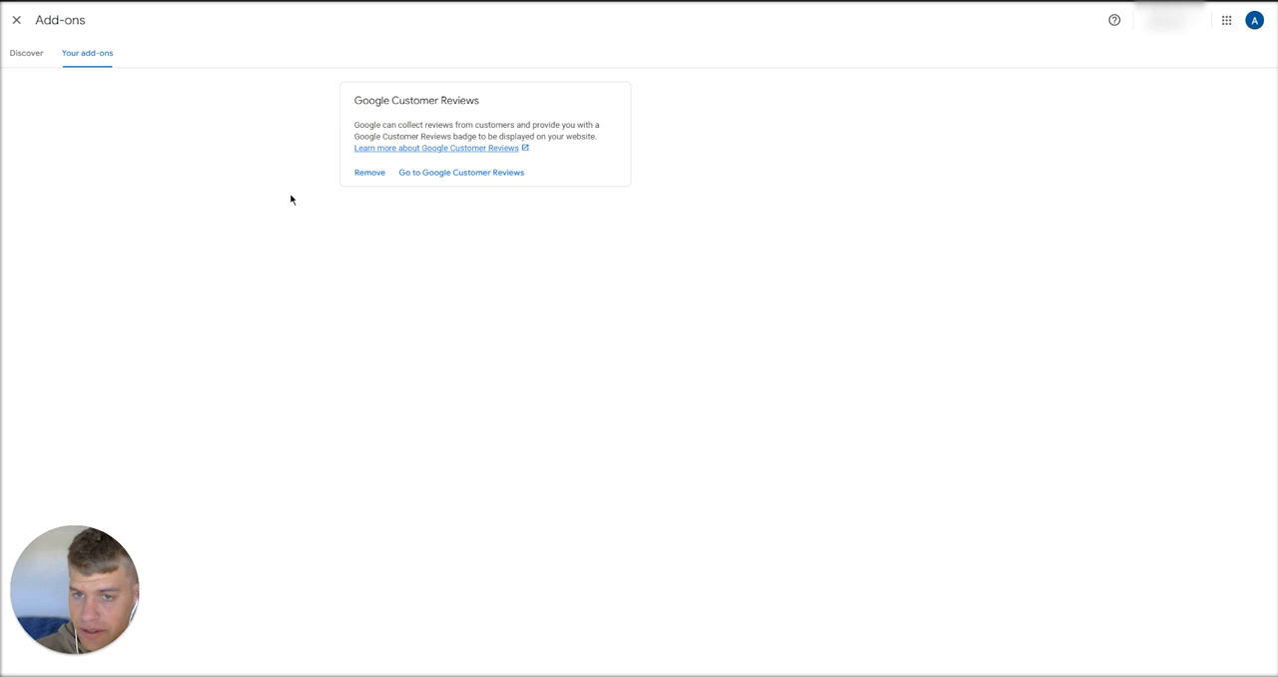
mouse_move(297, 218)
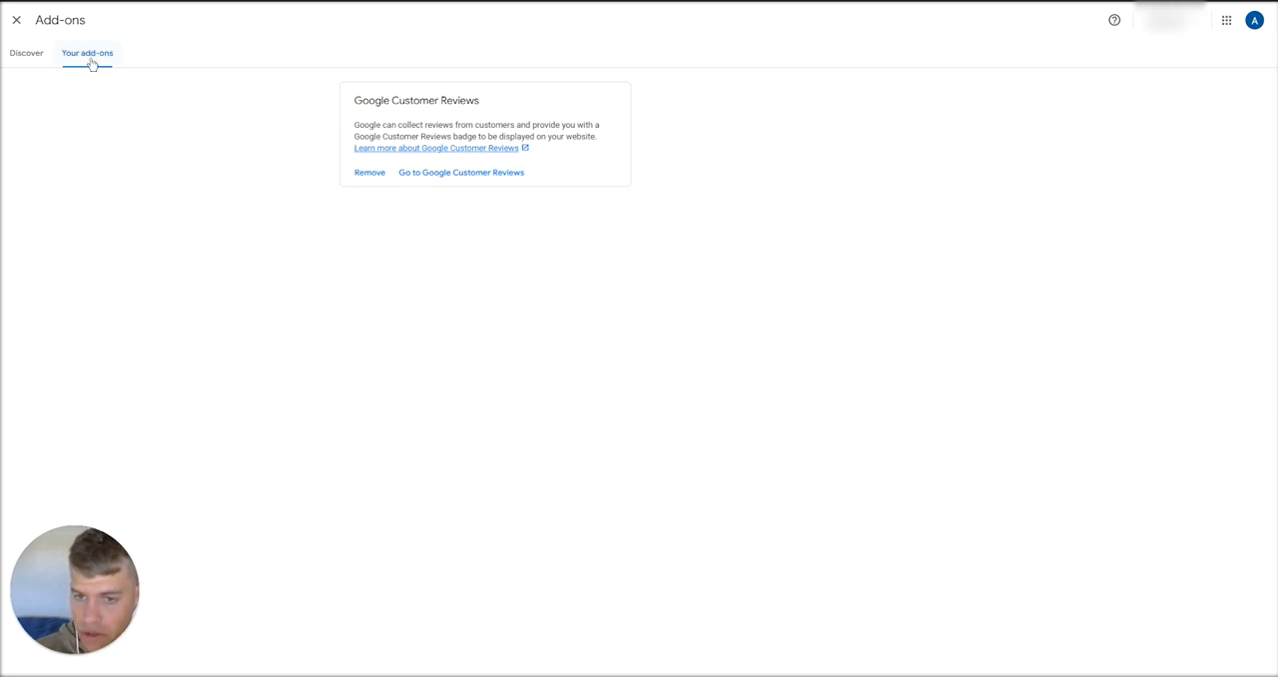
mouse_move(296, 115)
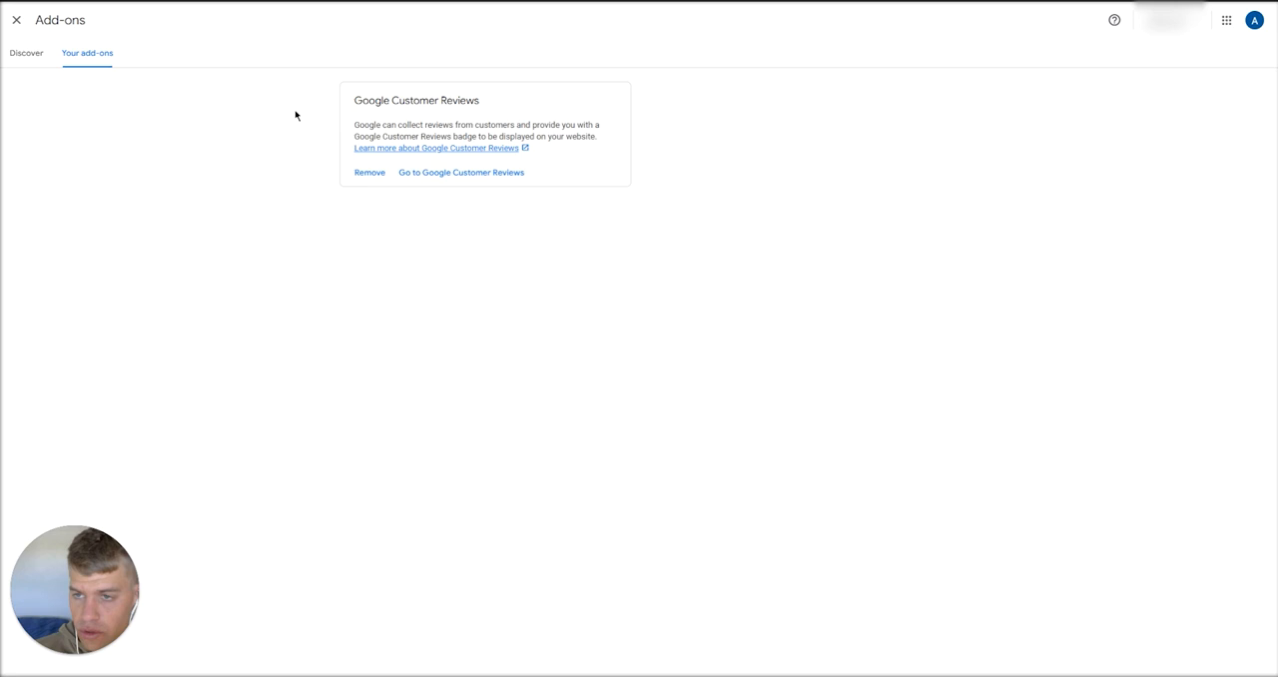
click(26, 54)
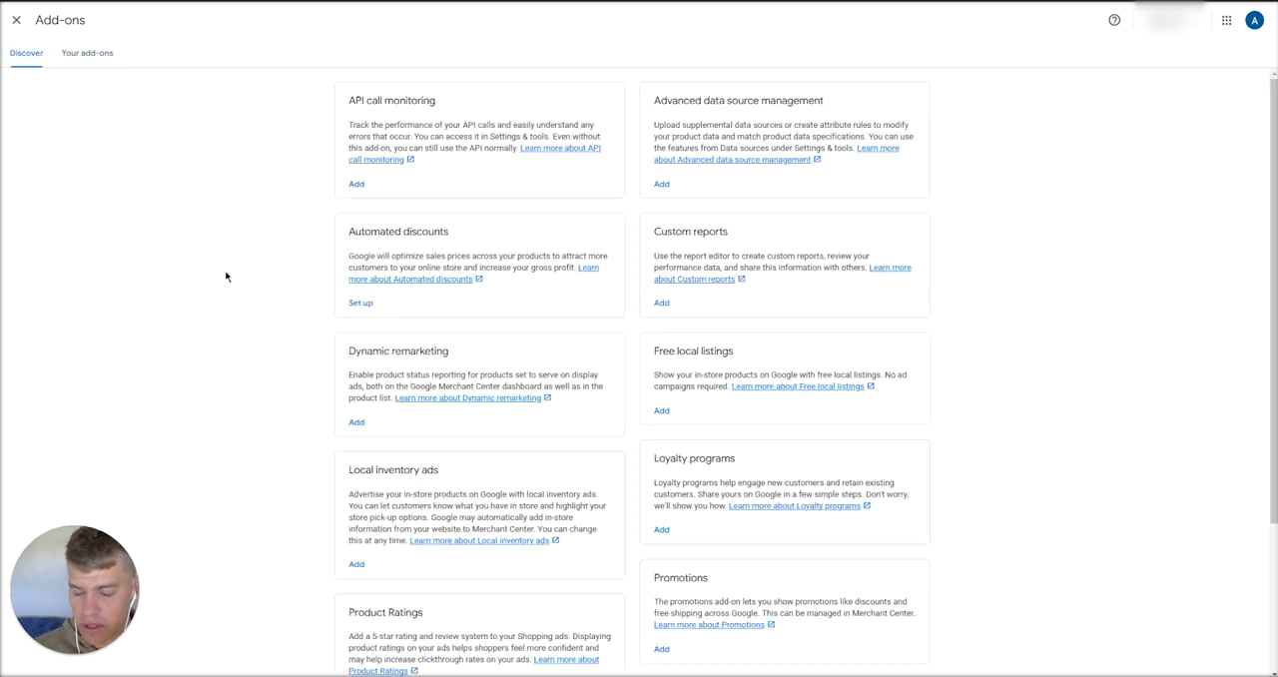
scroll(down, 3)
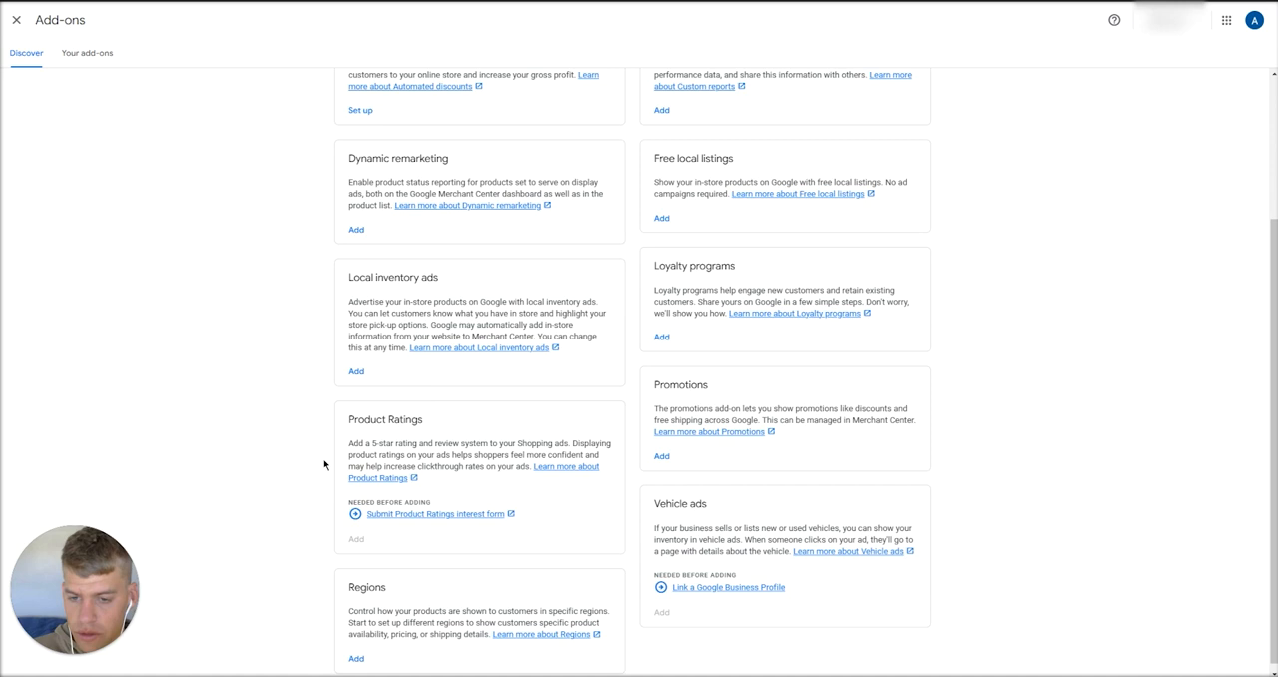
double_click(383, 419)
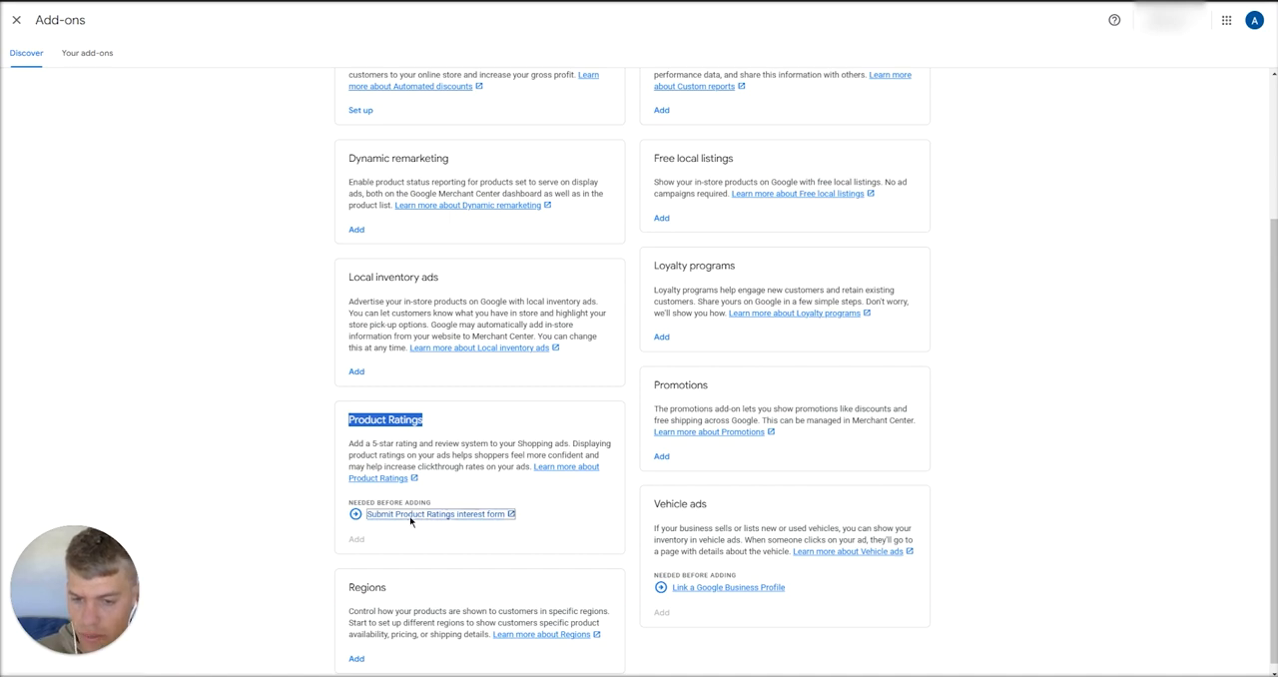
Follow the 'Submit Product Ratings interest form' link to the help form.
click(435, 513)
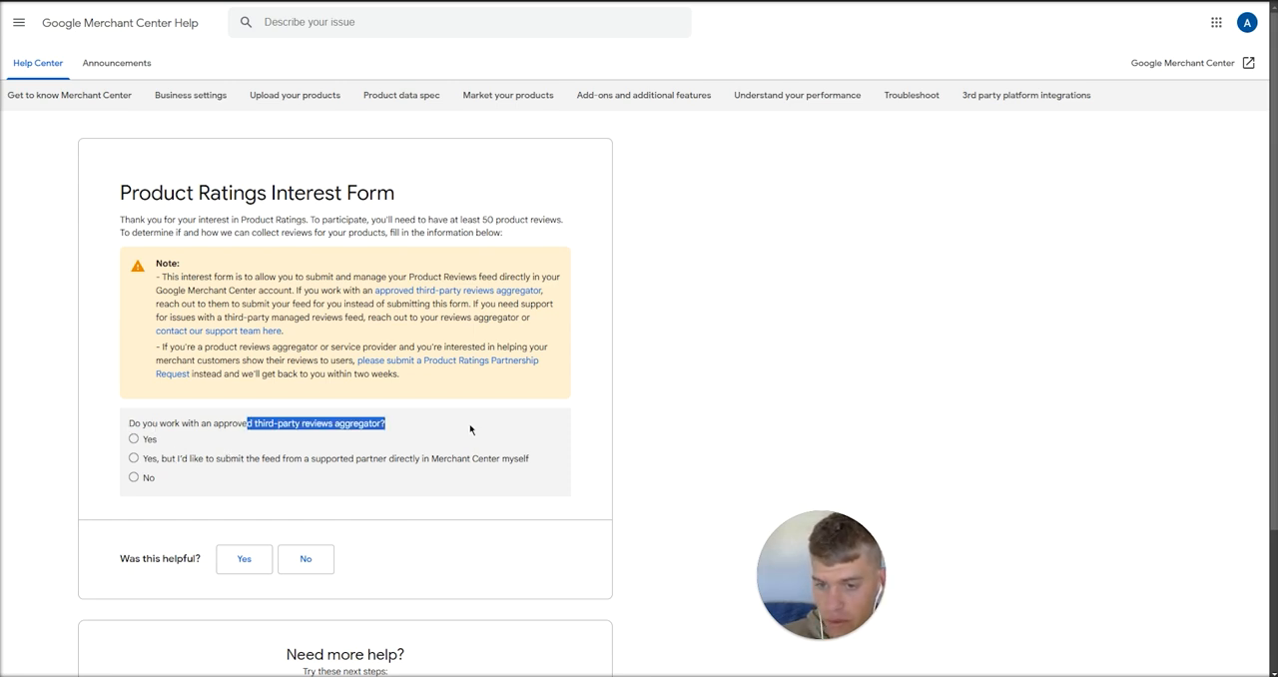
mouse_move(417, 427)
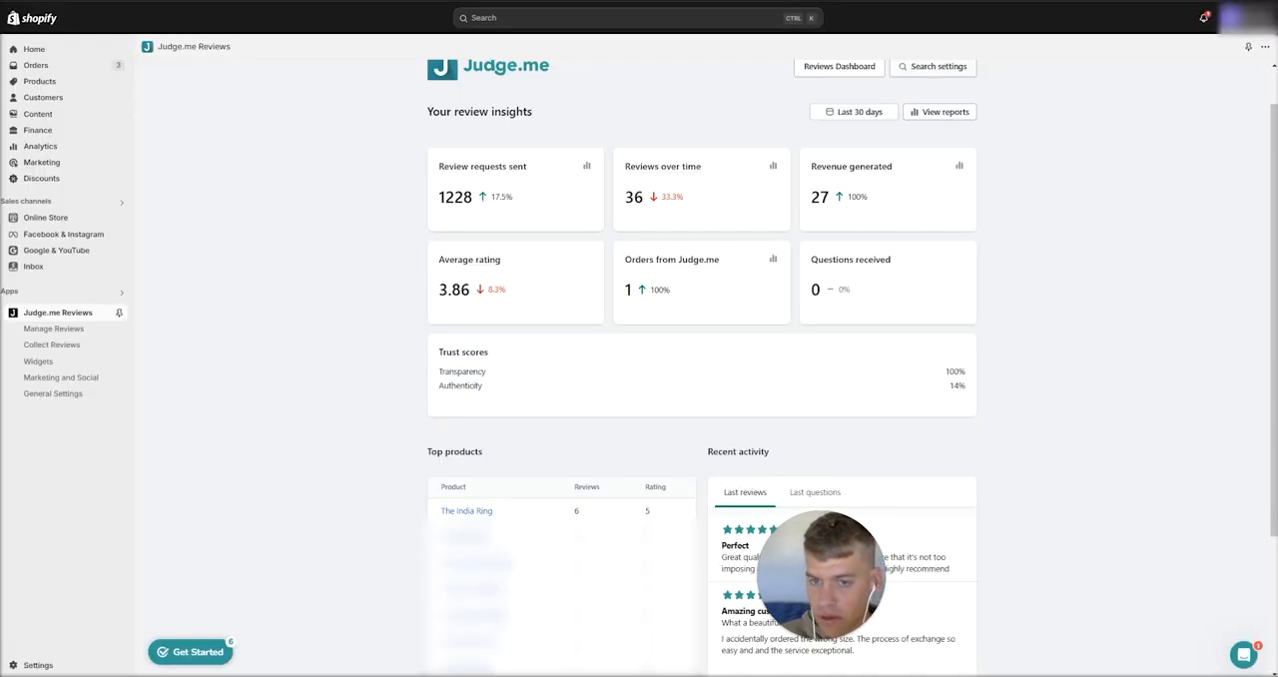
mouse_move(284, 331)
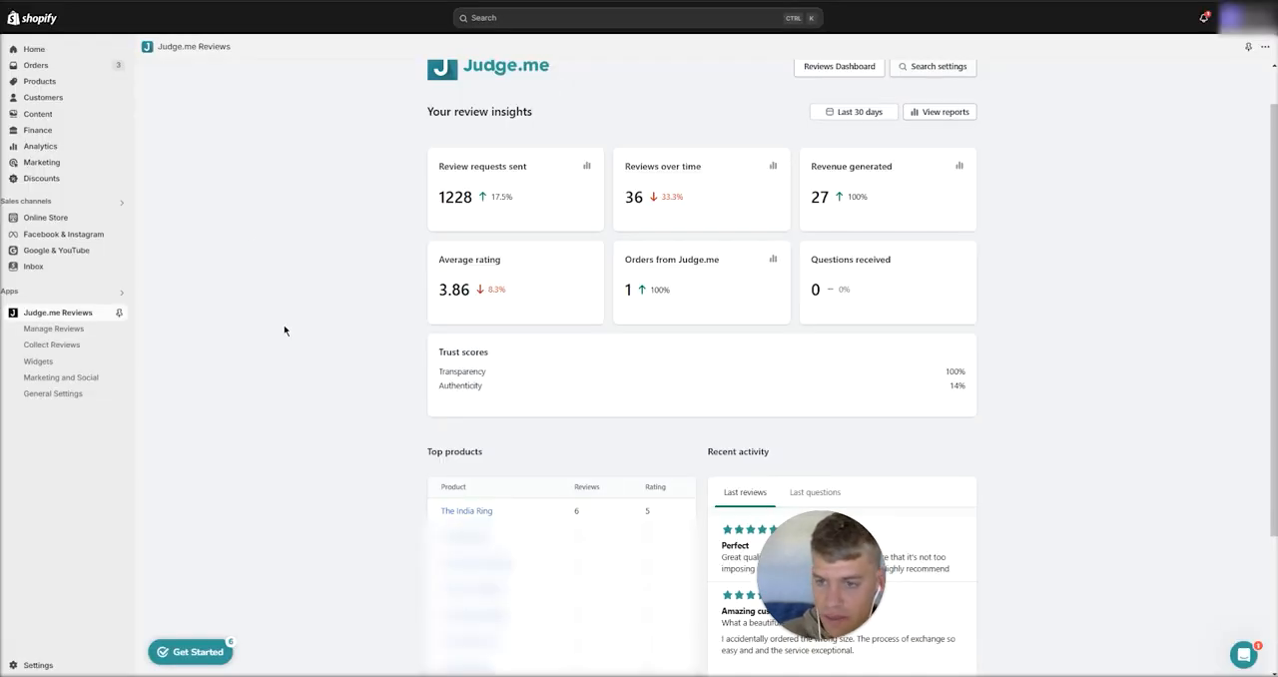
Scroll through the Judge.me Reviews insights dashboard in Shopify.
scroll(up, 3)
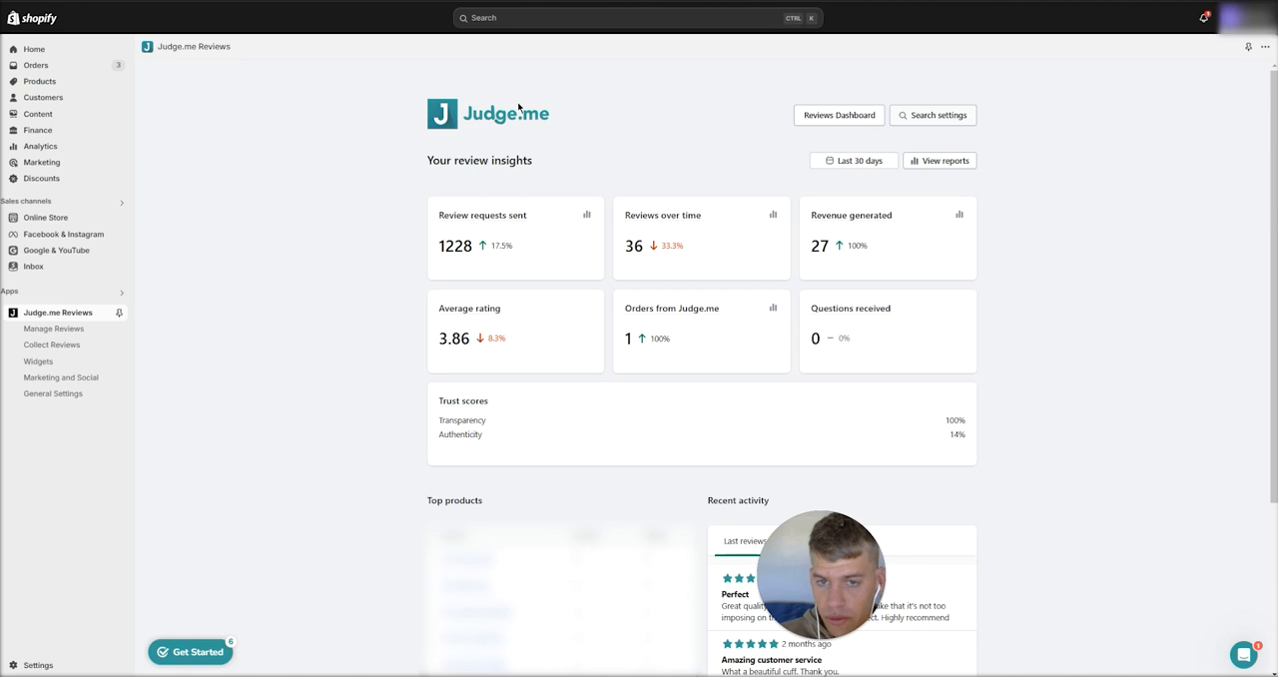
mouse_move(495, 136)
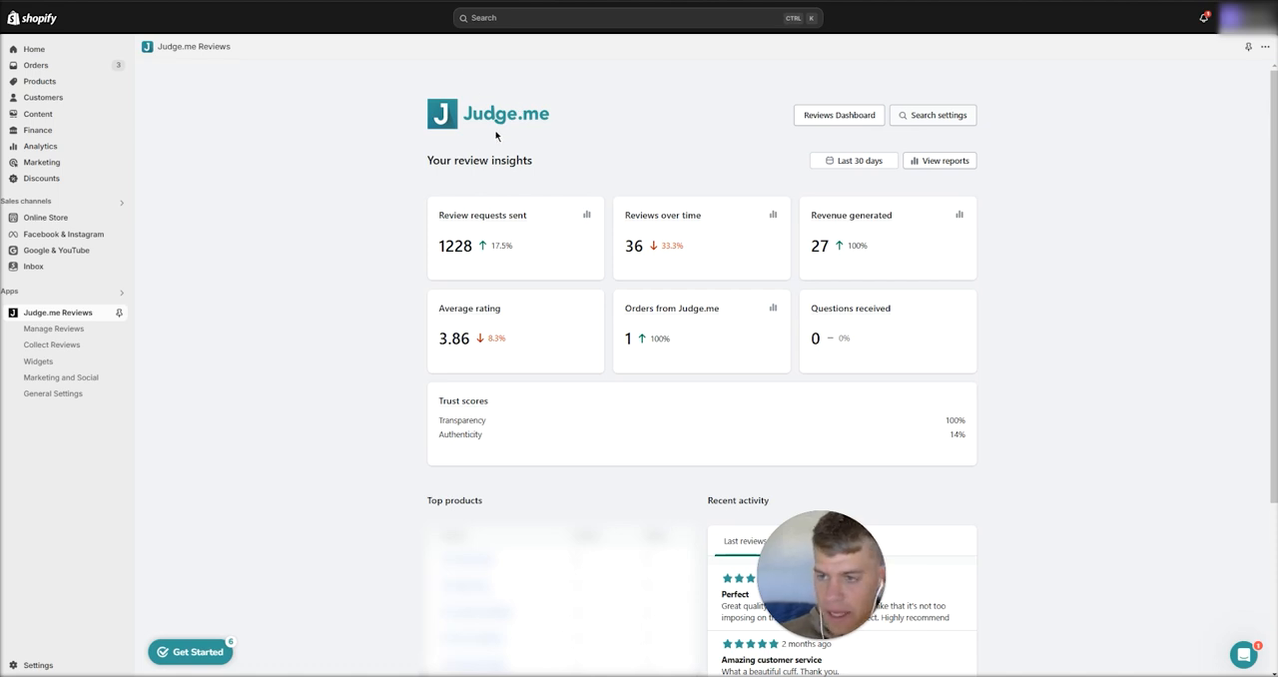
mouse_move(447, 126)
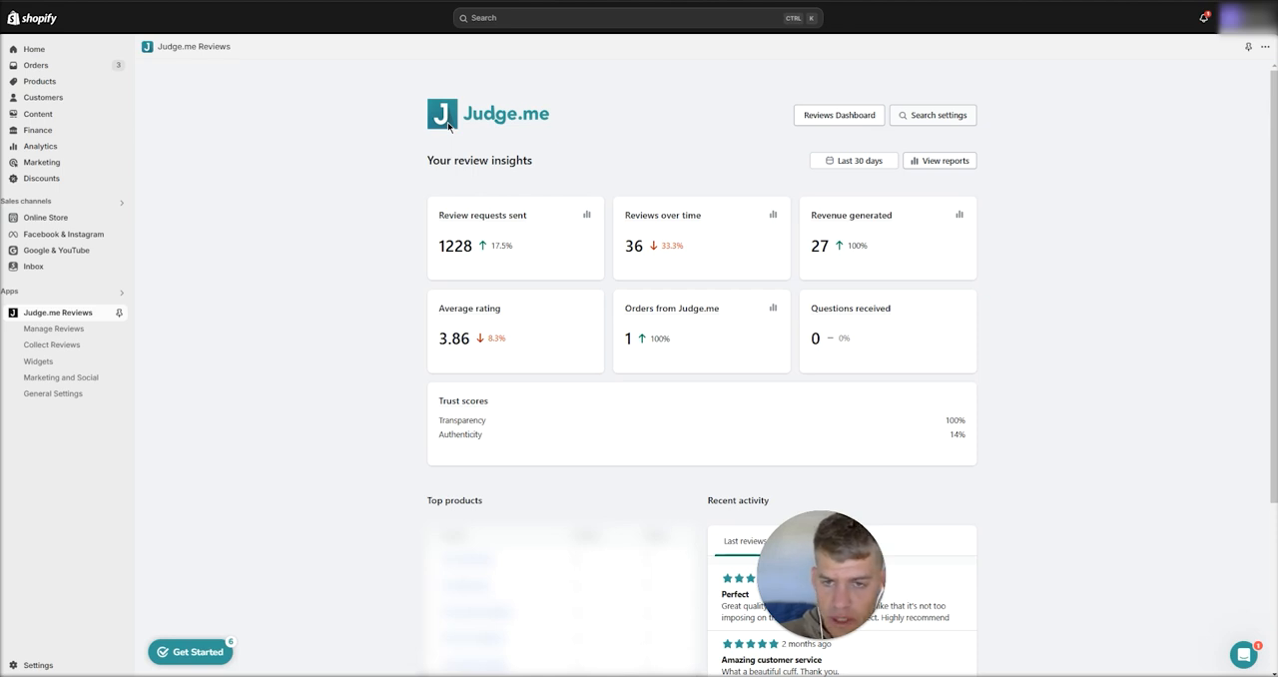
mouse_move(483, 132)
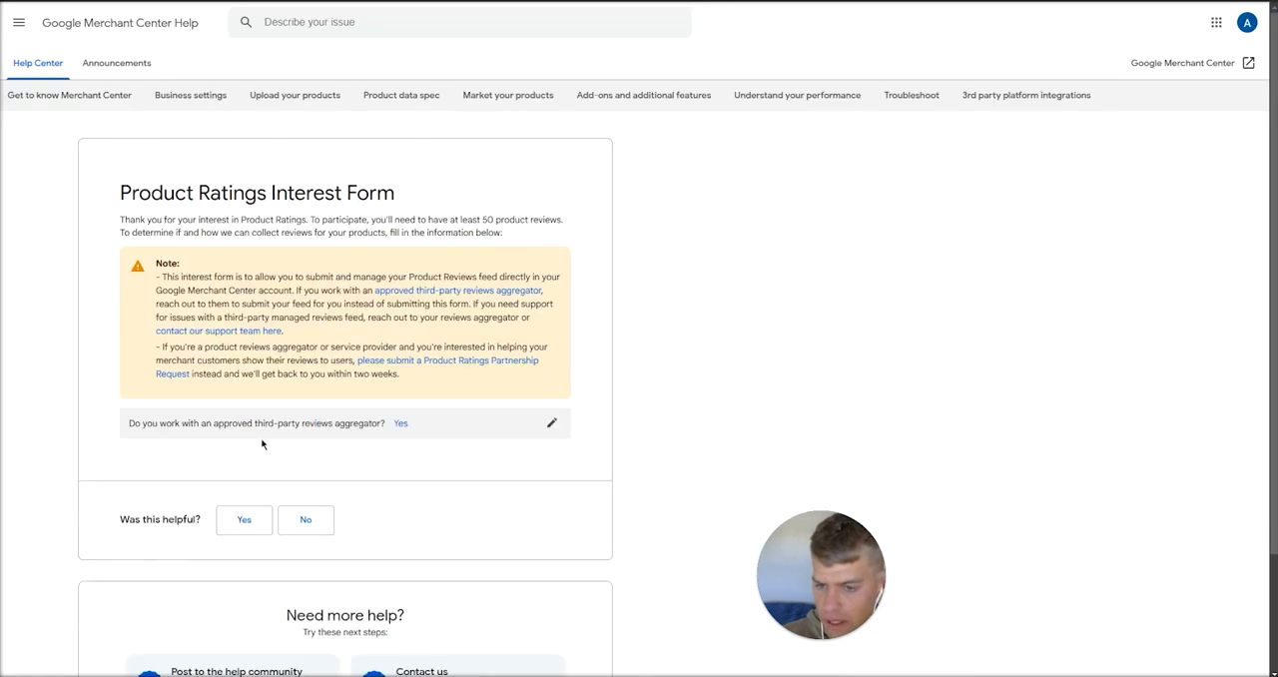
Answer 'submit the feed directly', 'Physical and/or digital products' and Yes to 50+ reviews.
click(551, 423)
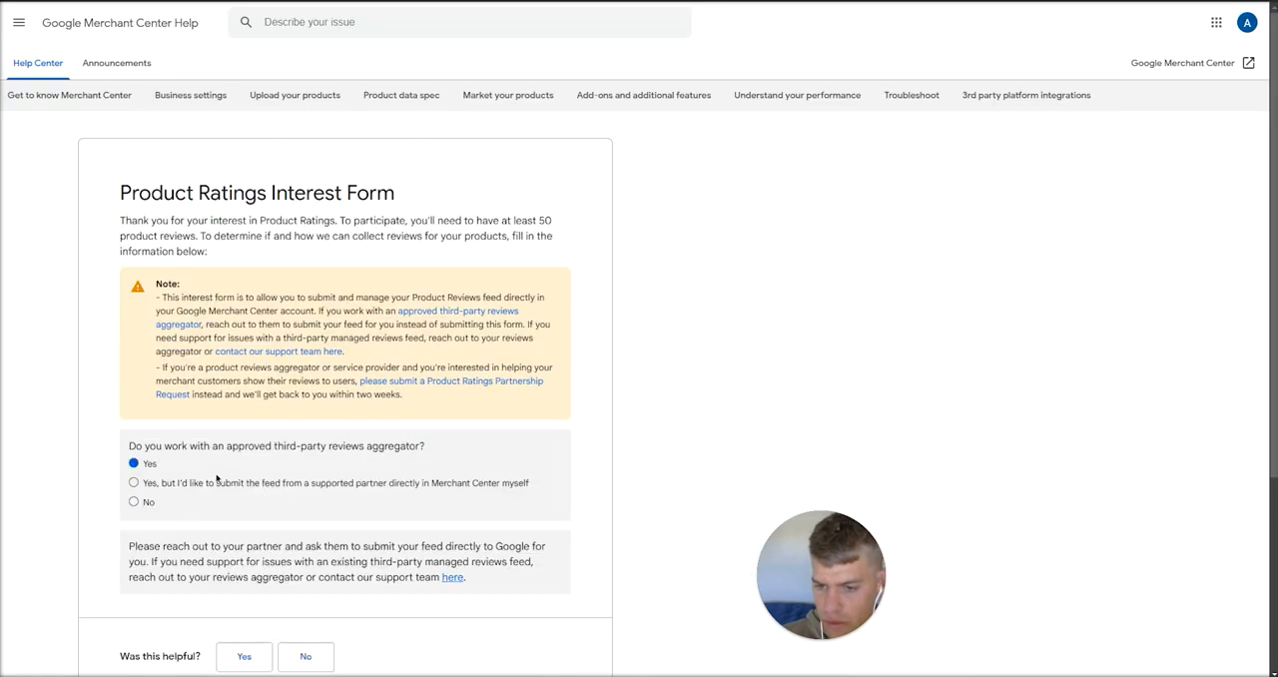
mouse_move(144, 487)
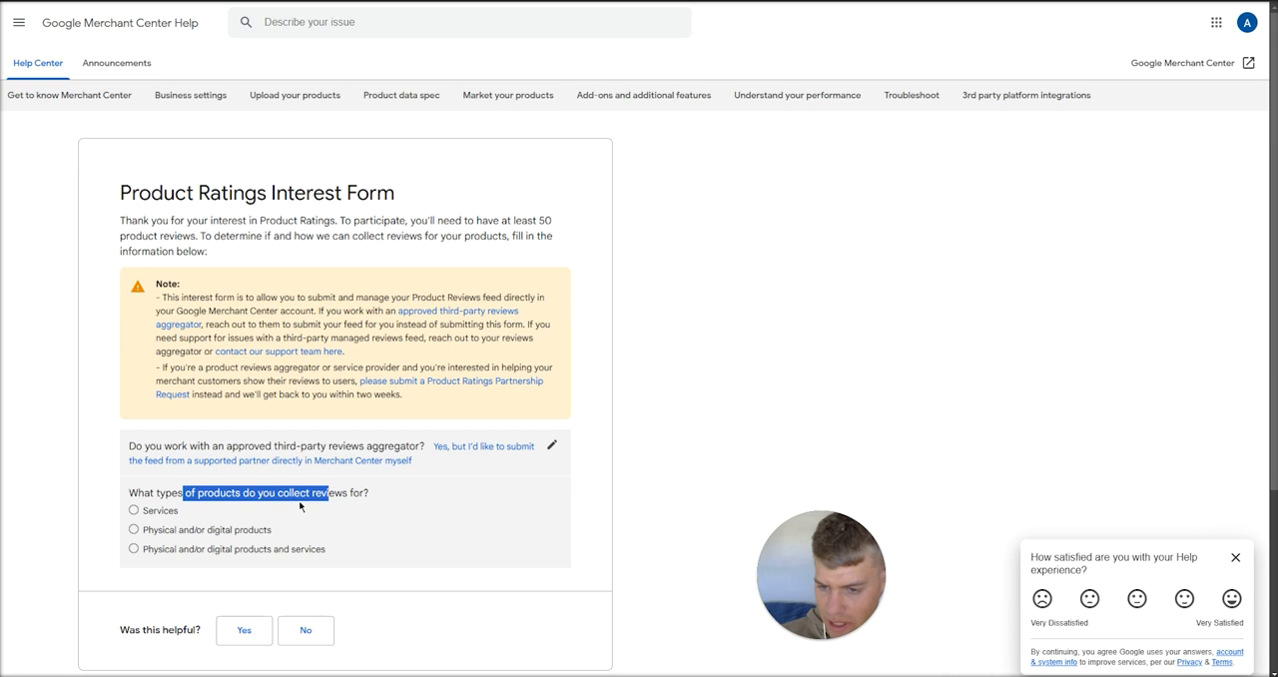
mouse_move(167, 539)
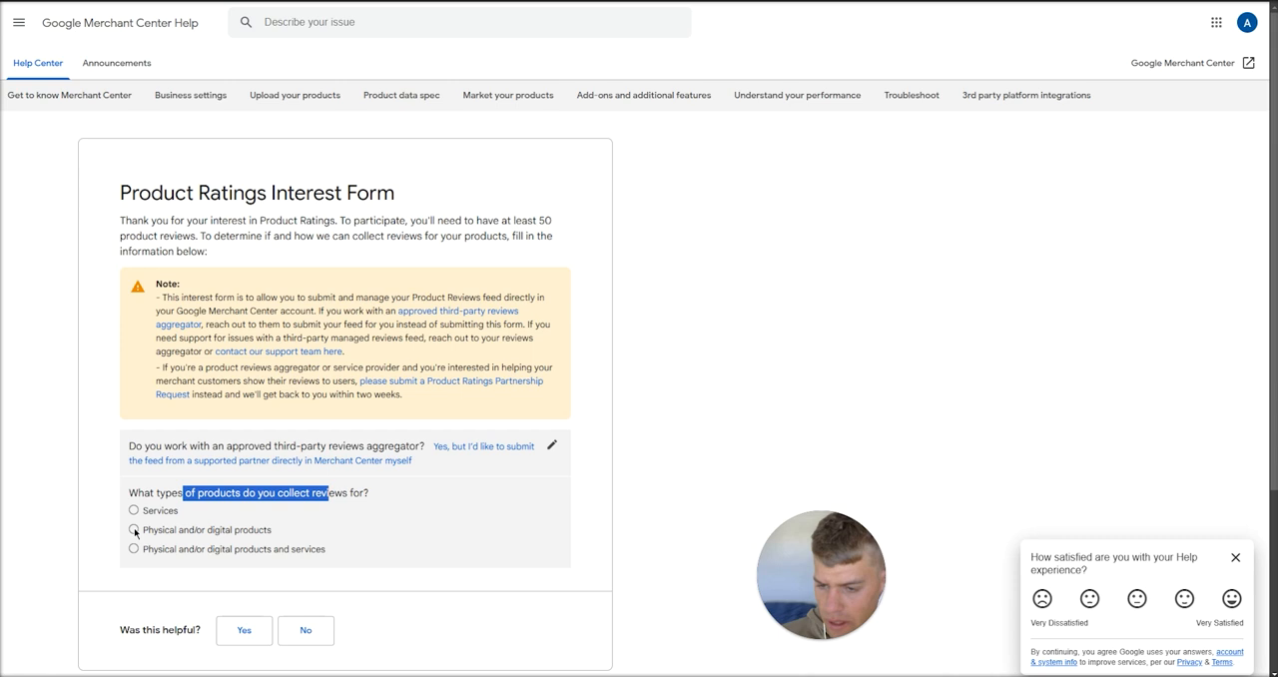
click(132, 529)
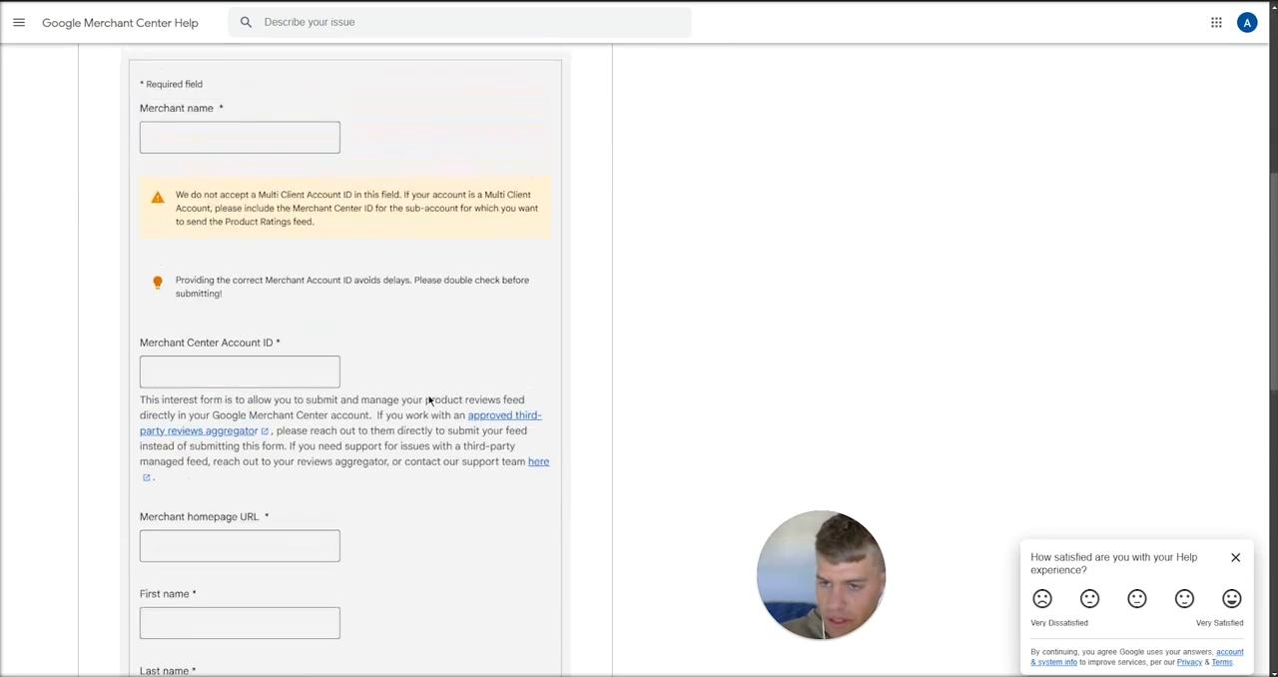
scroll(up, 3)
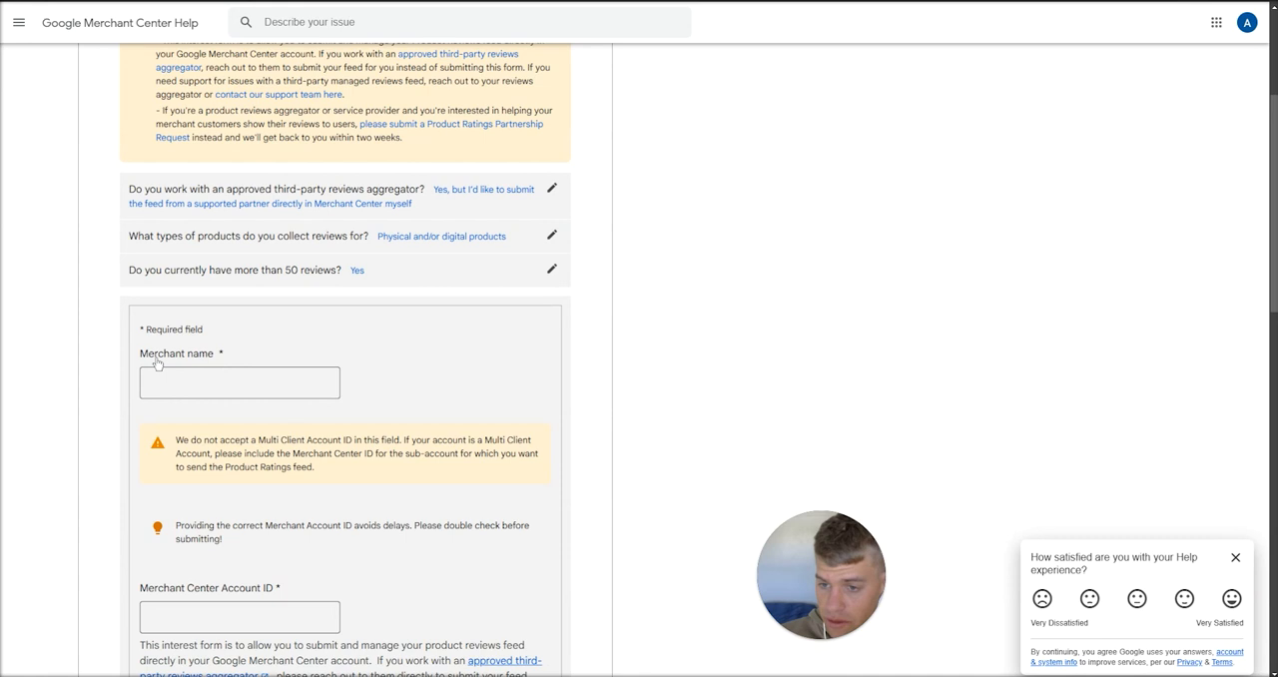
scroll(down, 3)
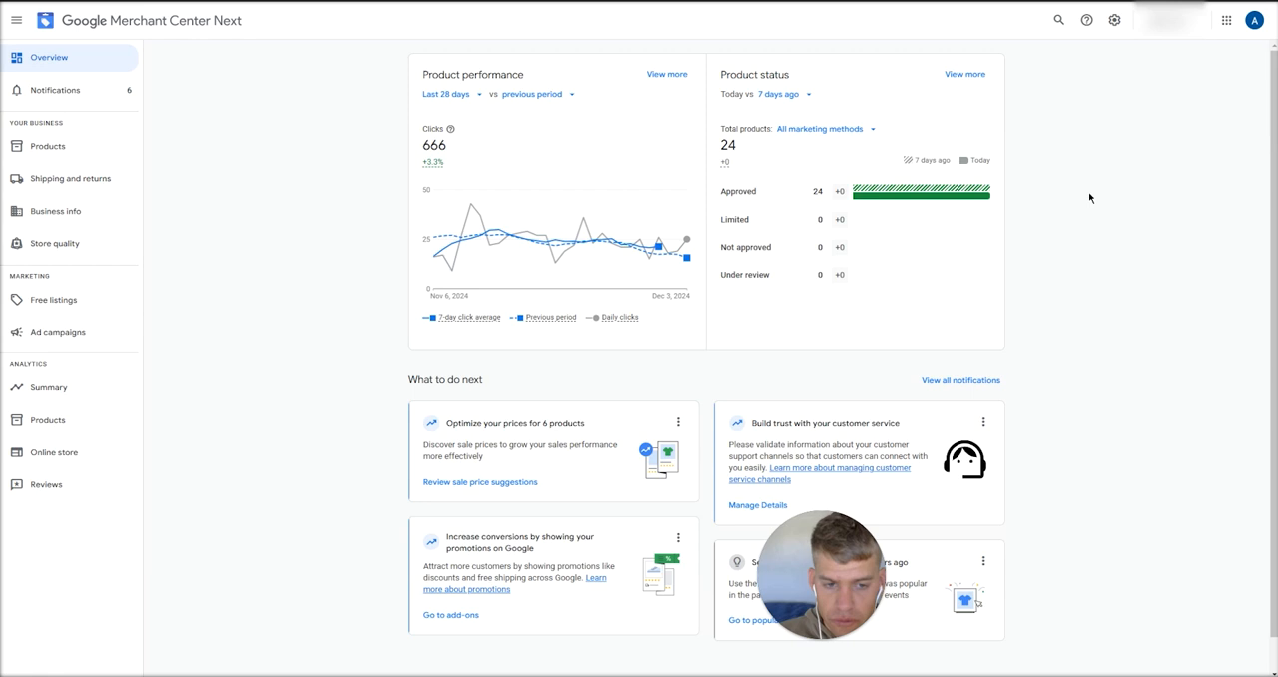
mouse_move(1254, 20)
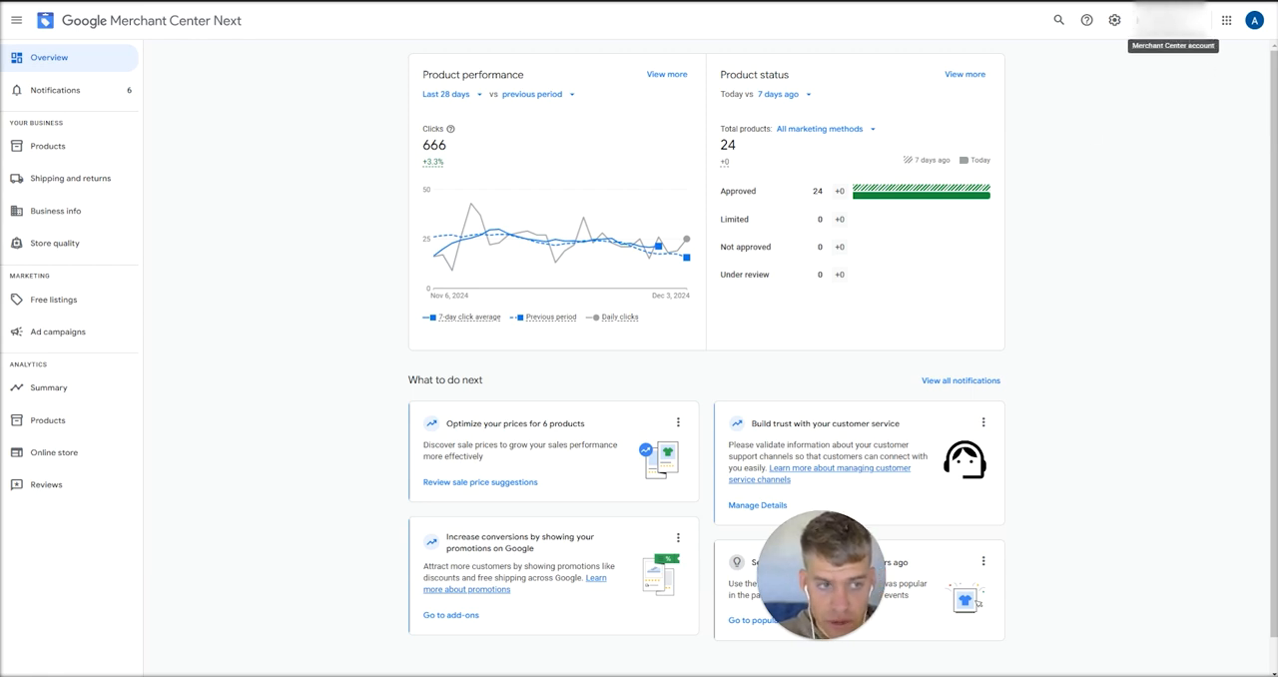
mouse_move(839, 180)
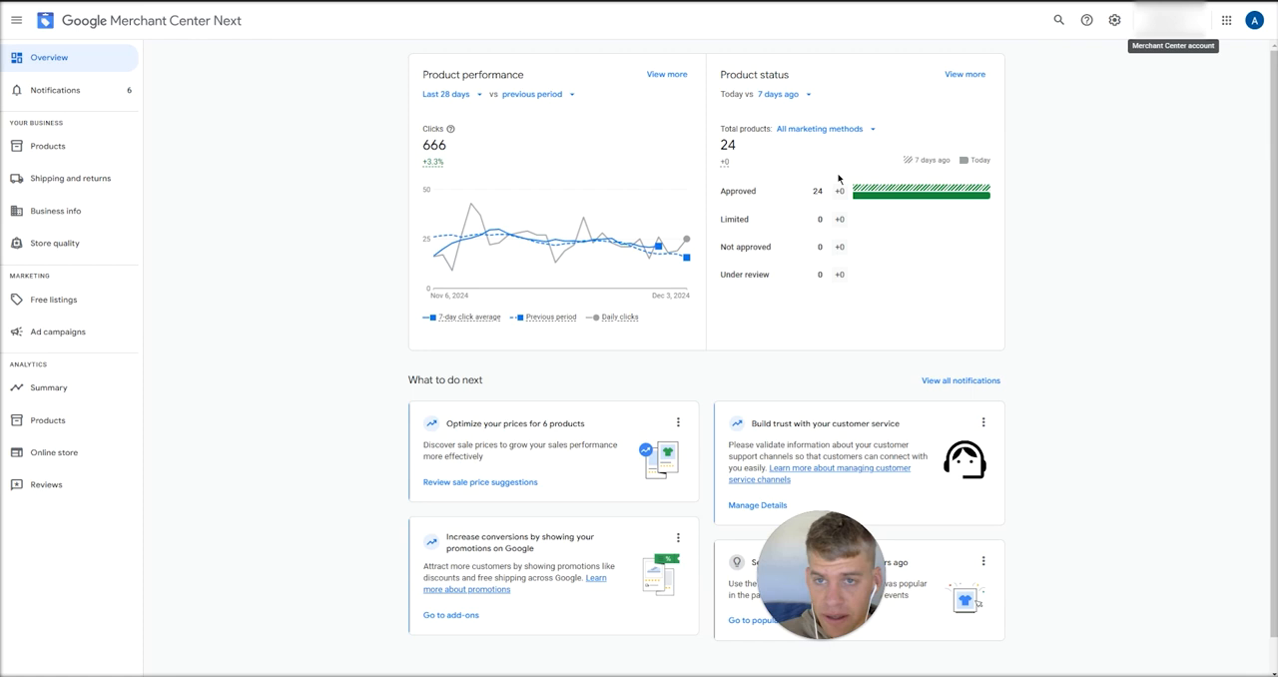
mouse_move(1174, 42)
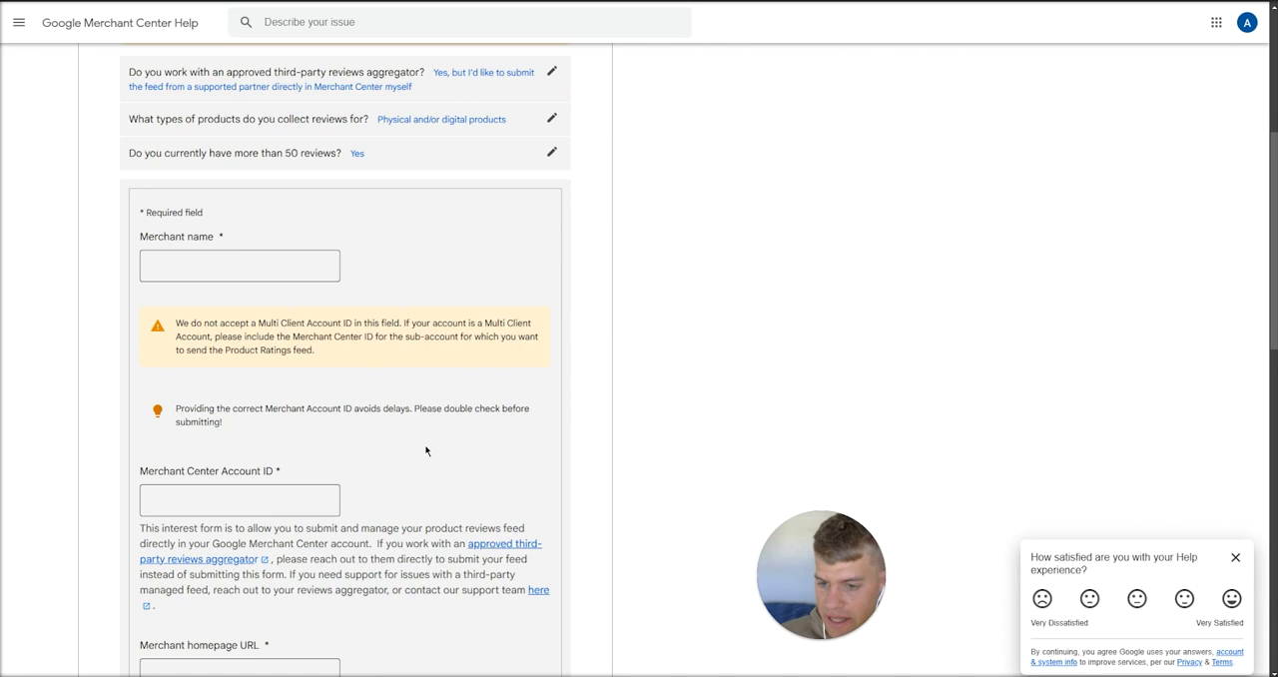
Review the merchant details fields at the bottom of the interest form.
scroll(down, 3)
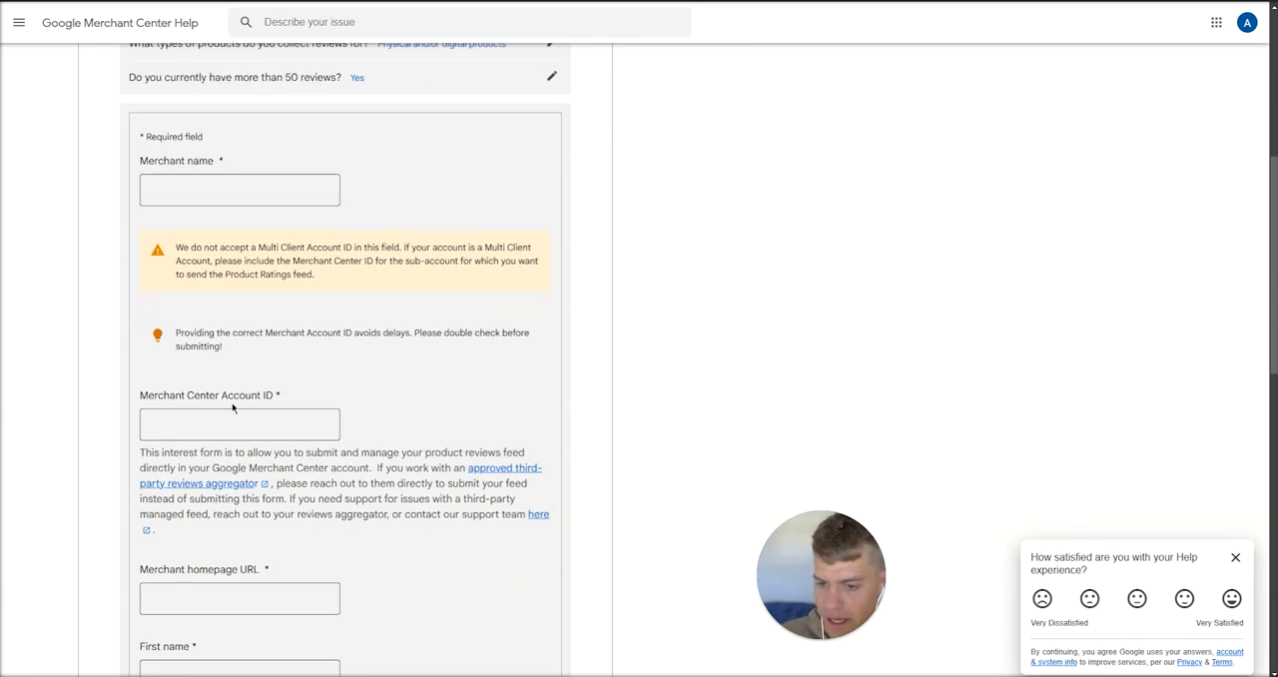
scroll(down, 3)
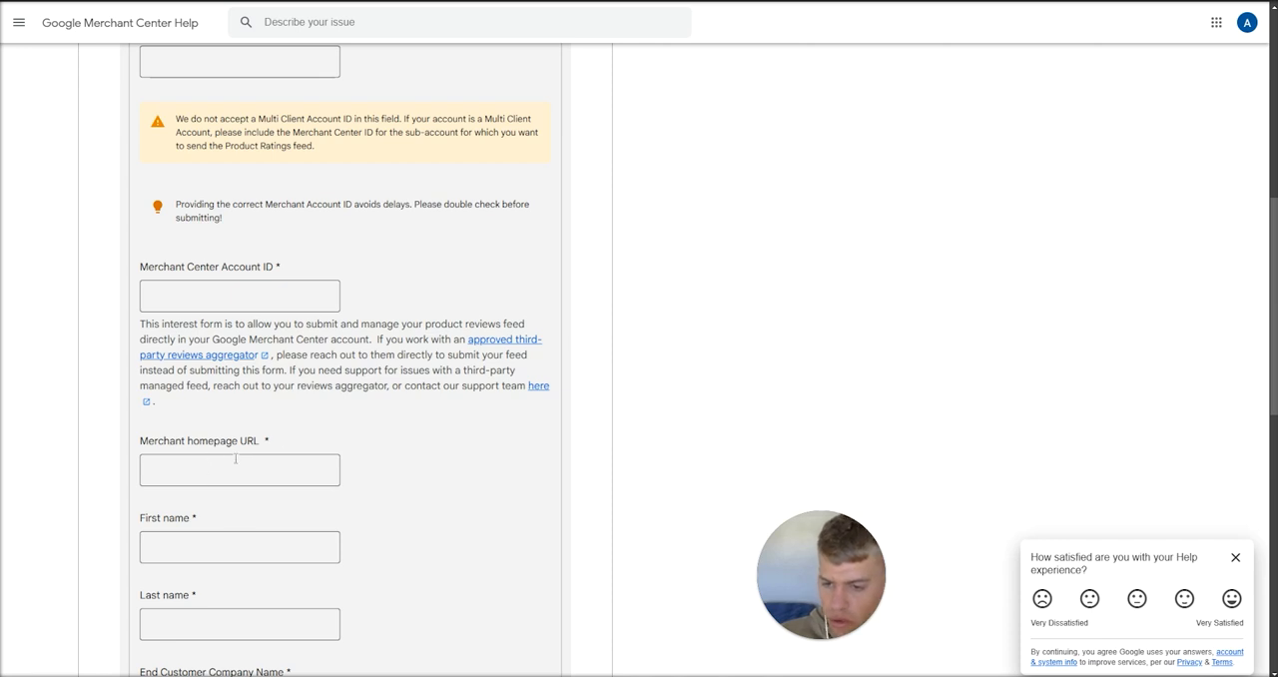
scroll(down, 3)
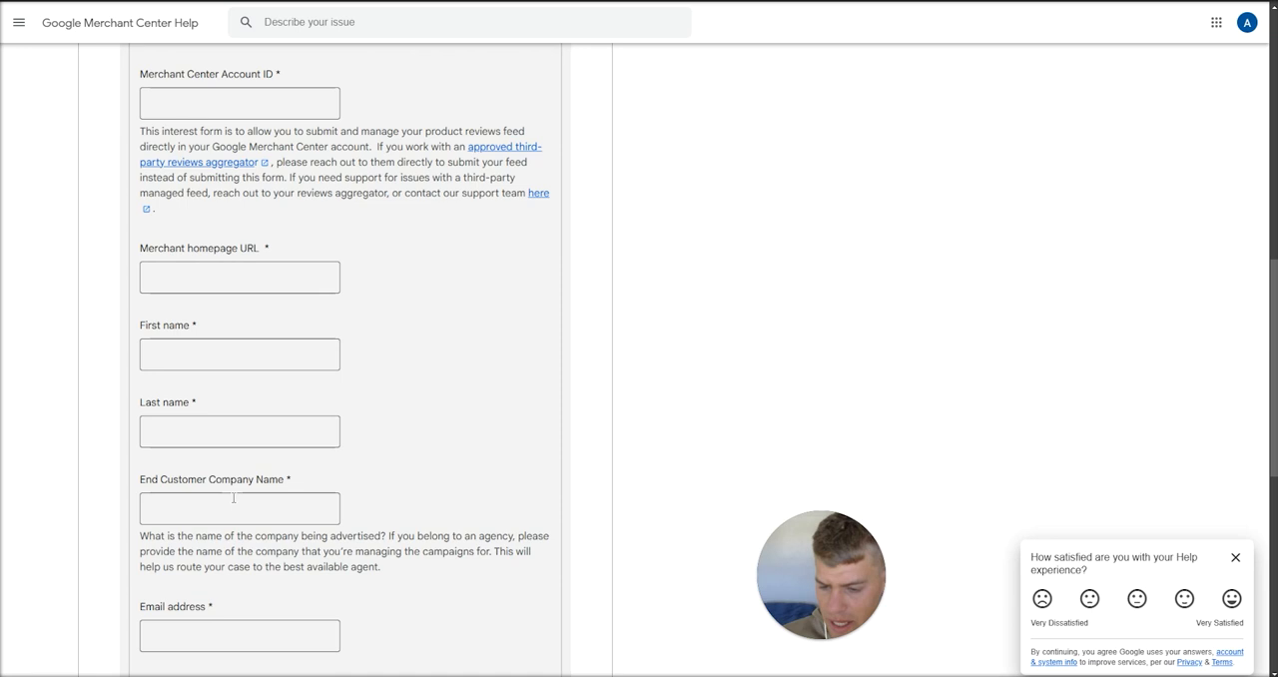
scroll(down, 3)
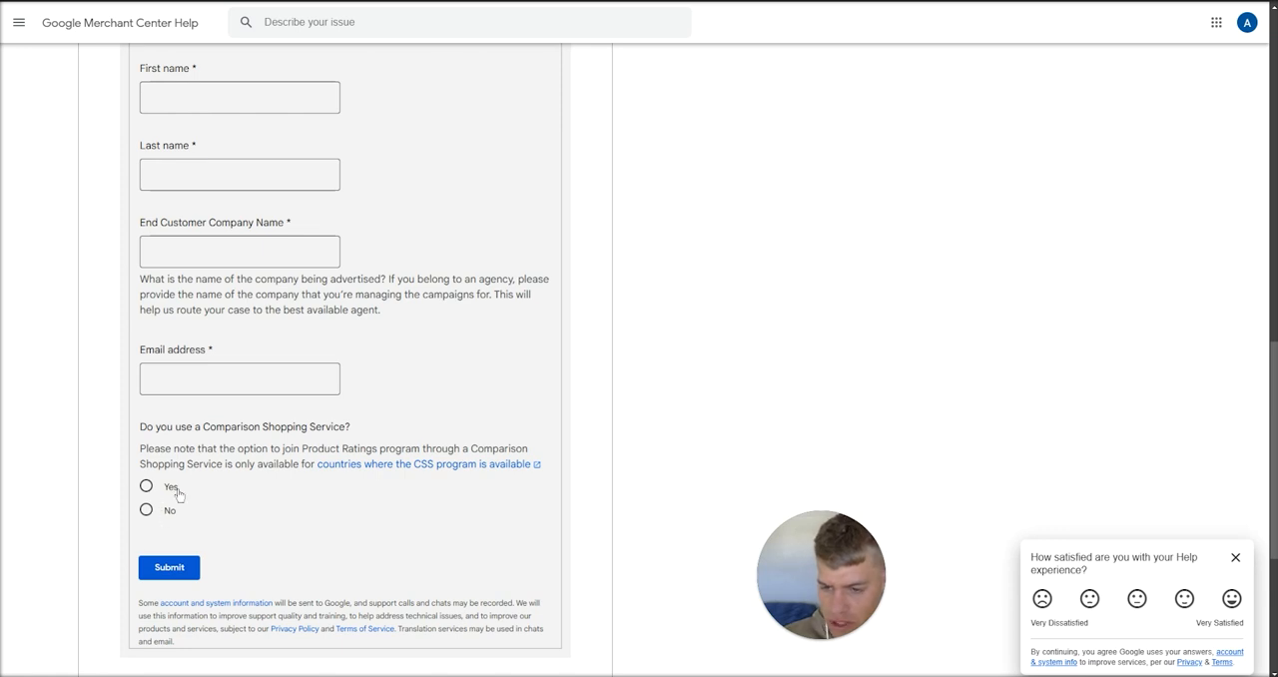
scroll(up, 3)
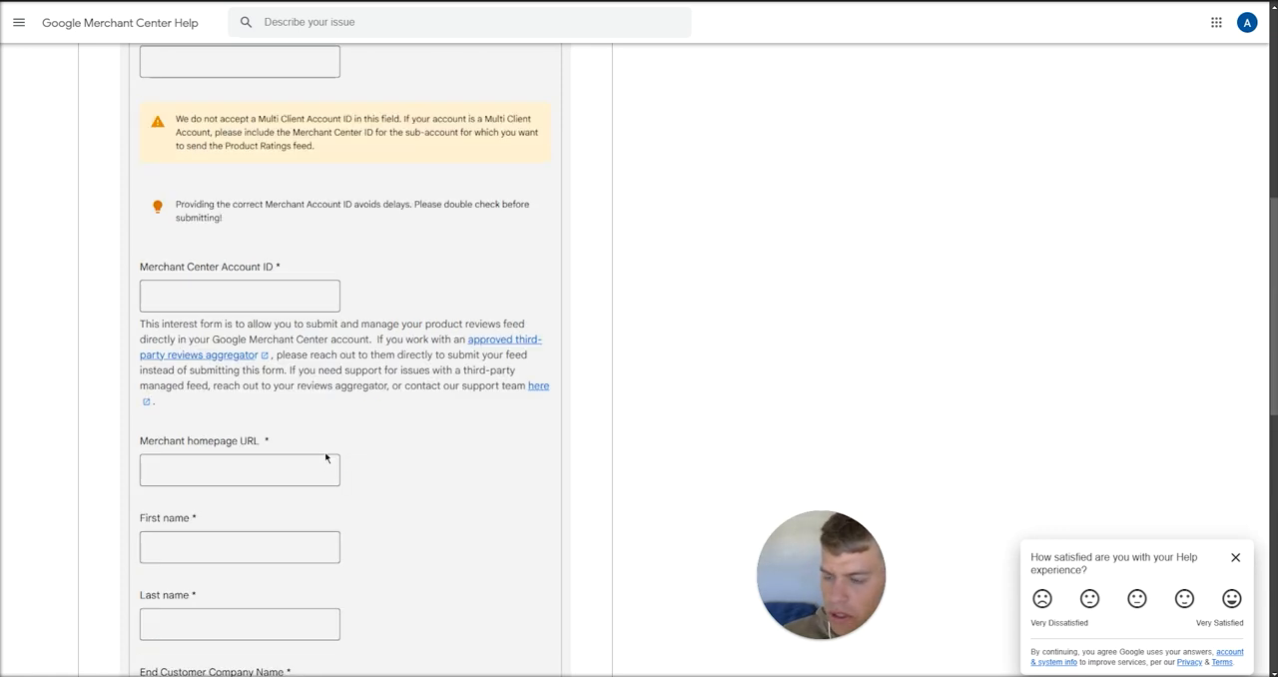
scroll(down, 3)
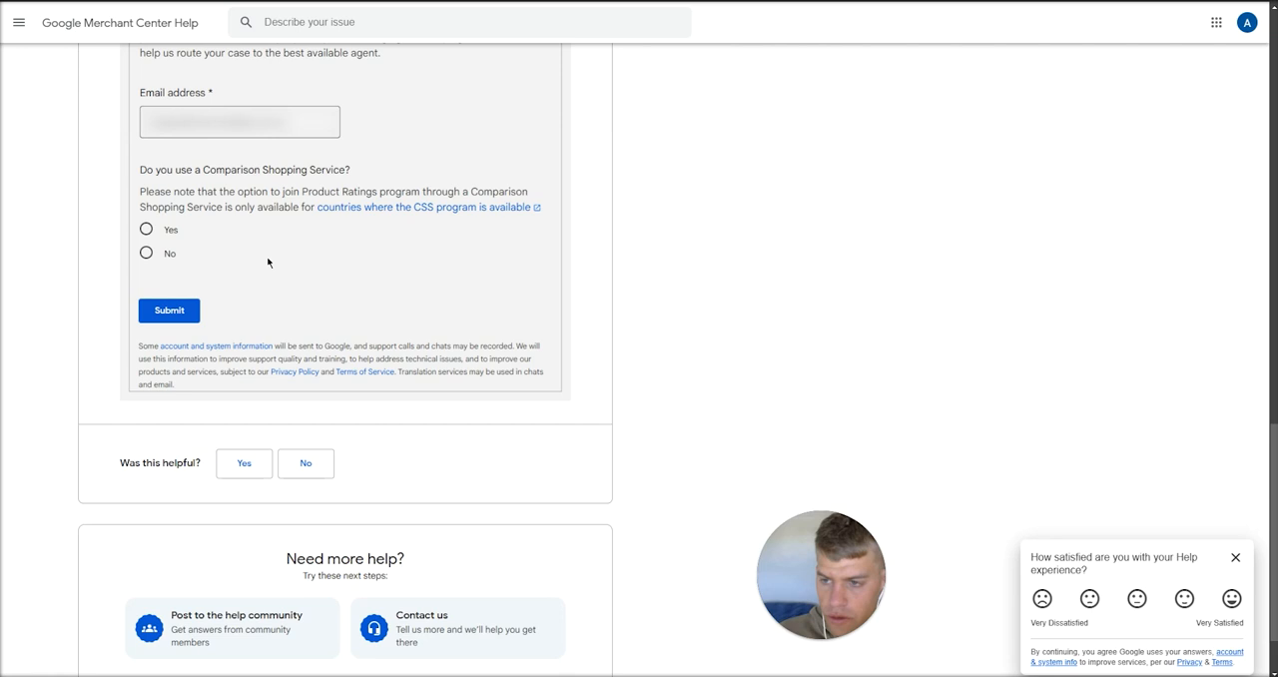
mouse_move(168, 312)
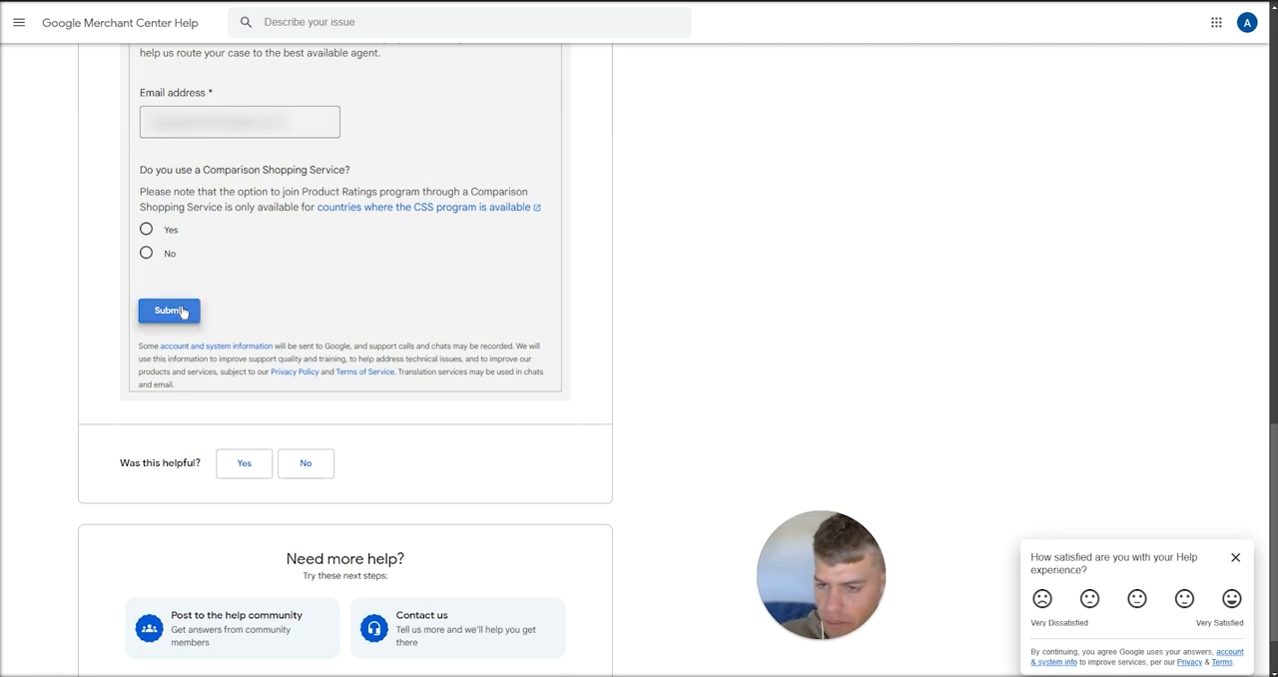
Submit the interest form and dismiss the help satisfaction survey.
click(168, 312)
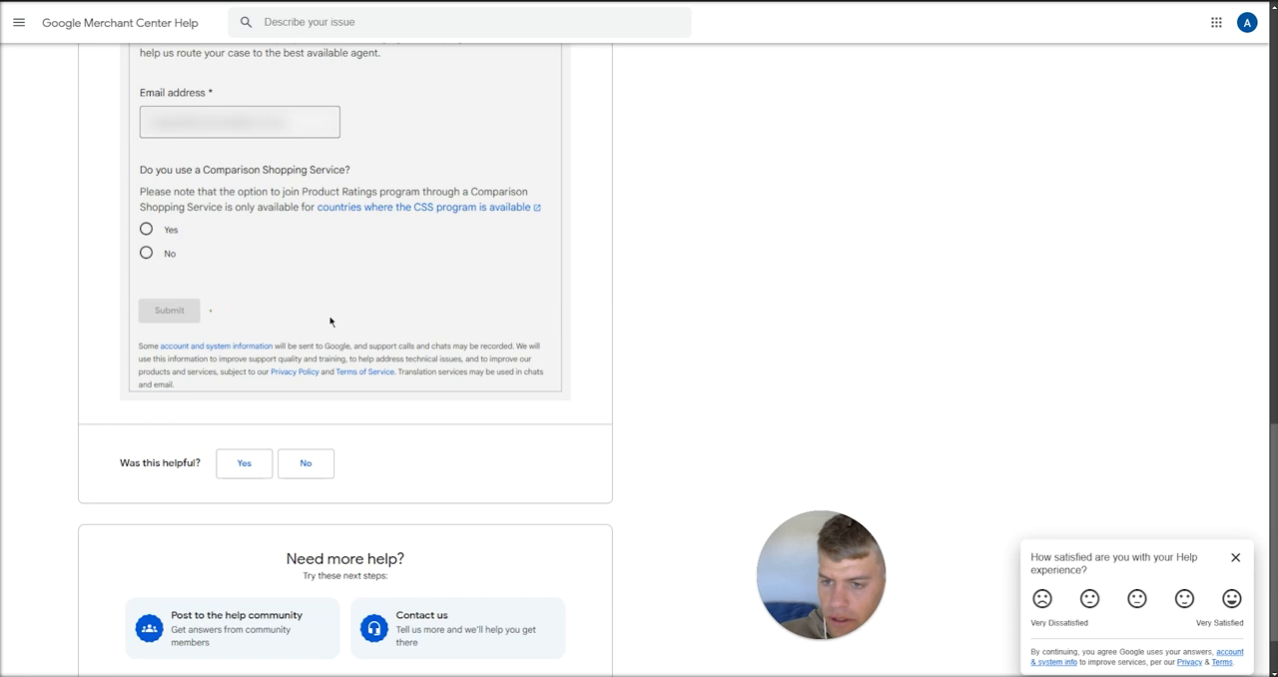
click(167, 309)
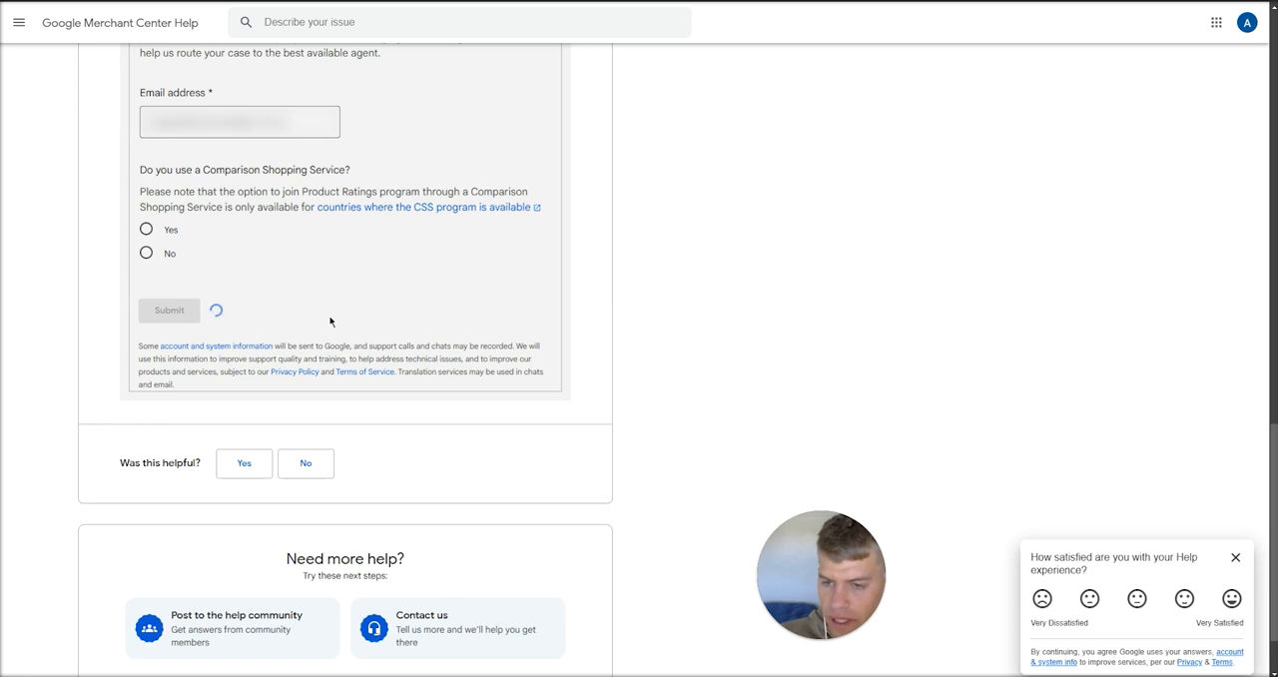
click(1234, 557)
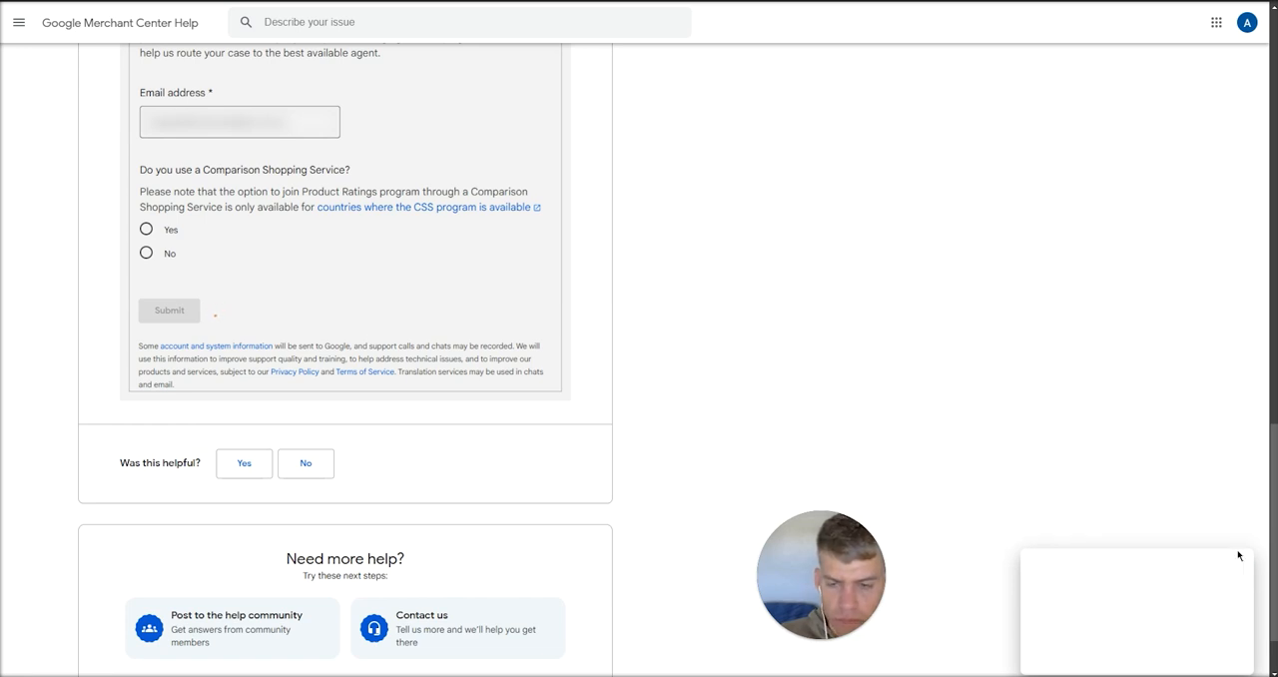
click(167, 310)
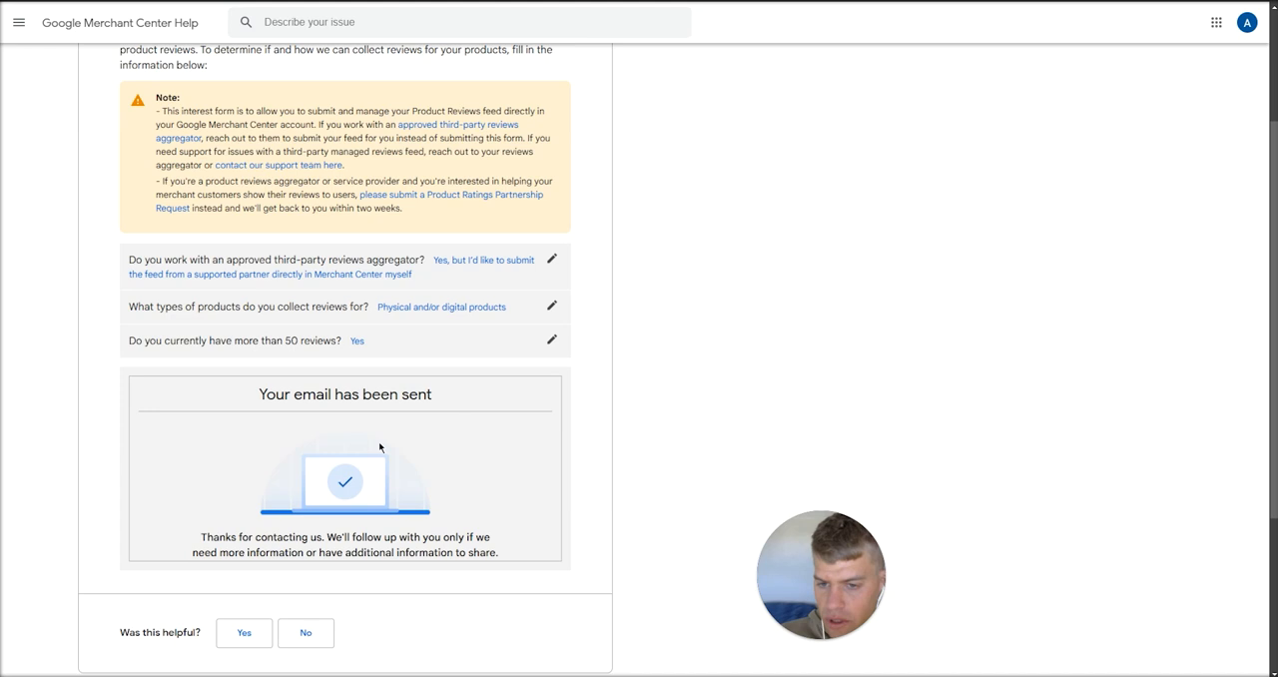
mouse_move(862, 432)
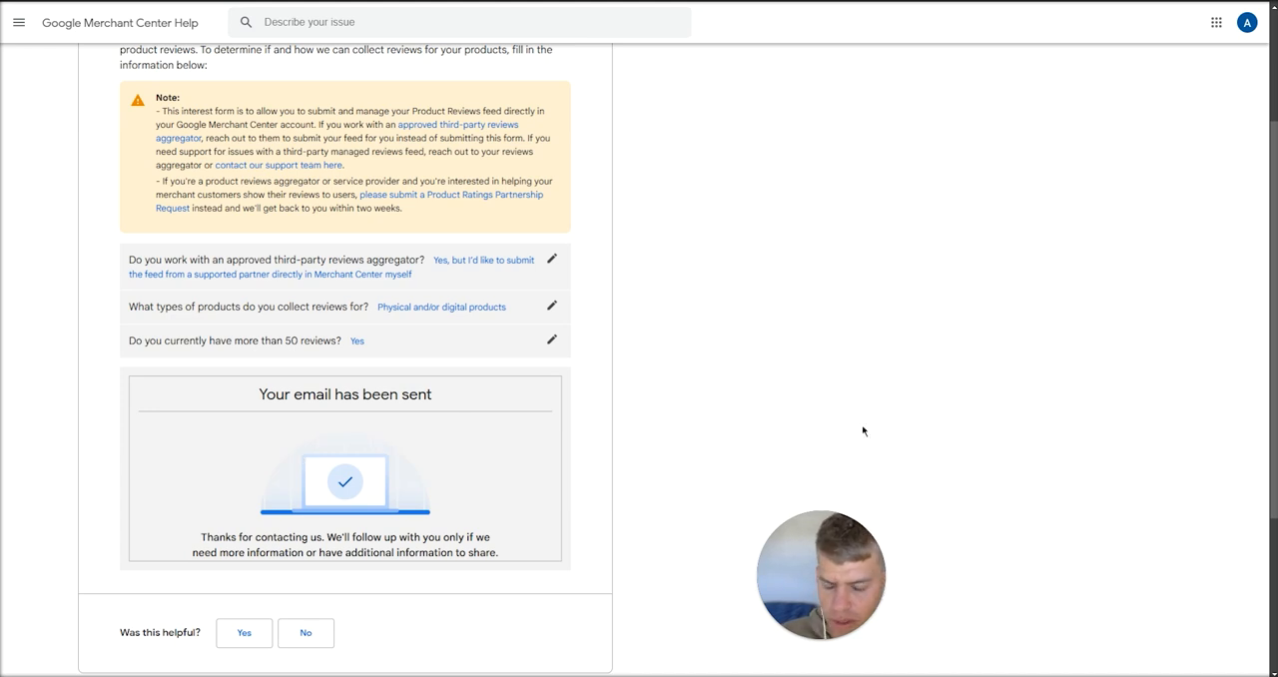
mouse_move(429, 311)
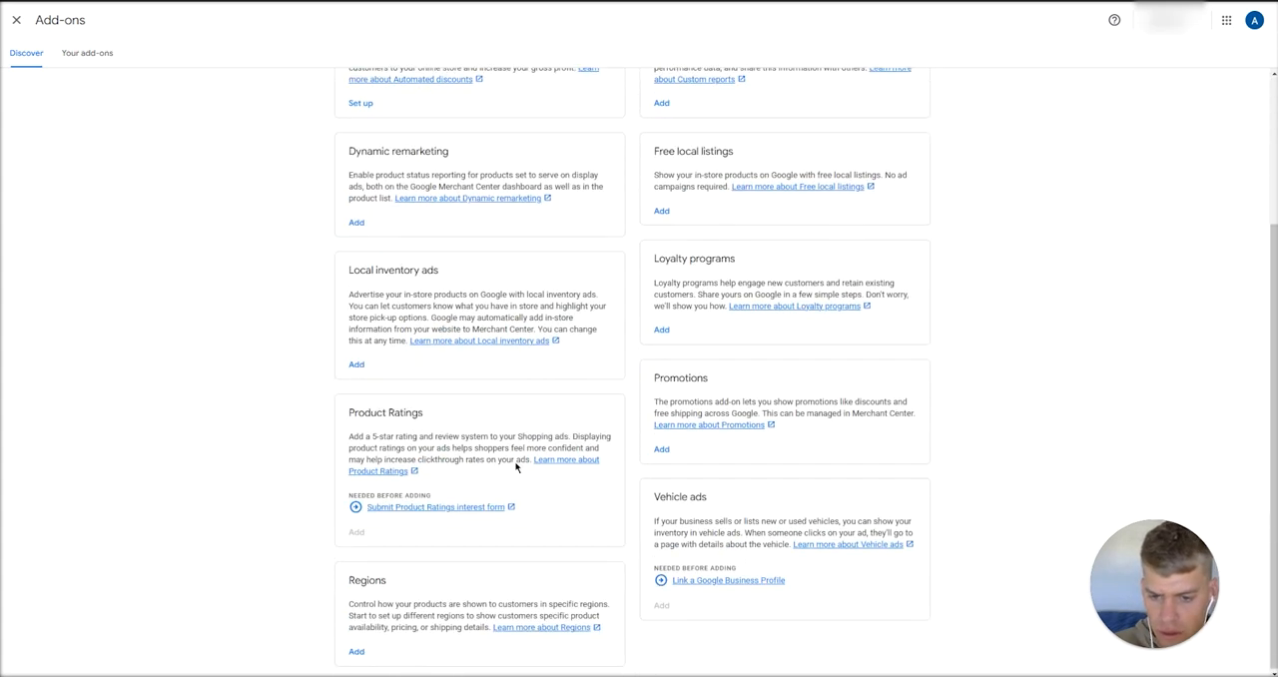
mouse_move(355, 531)
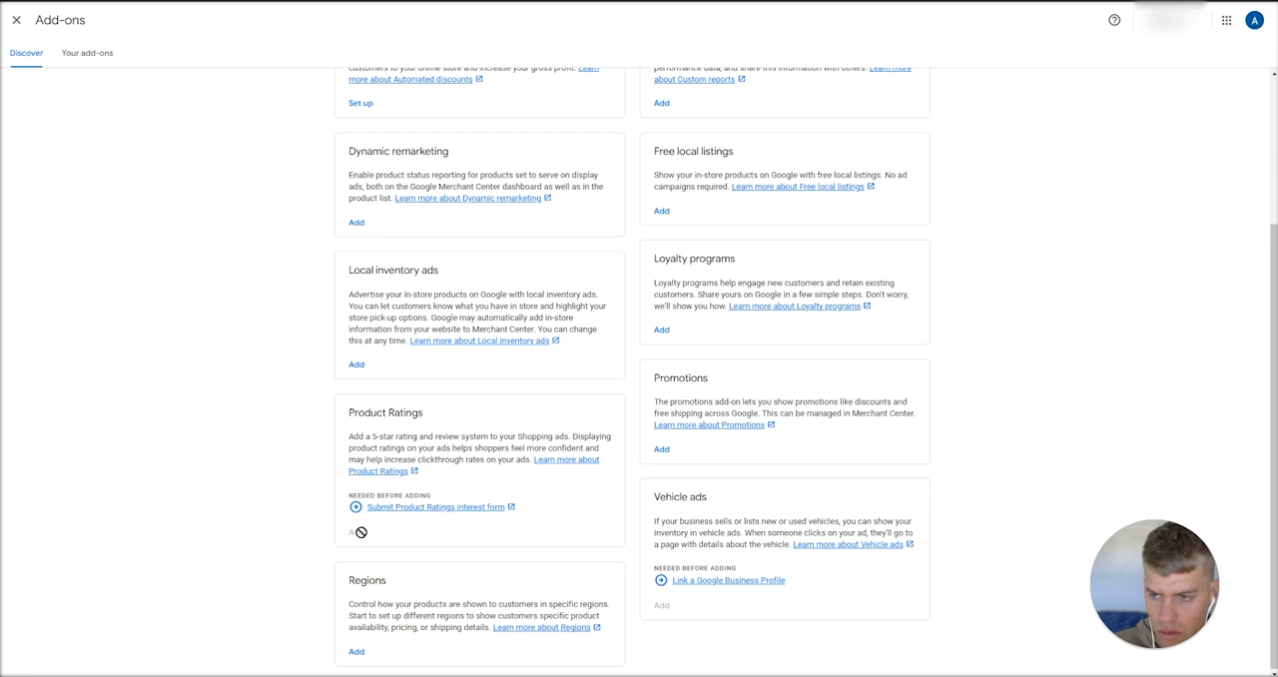
mouse_move(408, 539)
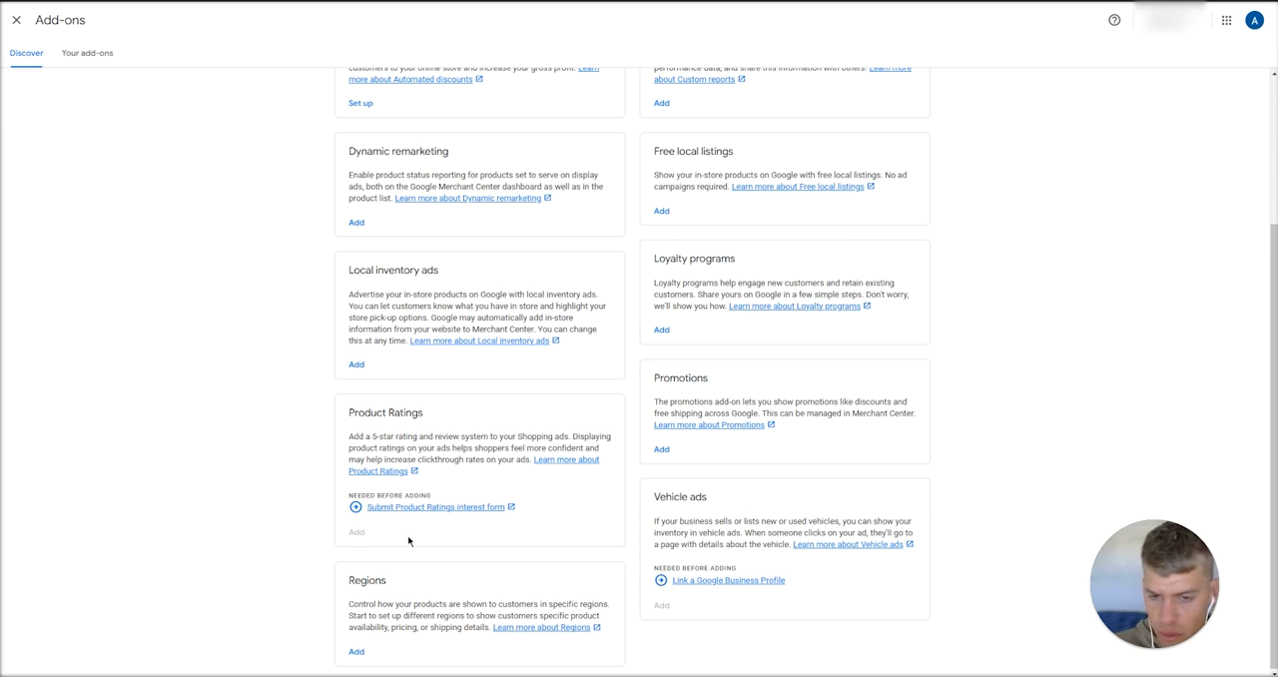
mouse_move(341, 539)
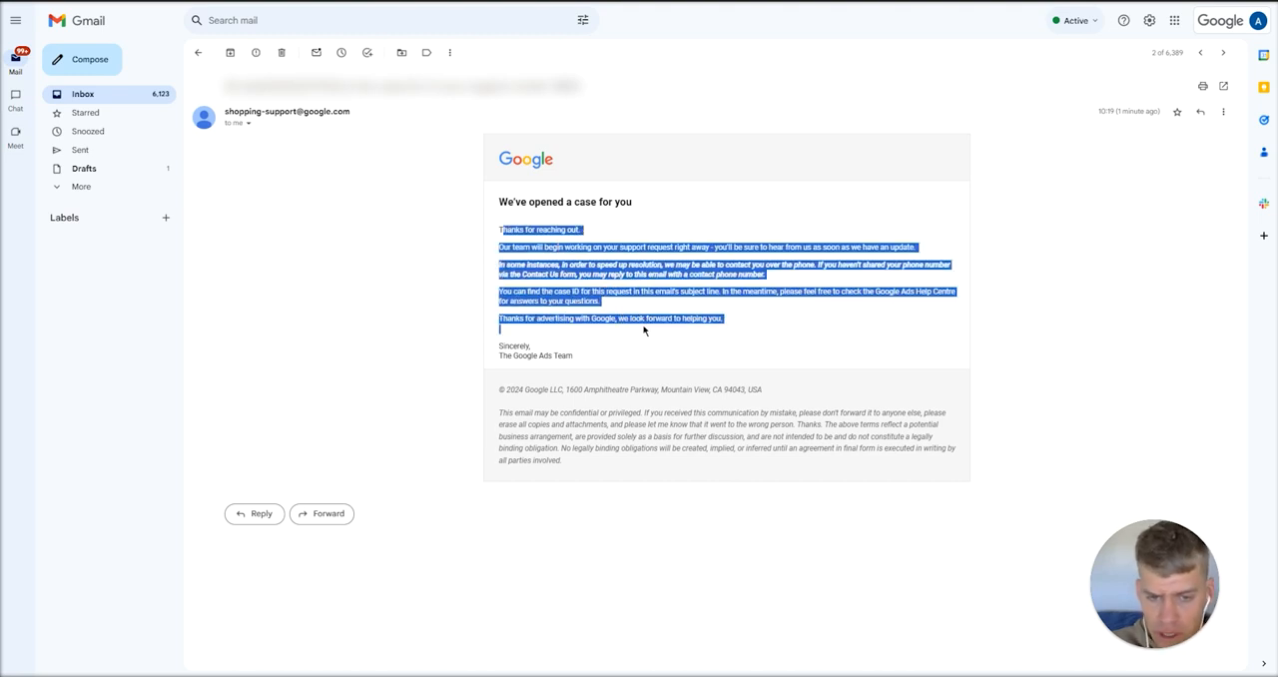
View the 'We've opened a case for you' shopping-support email in Gmail.
click(340, 257)
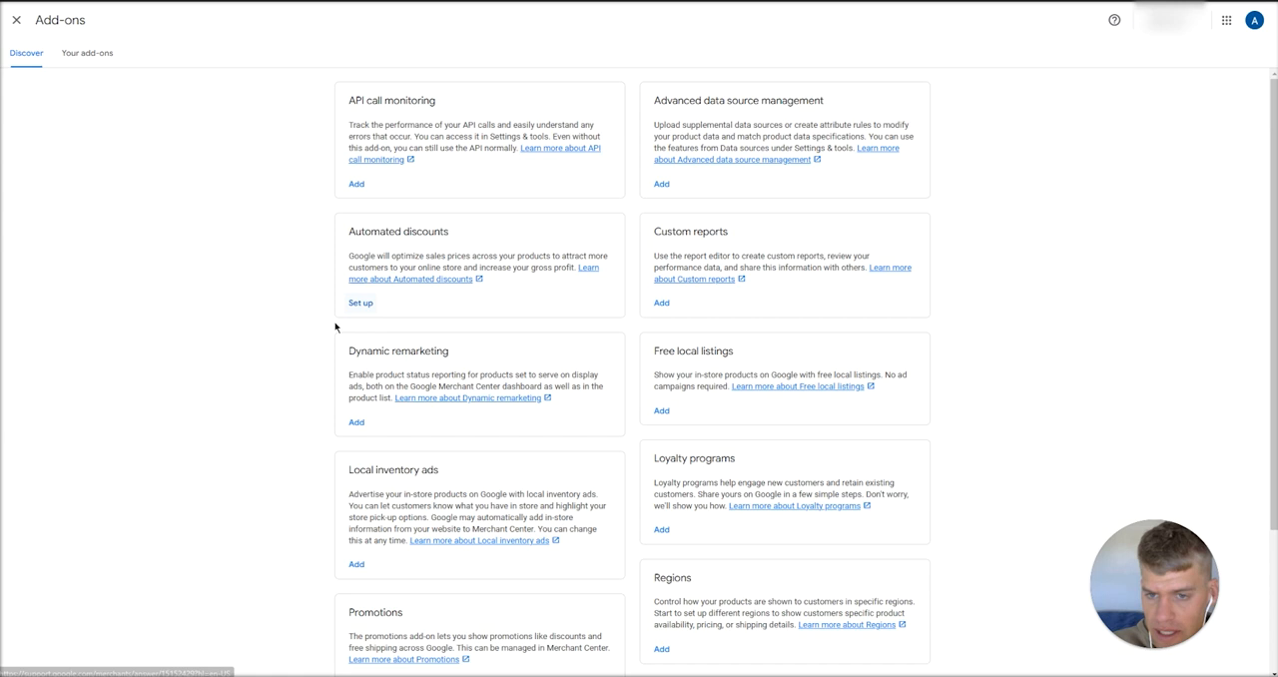
Check Your add-ons now lists Product Ratings and go to Google Customer Reviews.
scroll(down, 3)
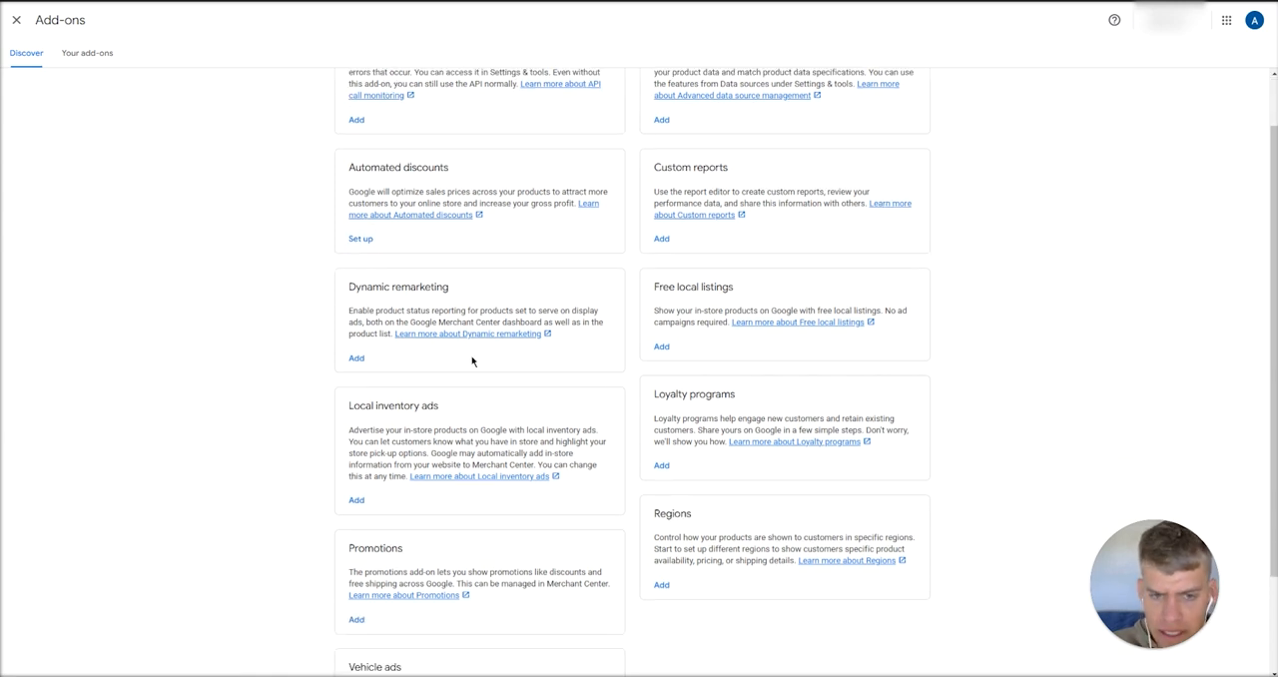
scroll(down, 3)
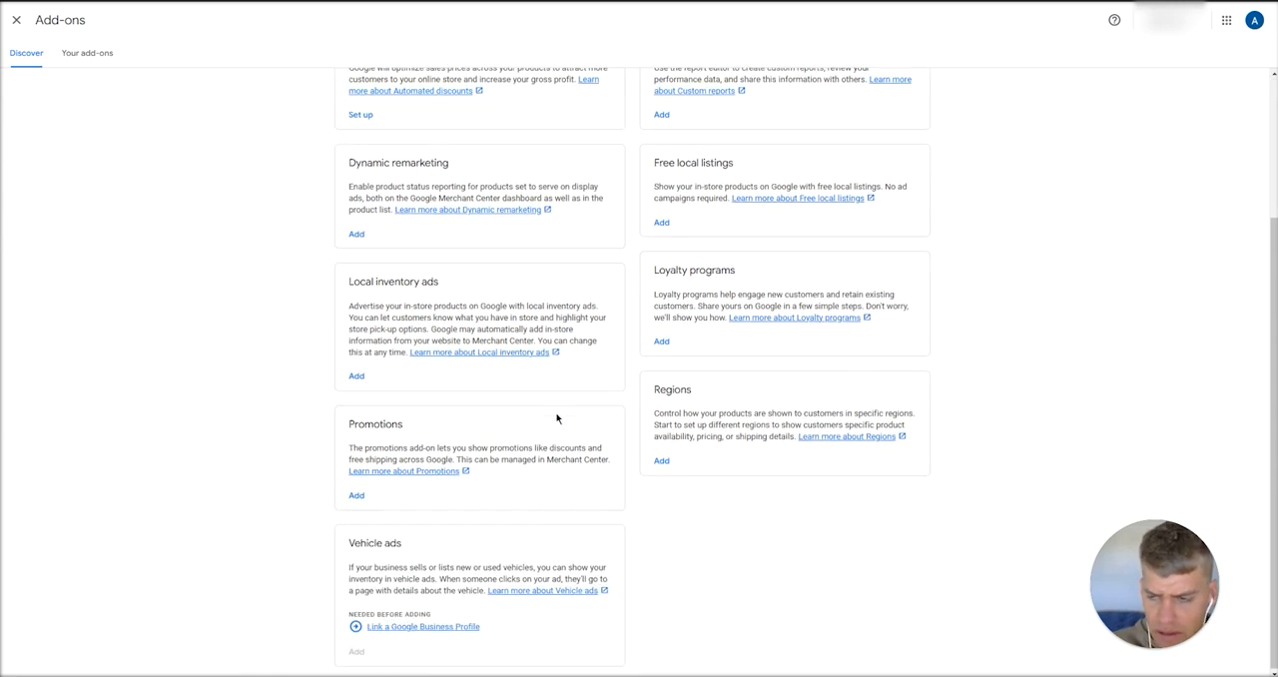
scroll(up, 3)
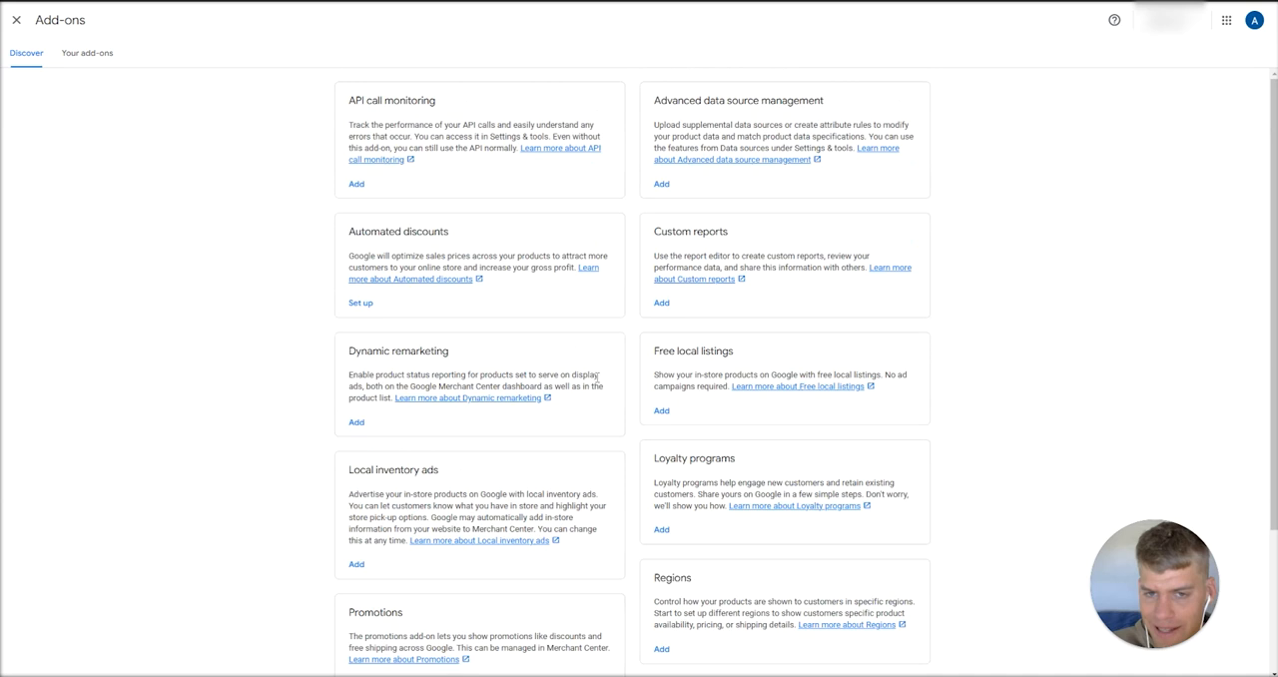
click(88, 54)
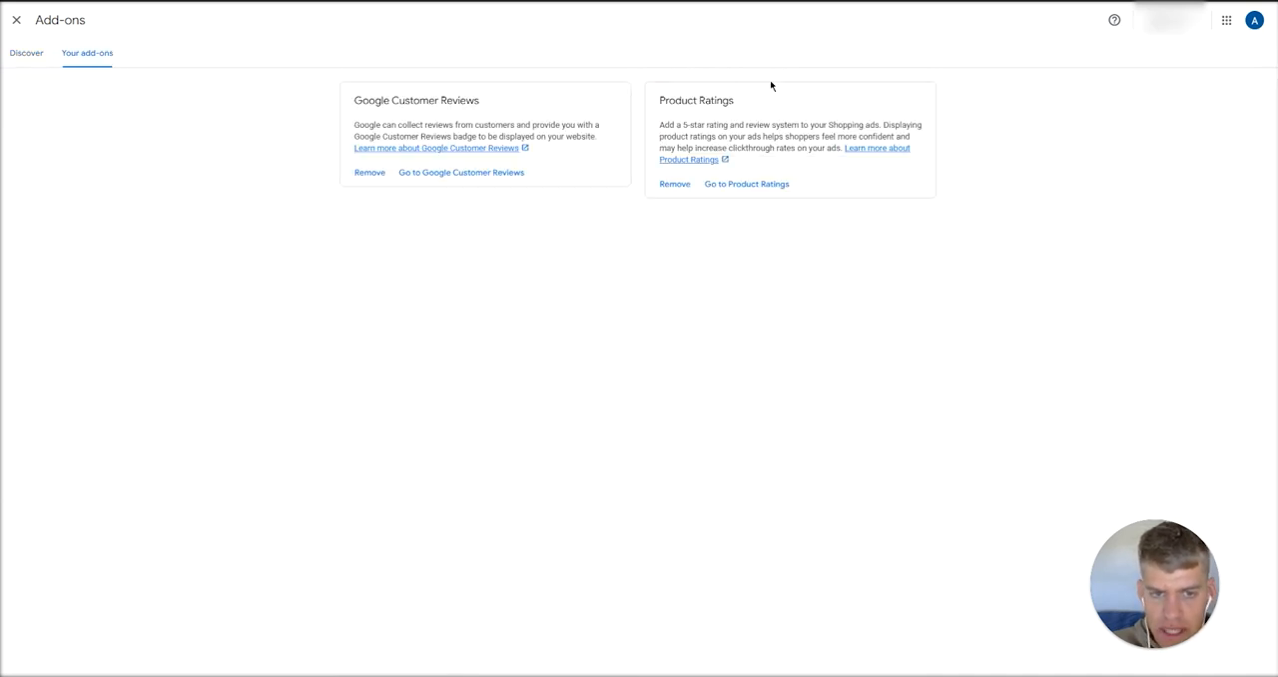
click(16, 20)
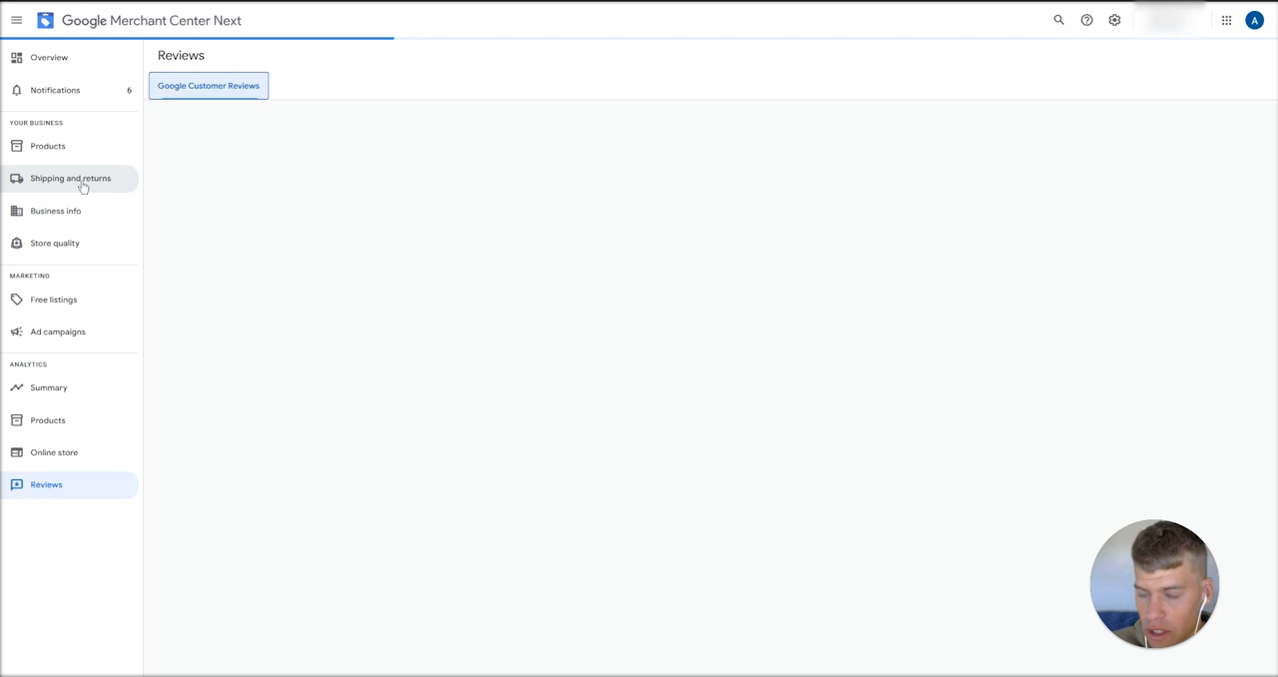
Load the Google Customer Reviews summary from the Reviews navigation entry.
click(208, 83)
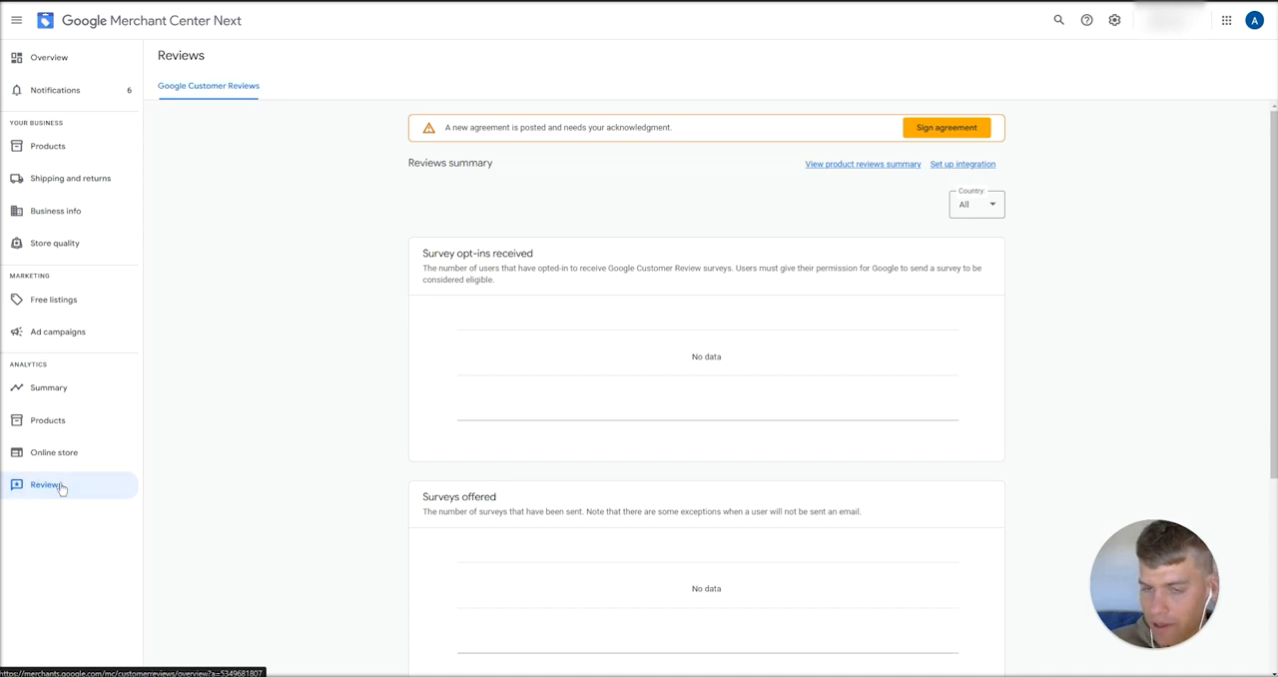
mouse_move(250, 251)
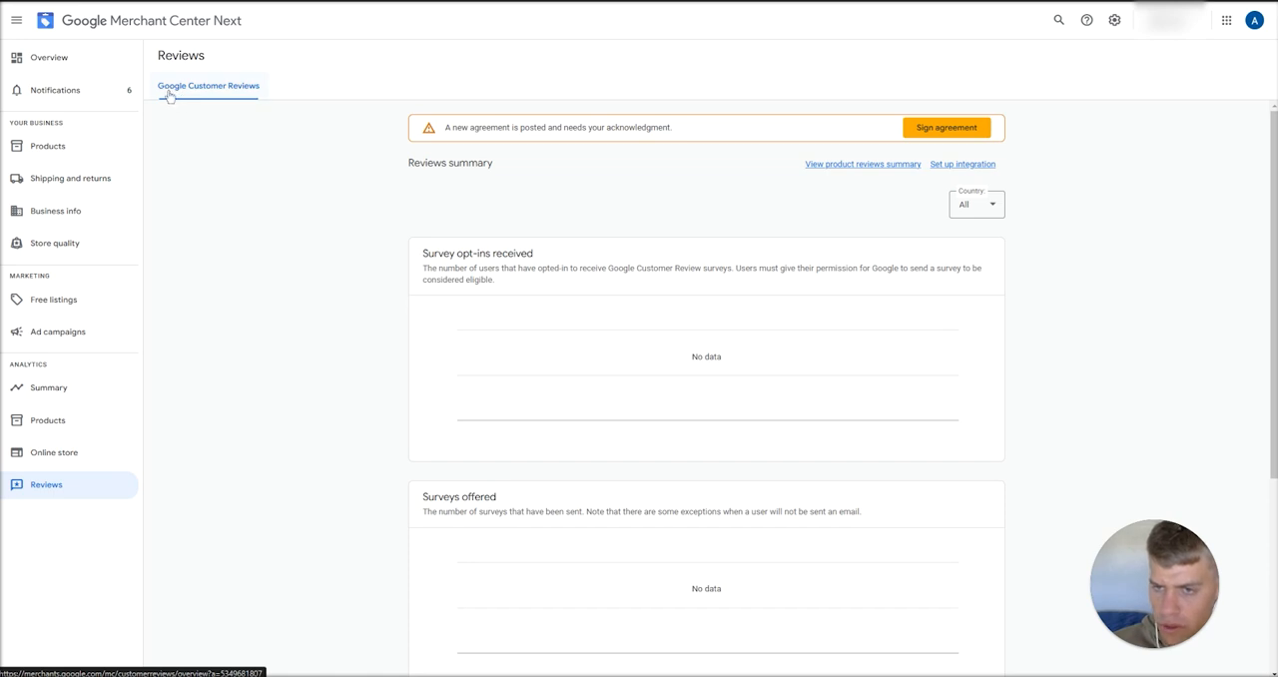
mouse_move(248, 100)
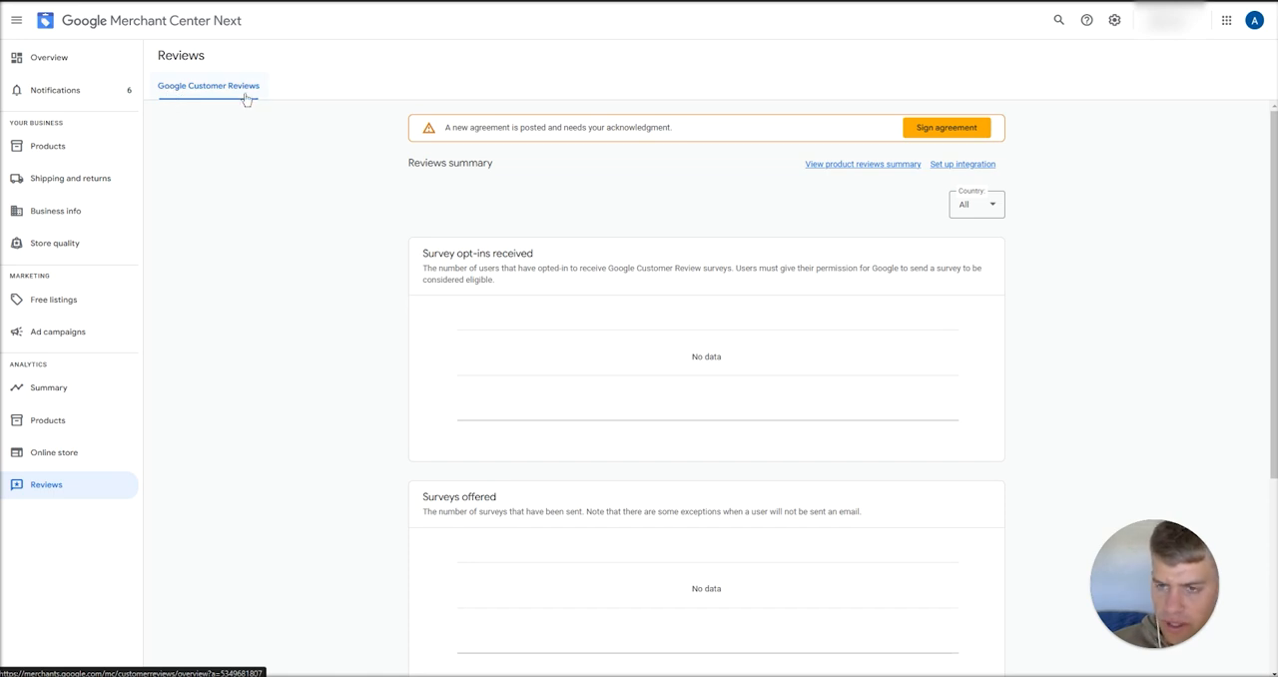
mouse_move(296, 93)
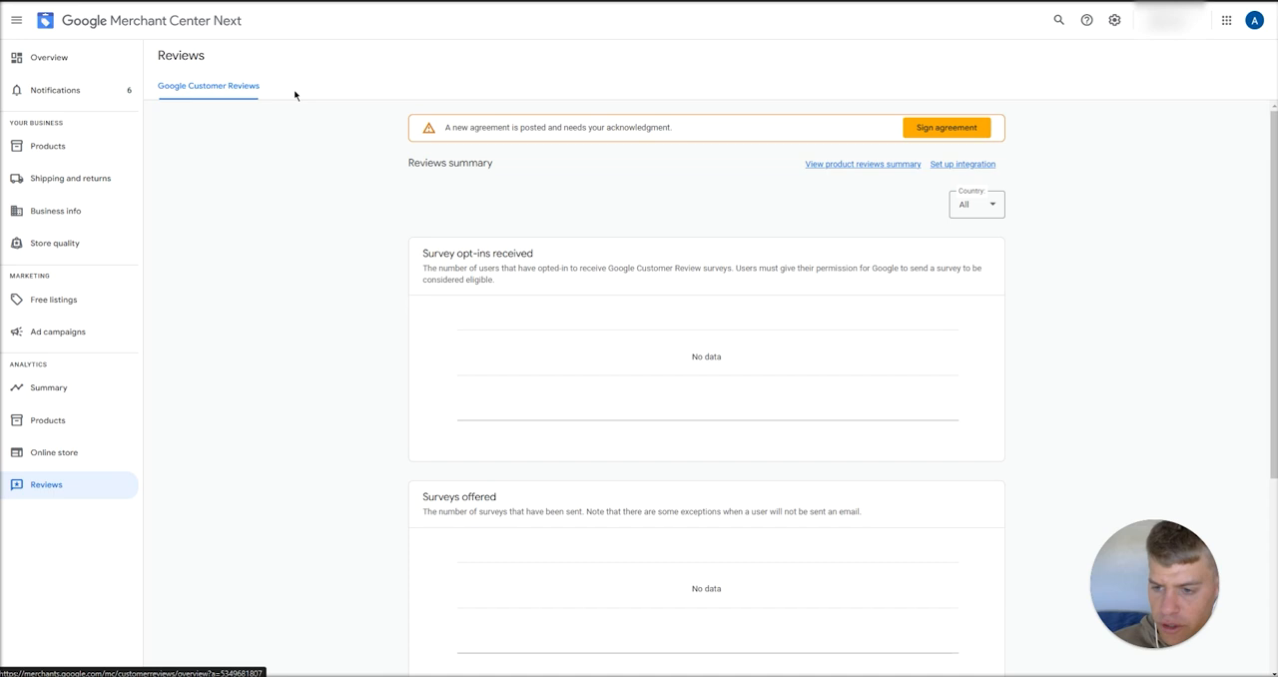
mouse_move(304, 100)
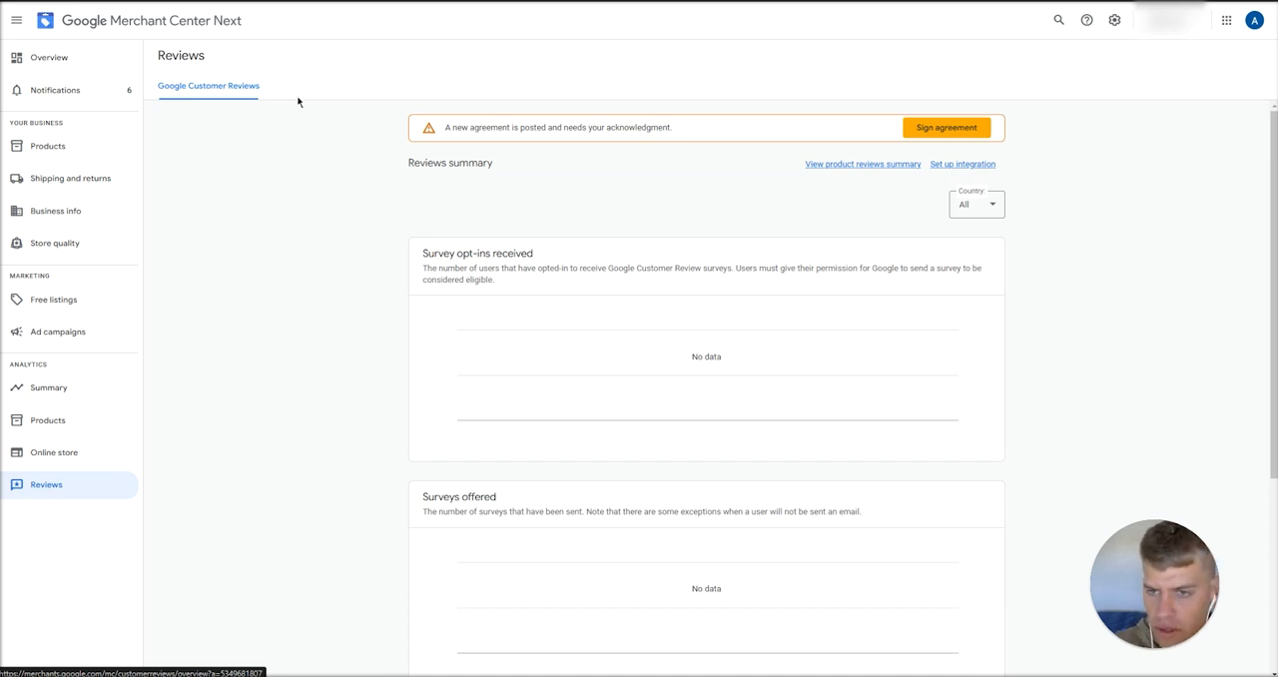
mouse_move(946, 128)
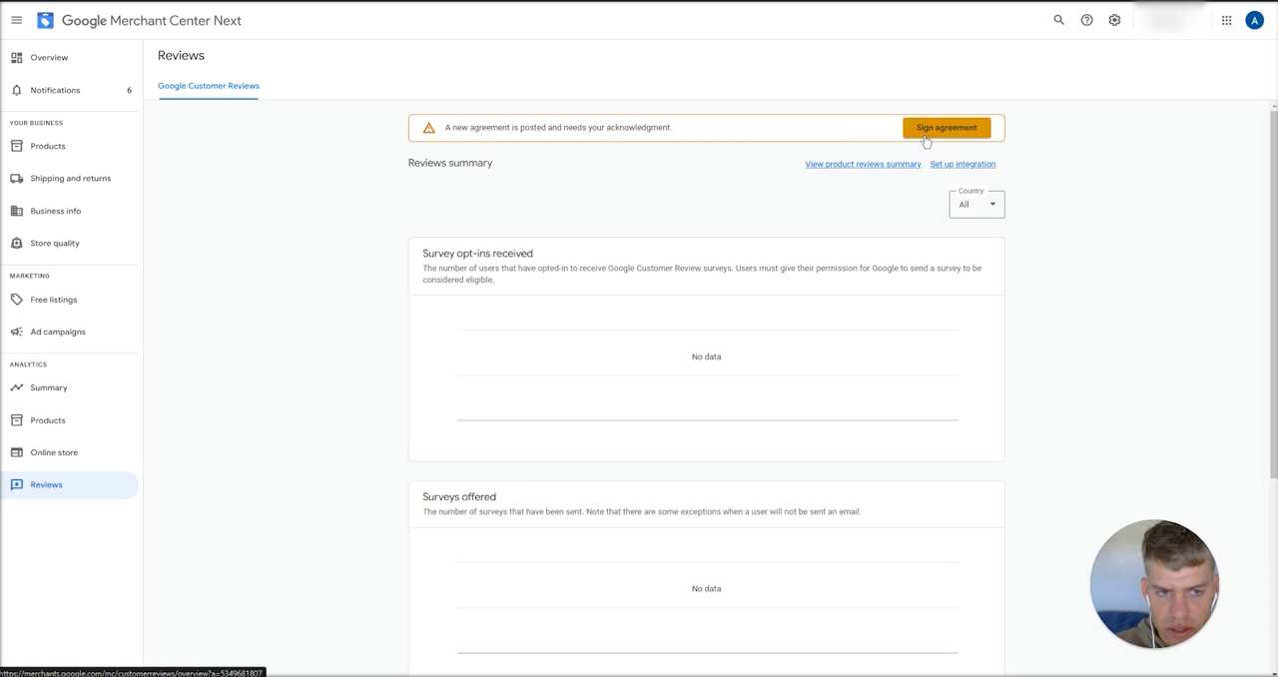
Sign the Google Customer Reviews agreement and review its terms.
click(946, 127)
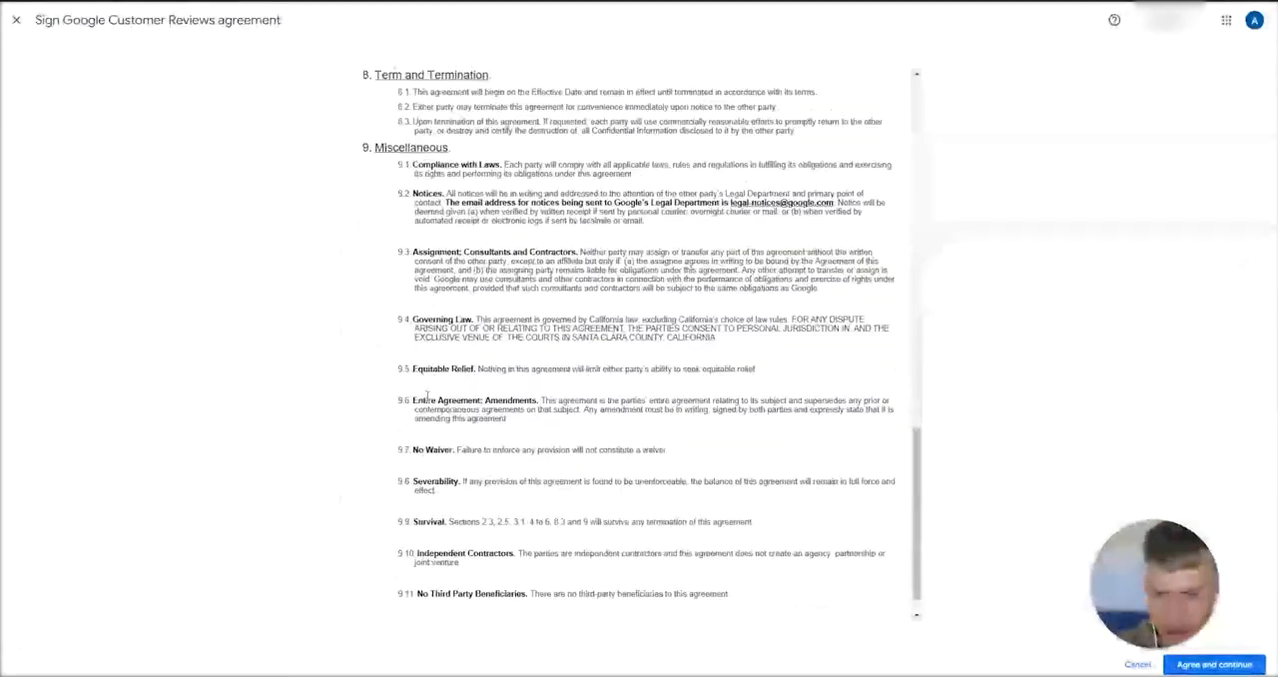
scroll(up, 3)
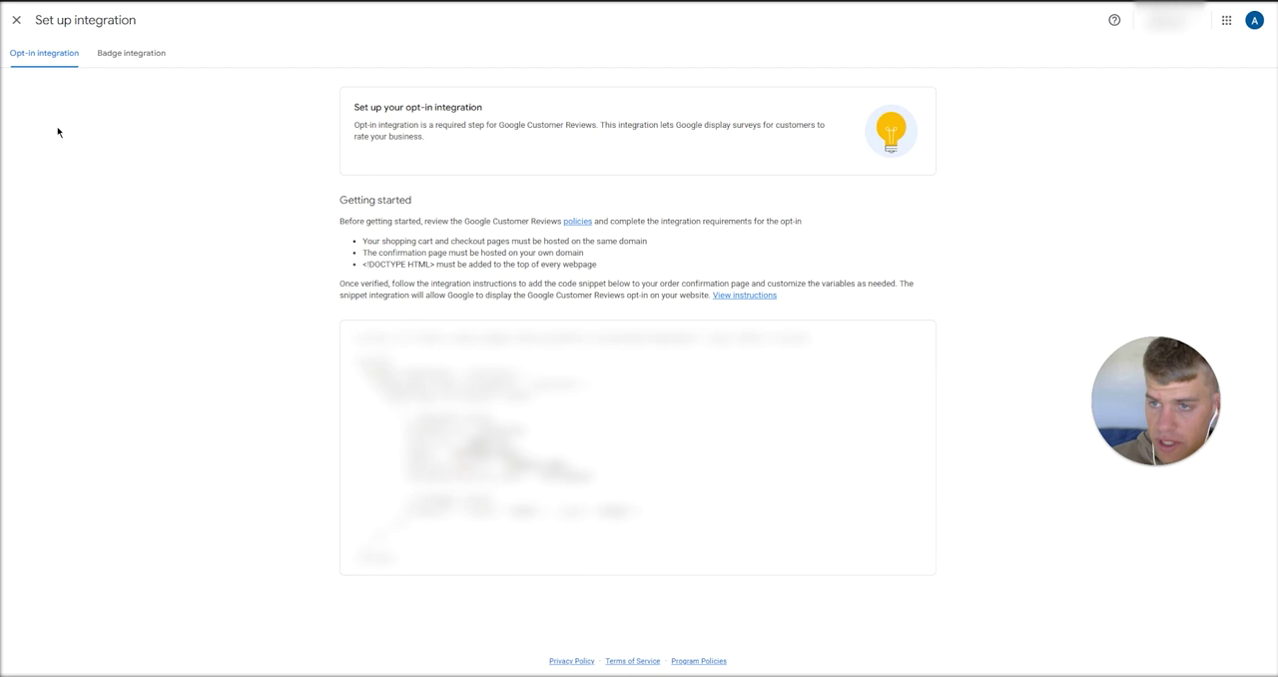
mouse_move(16, 20)
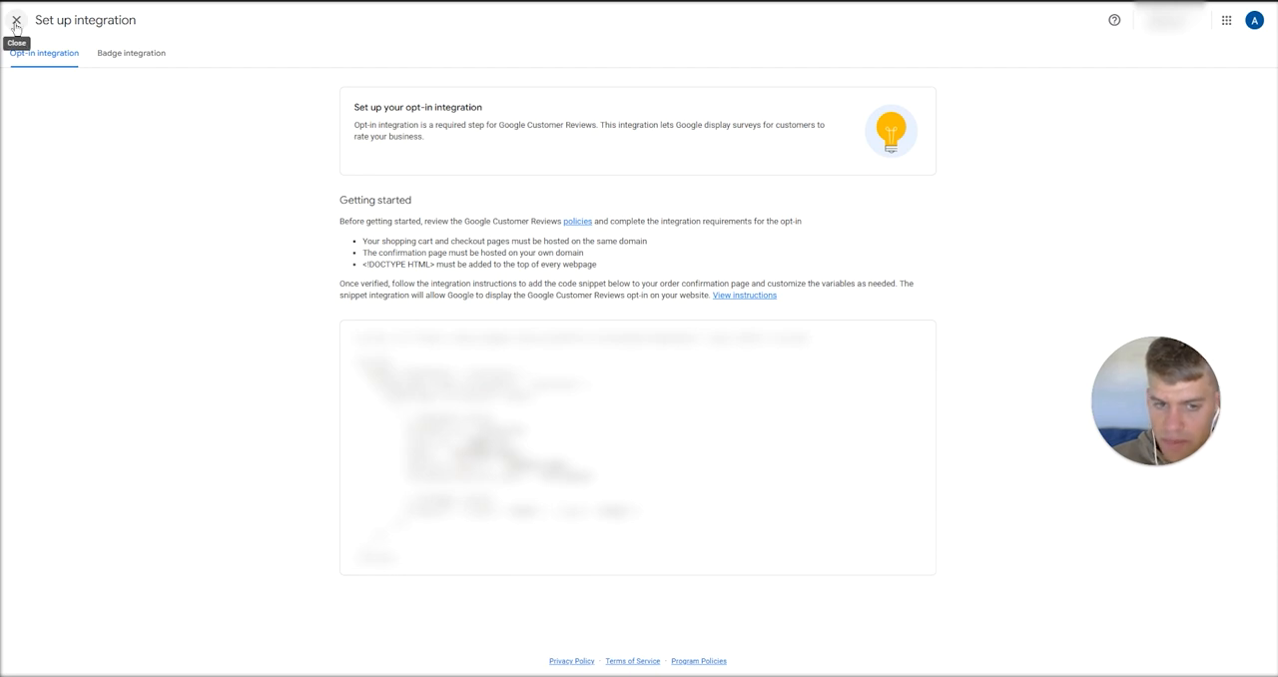
mouse_move(188, 429)
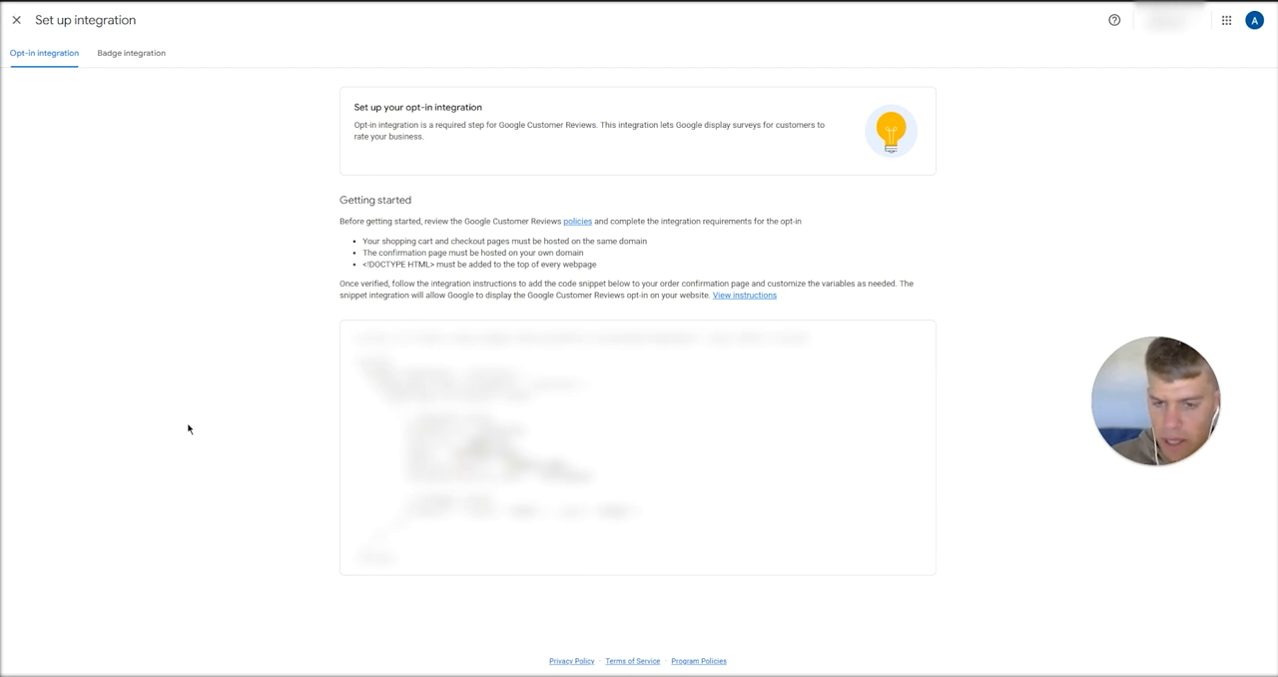
mouse_move(114, 142)
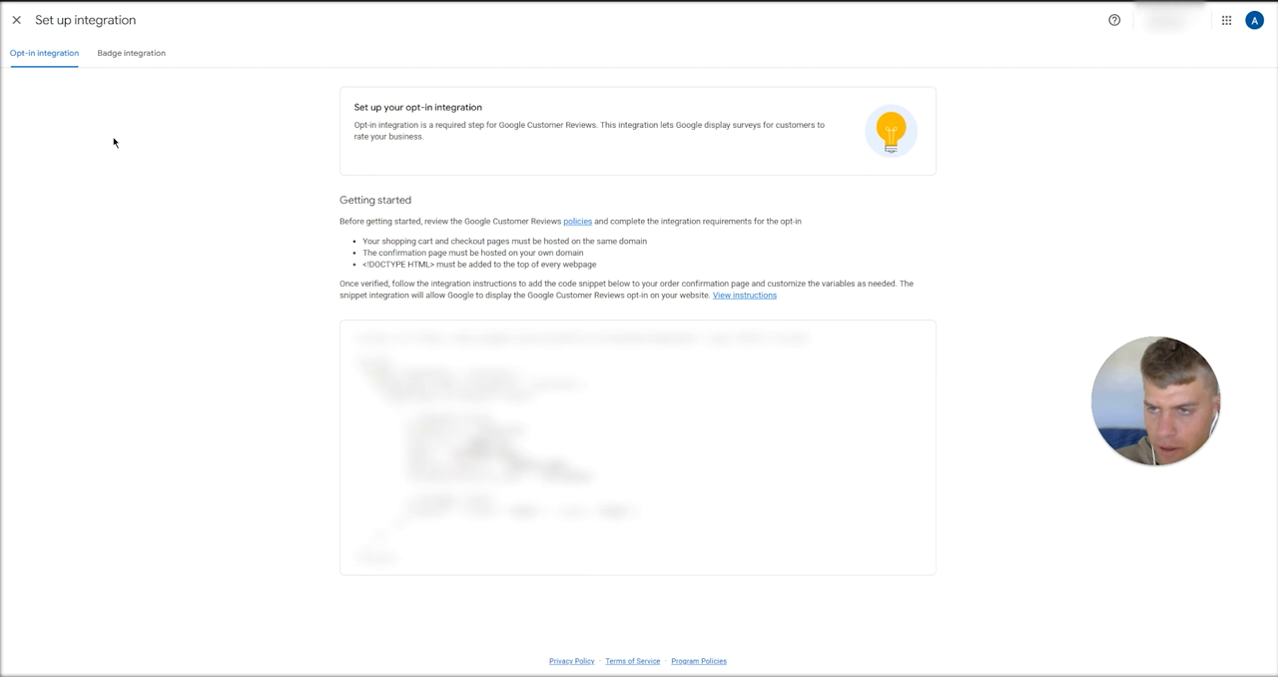
Close the Set up integration page and switch to the Product reviews section.
click(16, 20)
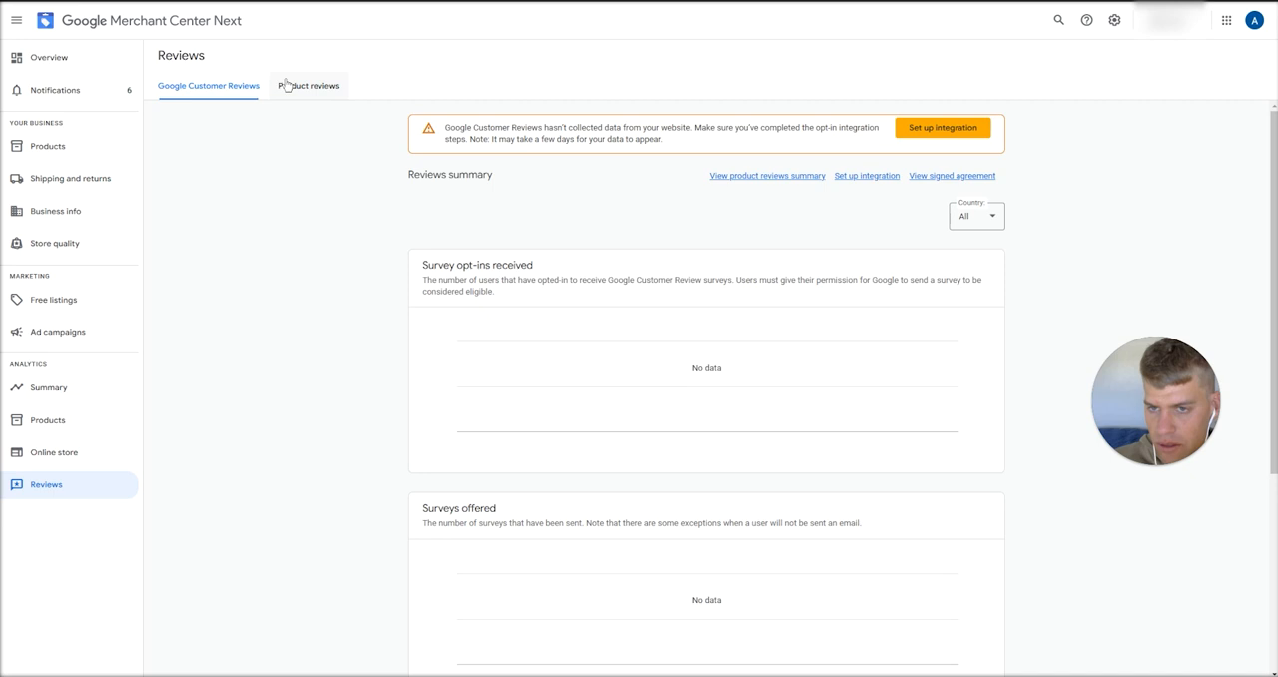
mouse_move(295, 237)
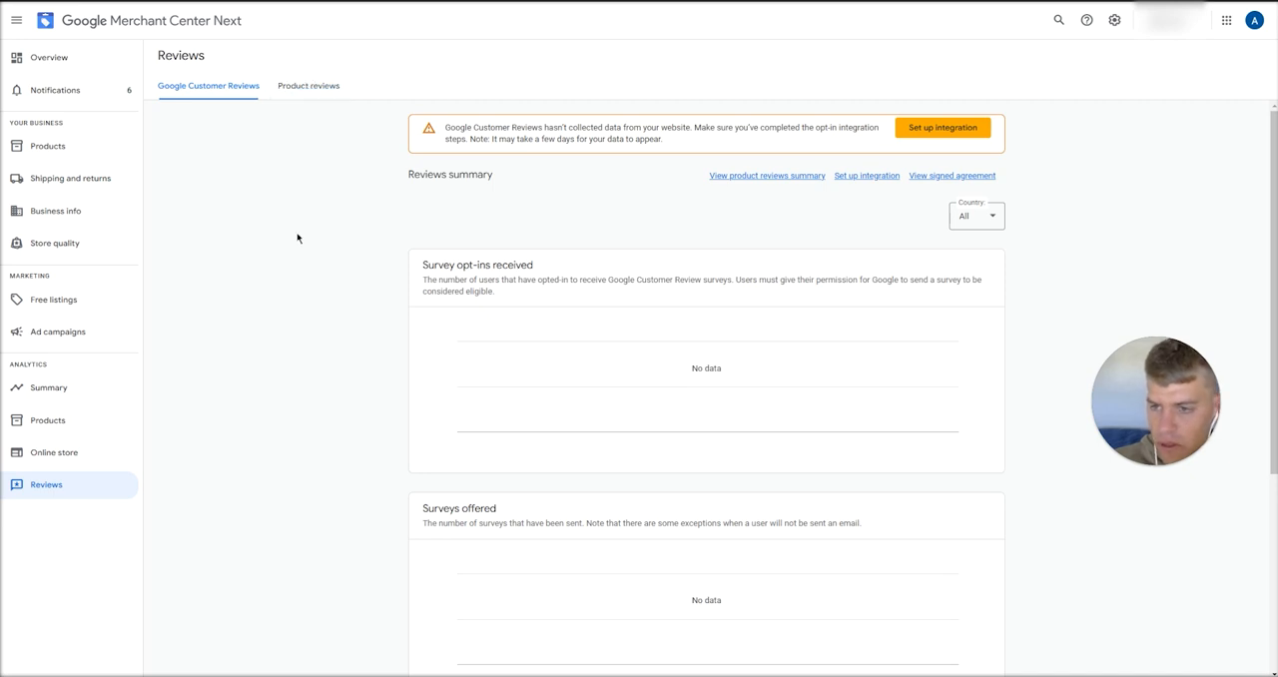
click(307, 84)
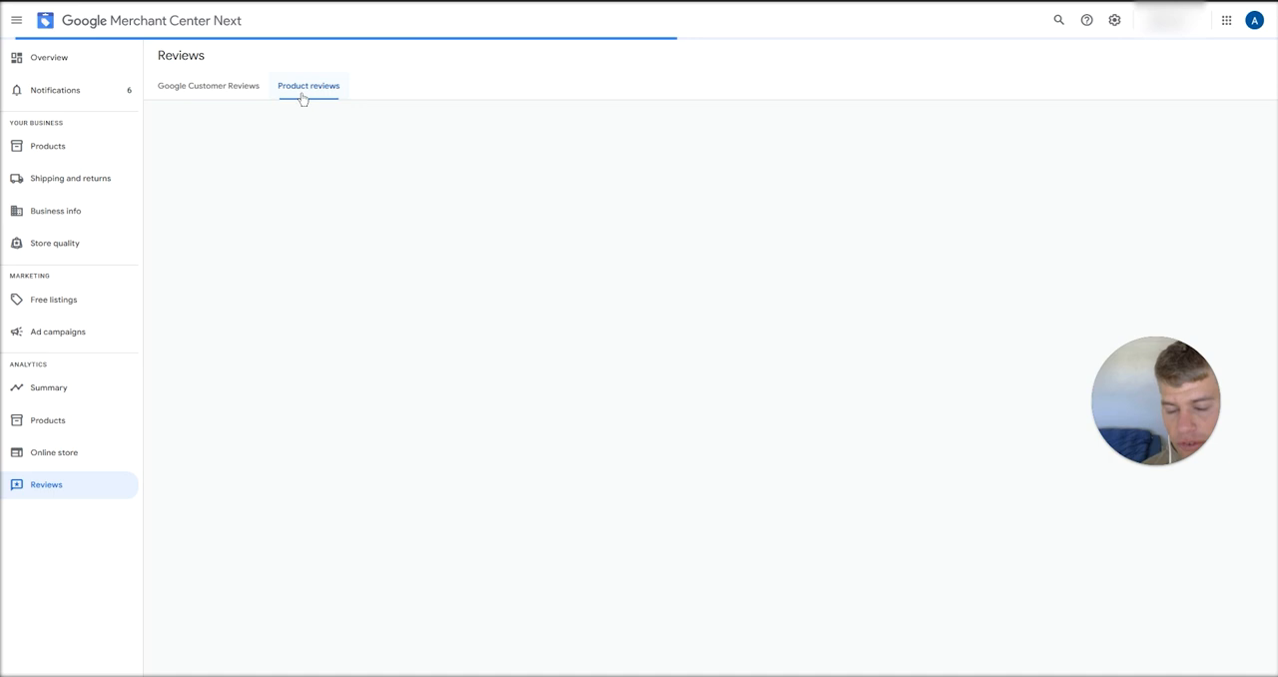
Go to Product review data sources and begin adding a new product reviews source.
click(307, 84)
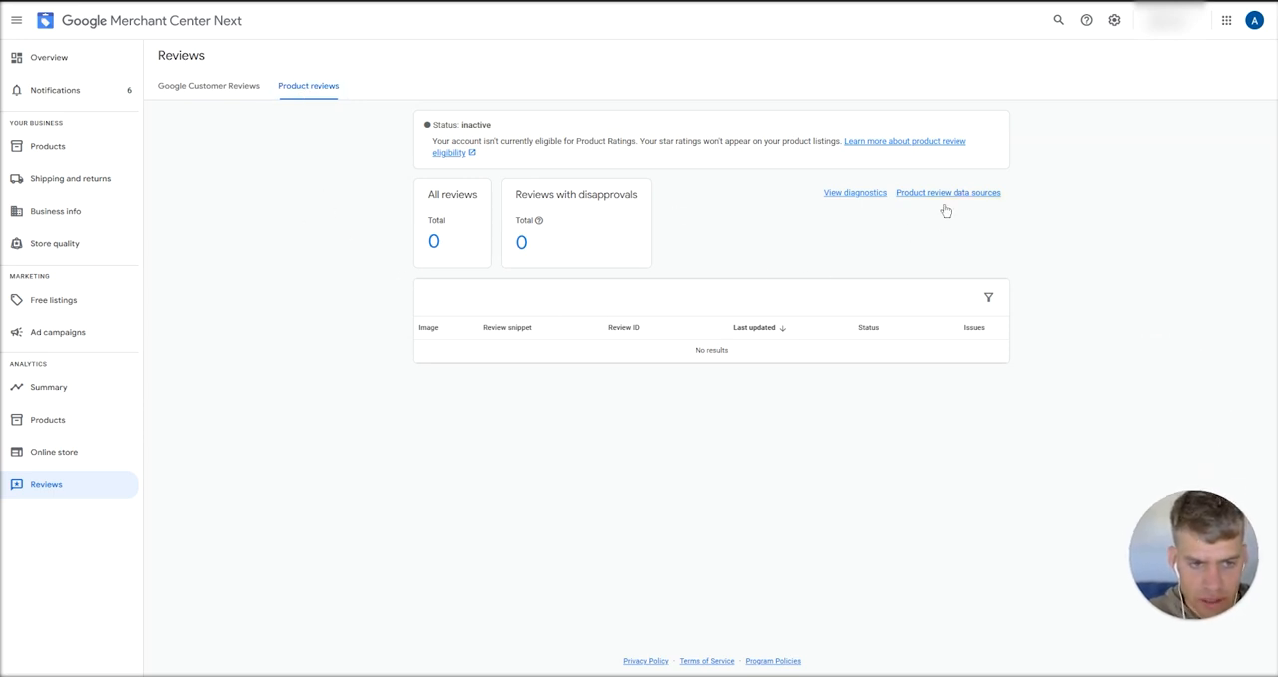
click(947, 191)
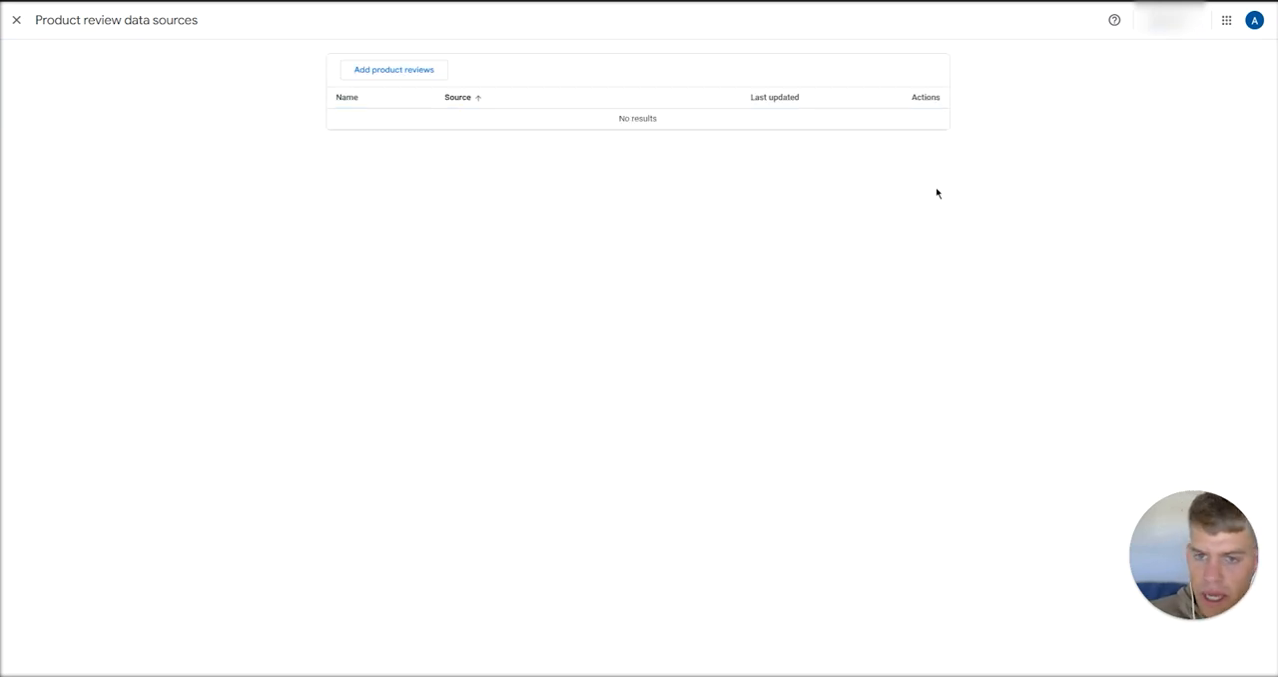
click(393, 68)
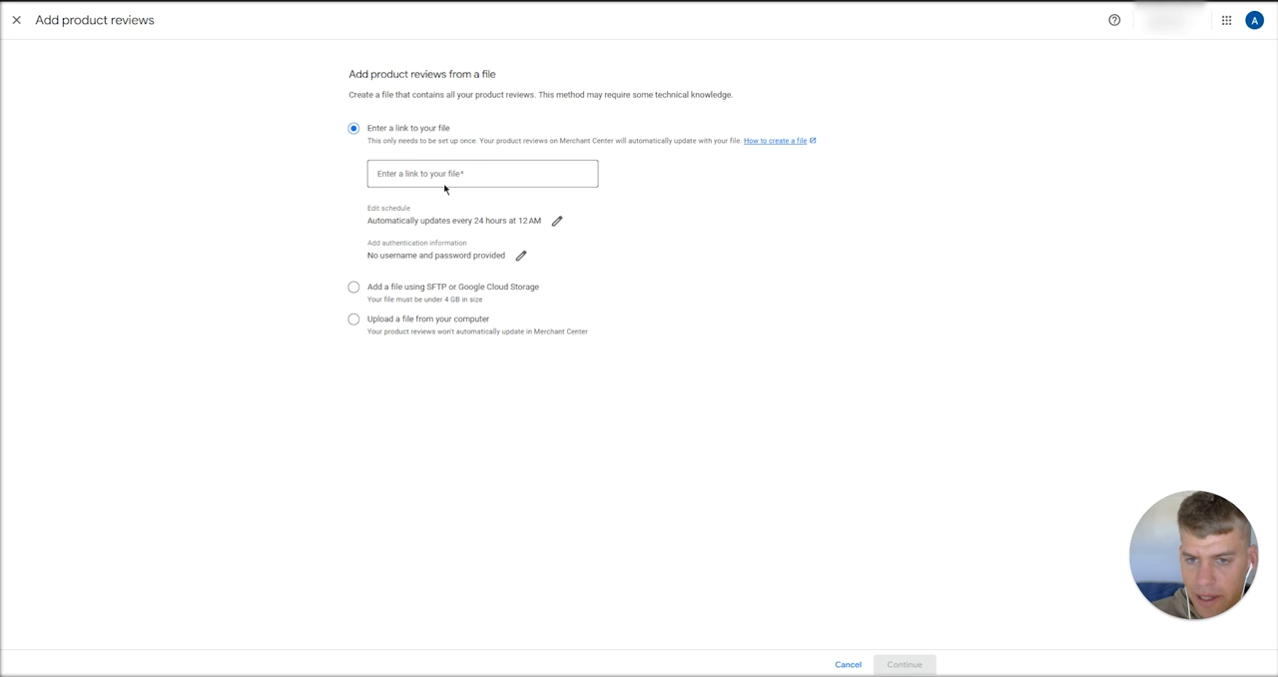
mouse_move(483, 148)
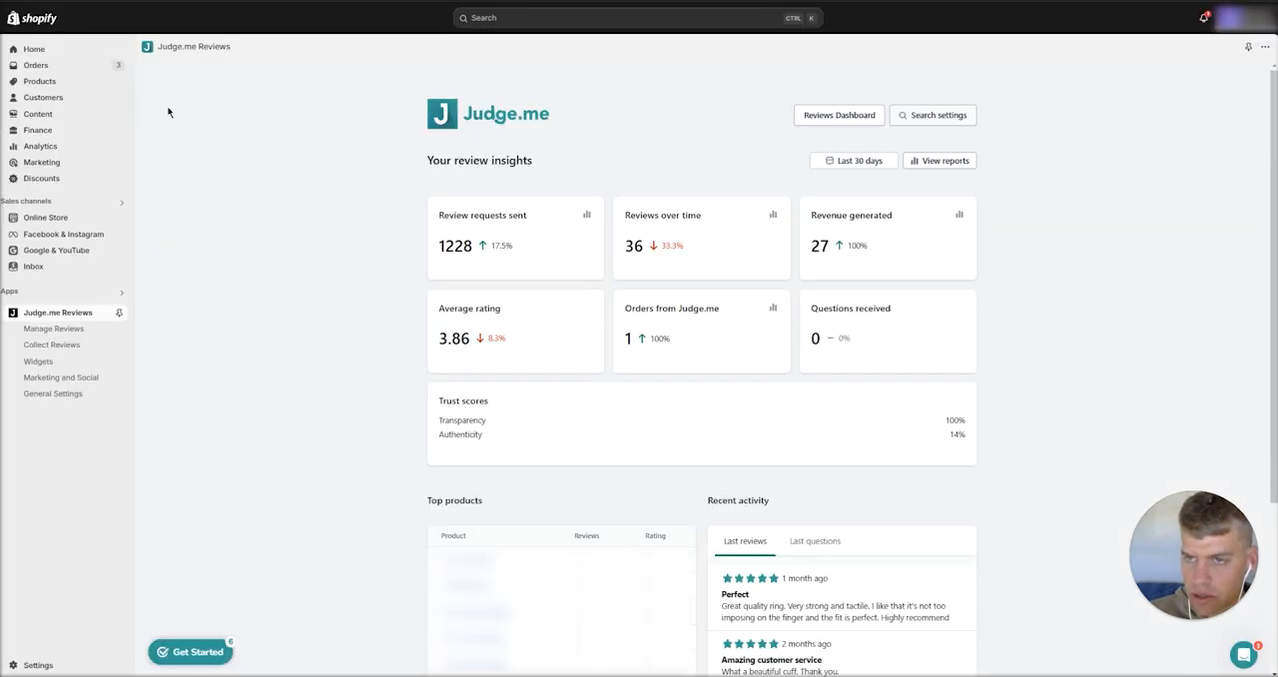
mouse_move(48, 312)
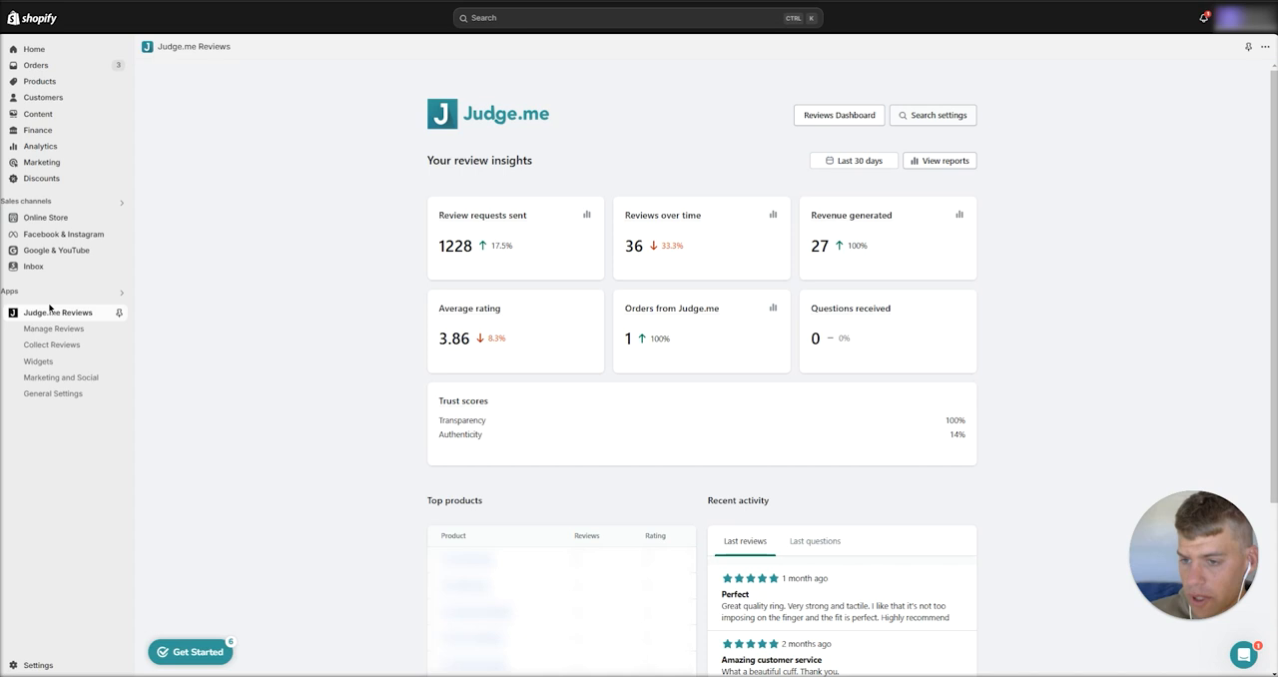
mouse_move(60, 377)
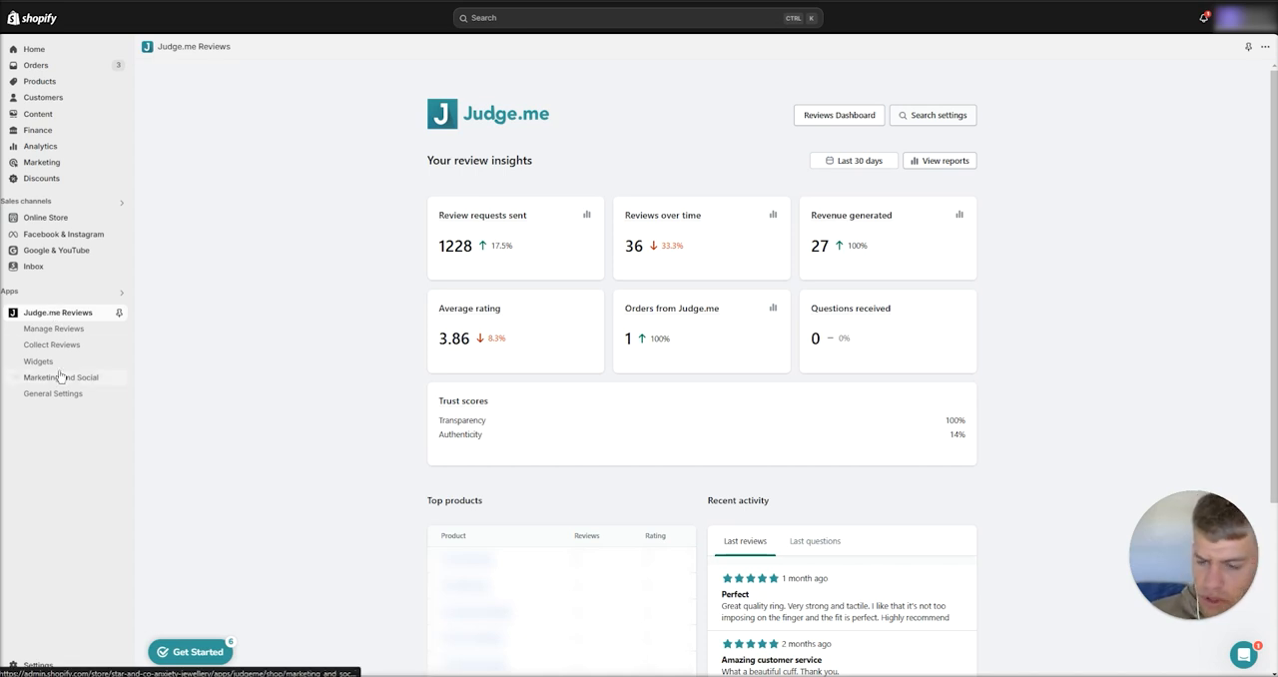
mouse_move(303, 363)
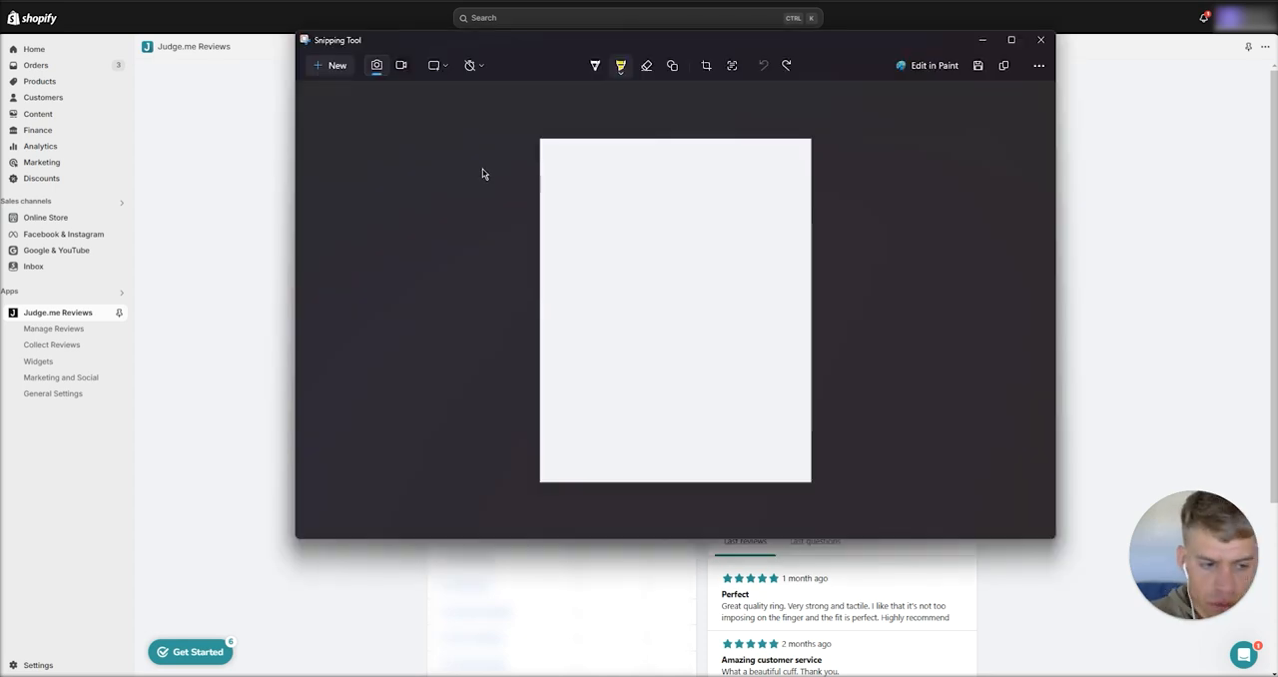
mouse_move(511, 176)
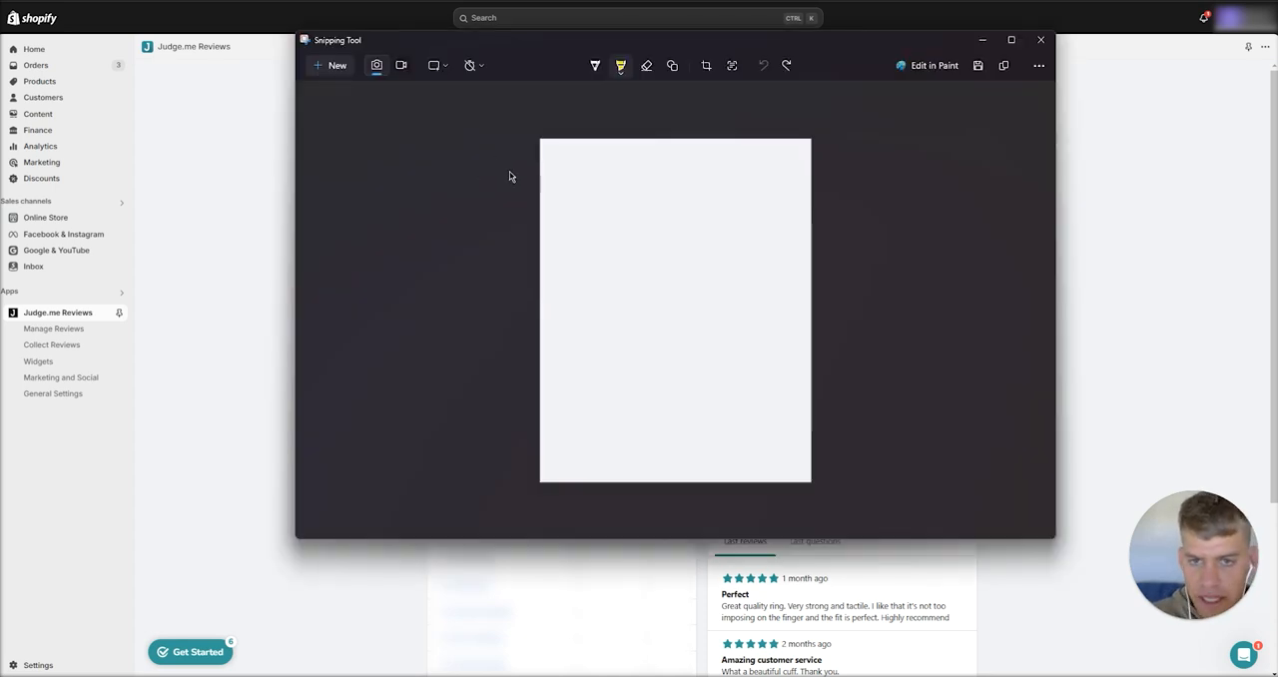
mouse_move(559, 148)
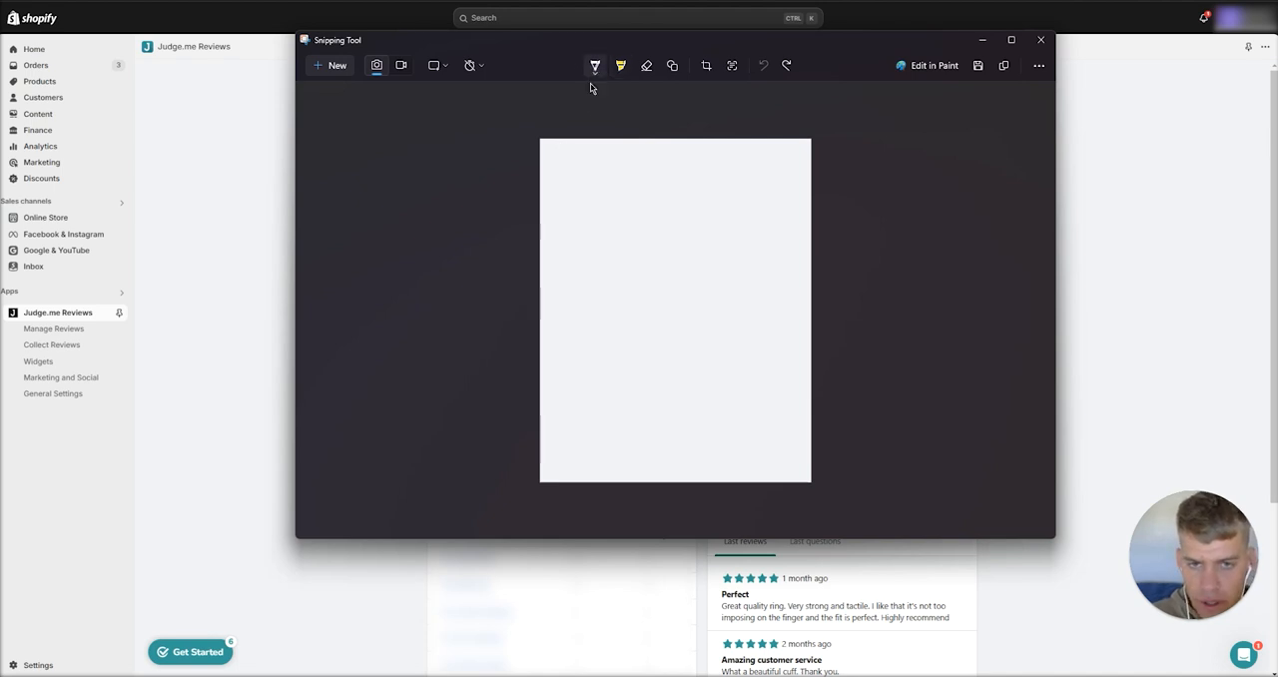
mouse_move(515, 135)
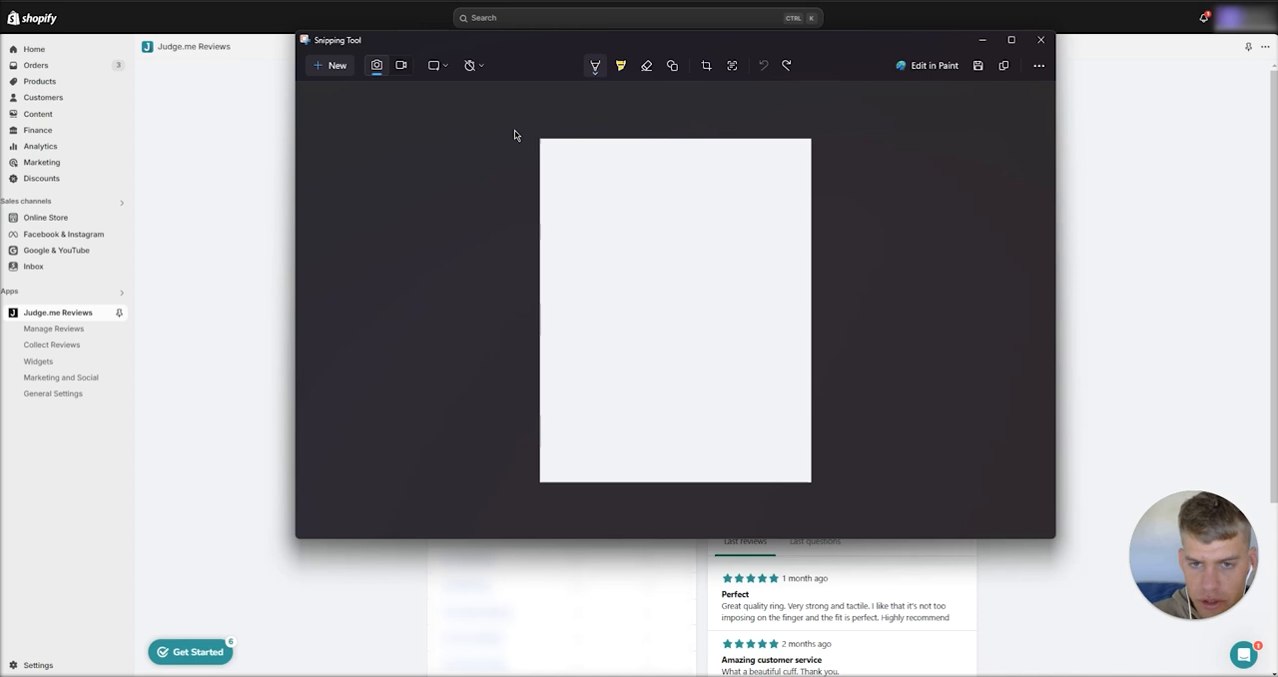
mouse_move(567, 399)
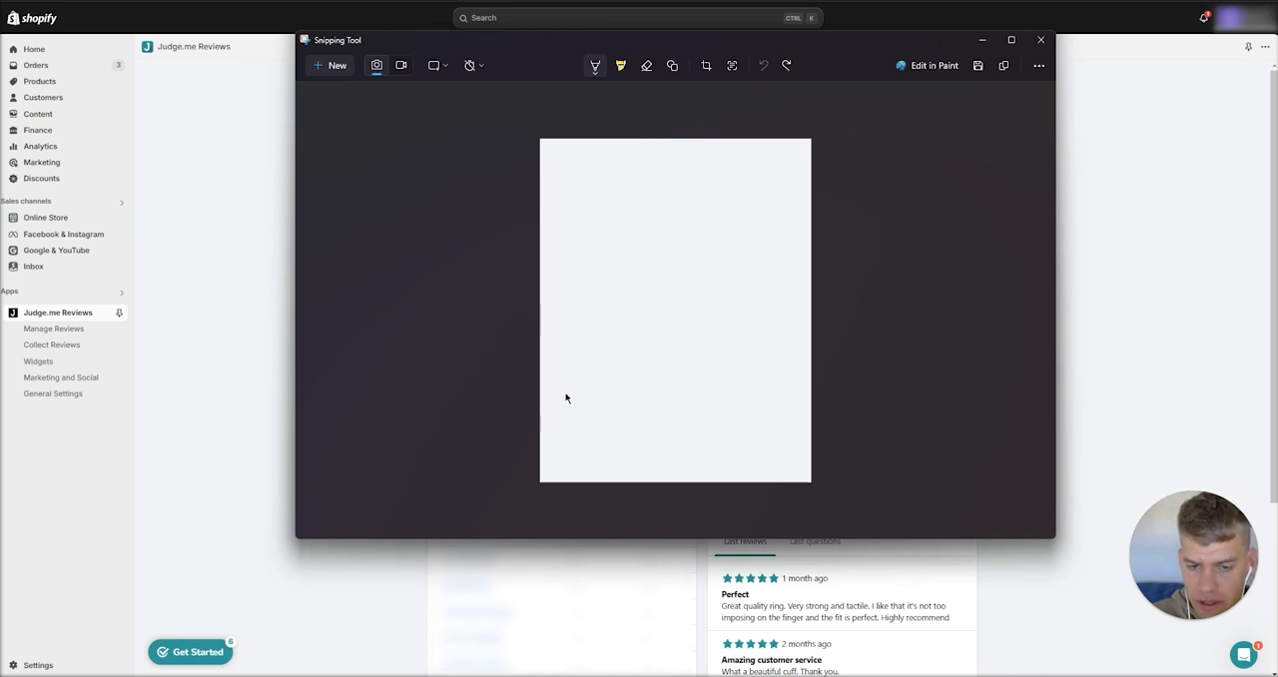
Sketch a blob, pentagon and '.xml' cloud with connecting arrows, undo a crooked line, then close the sketch.
drag(583, 388, 559, 415)
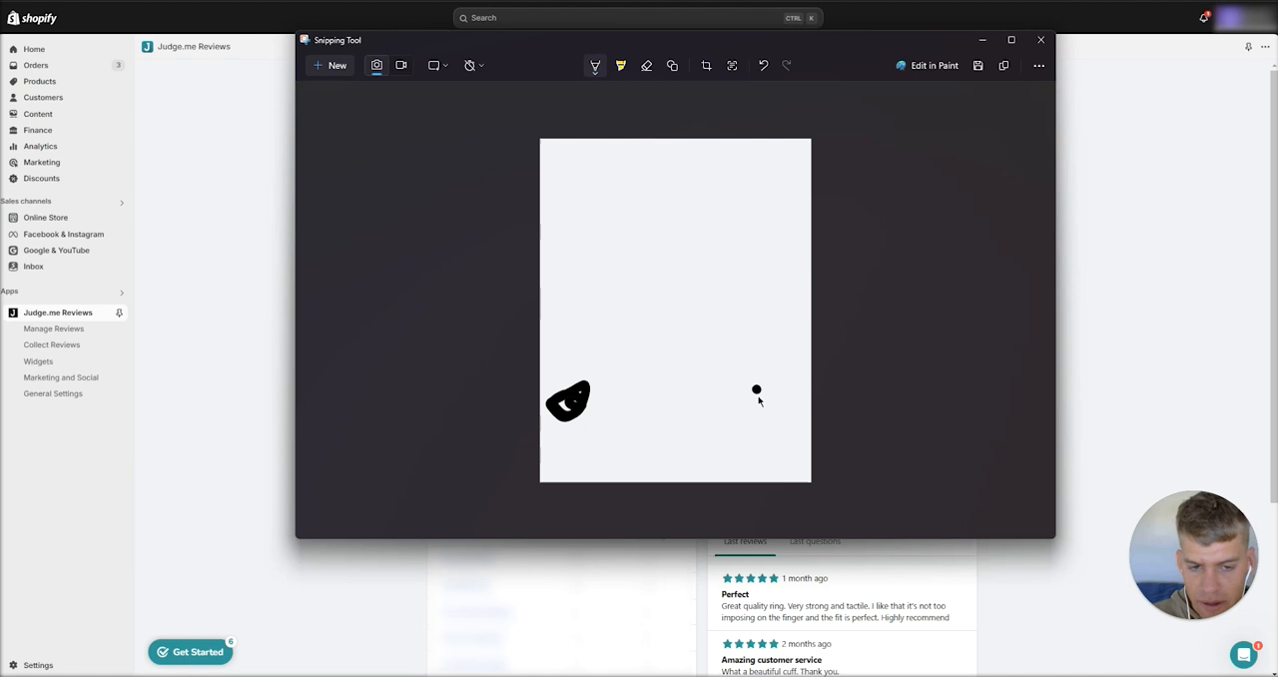
drag(782, 379, 768, 423)
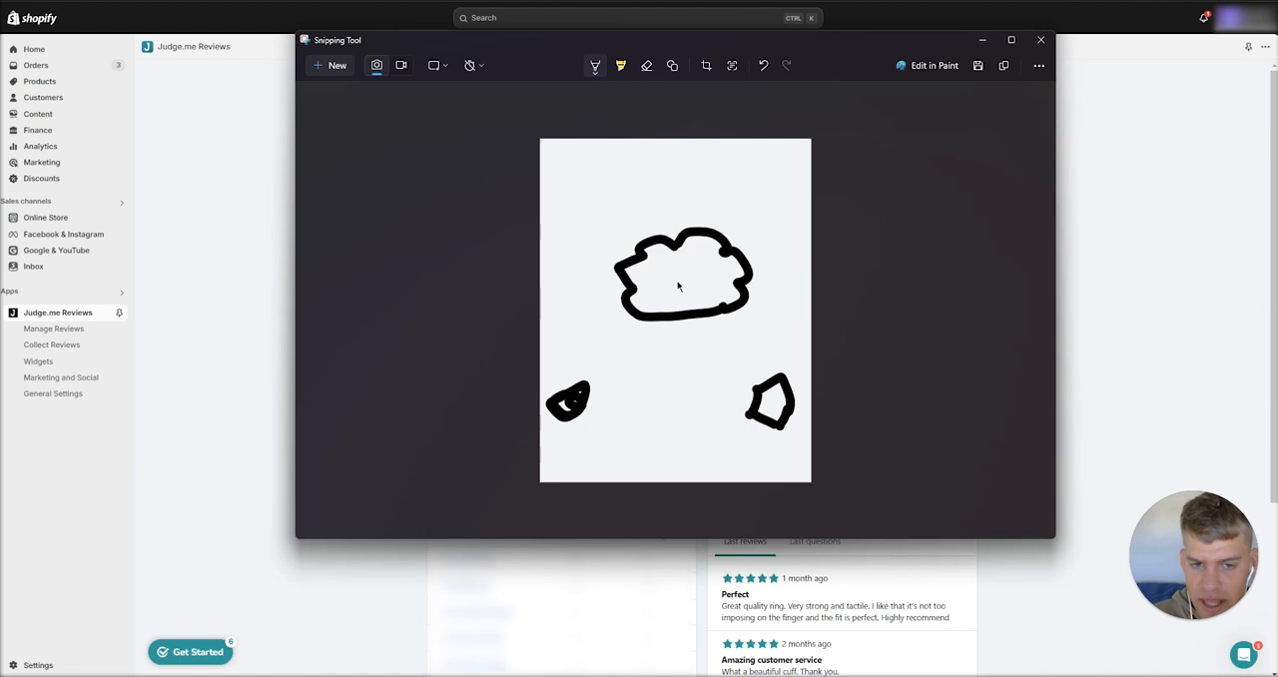
drag(638, 190, 719, 196)
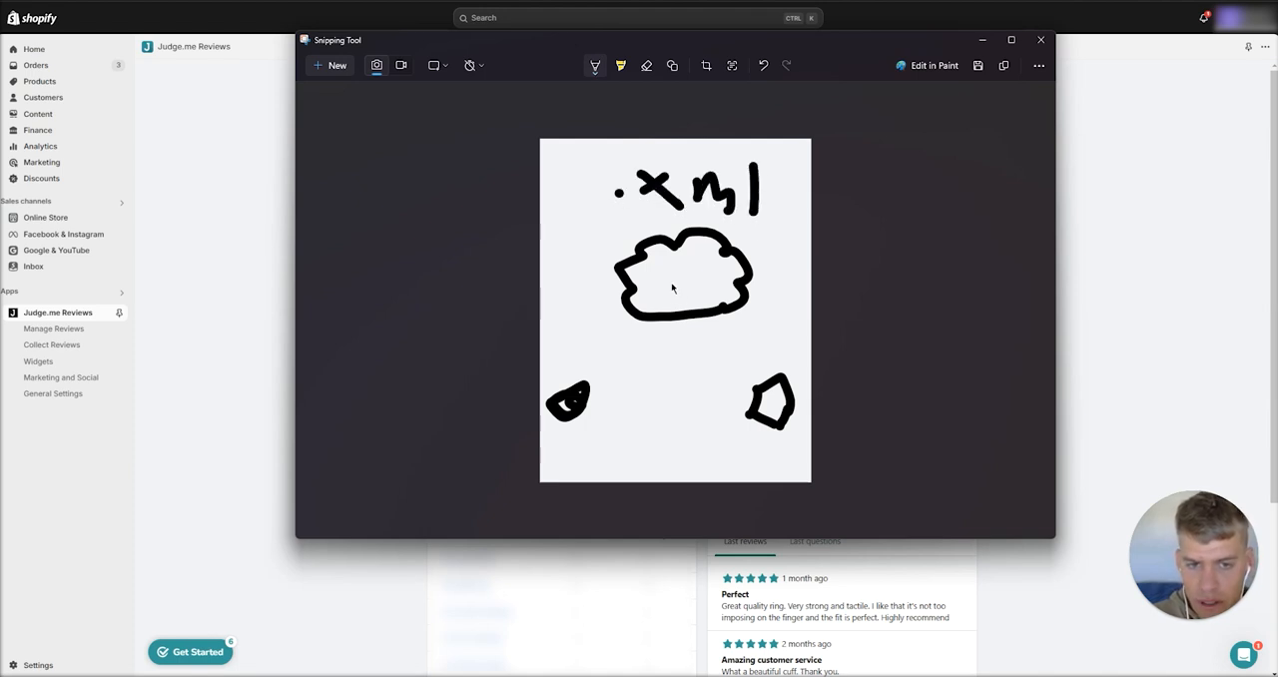
mouse_move(559, 424)
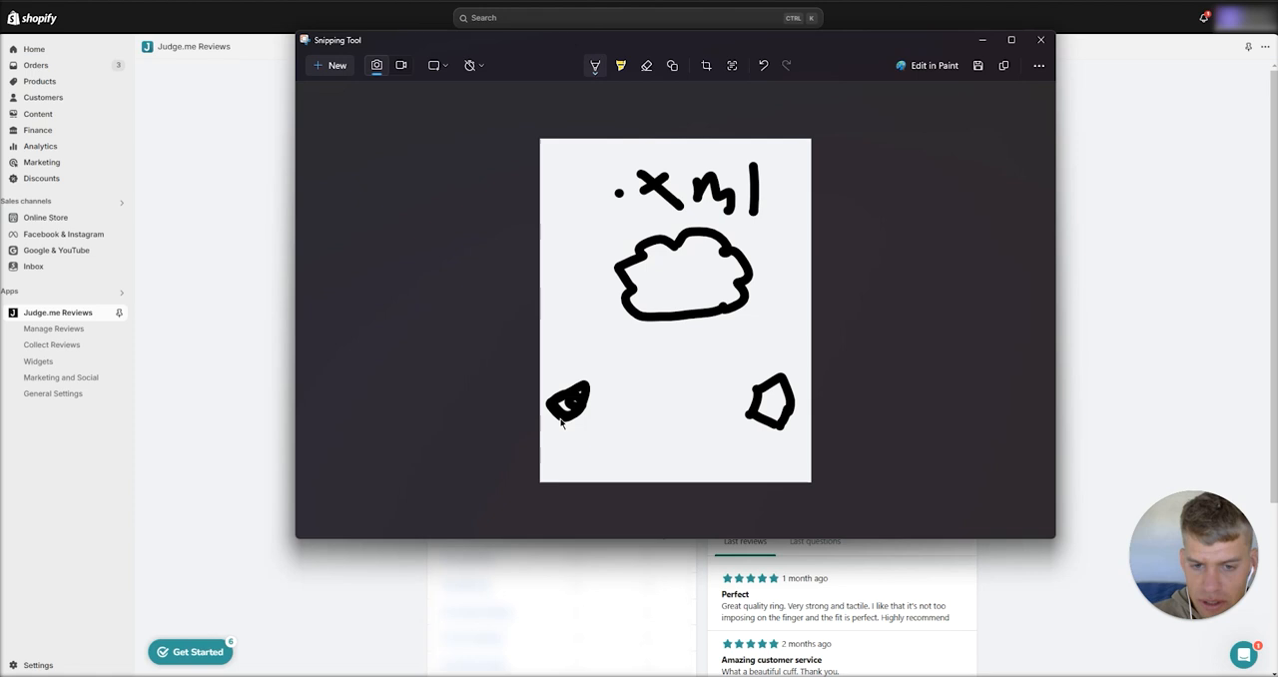
drag(563, 415, 599, 343)
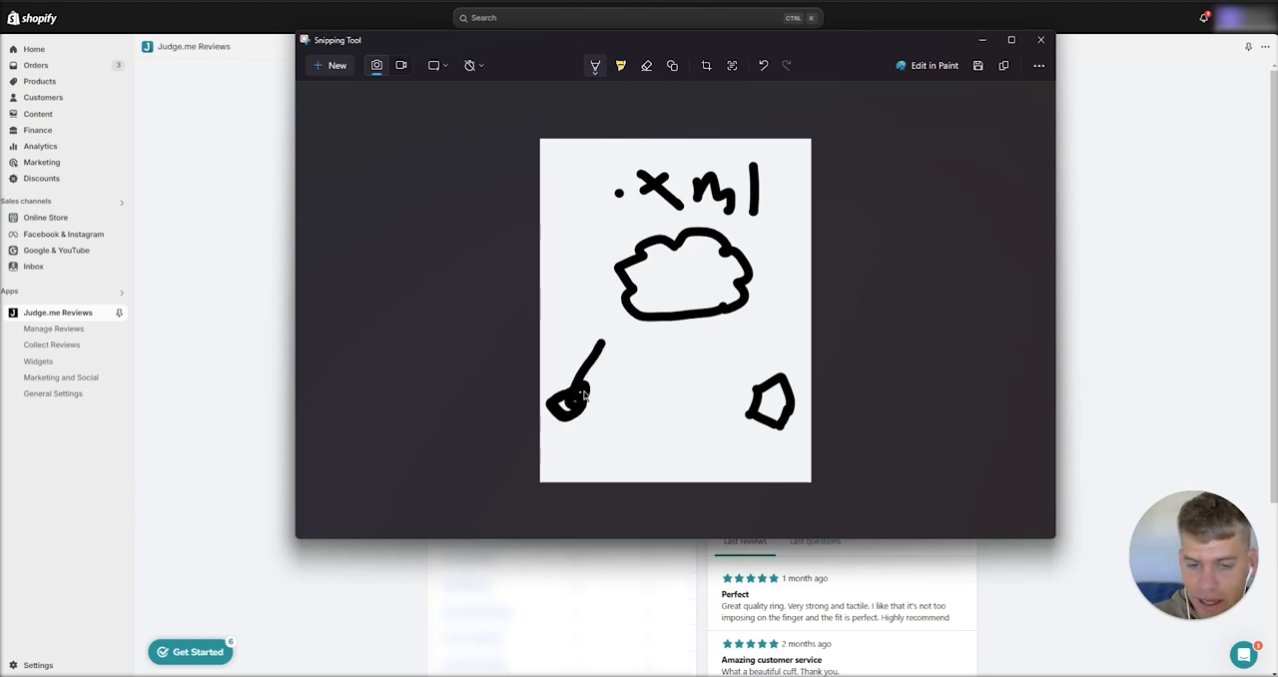
mouse_move(627, 319)
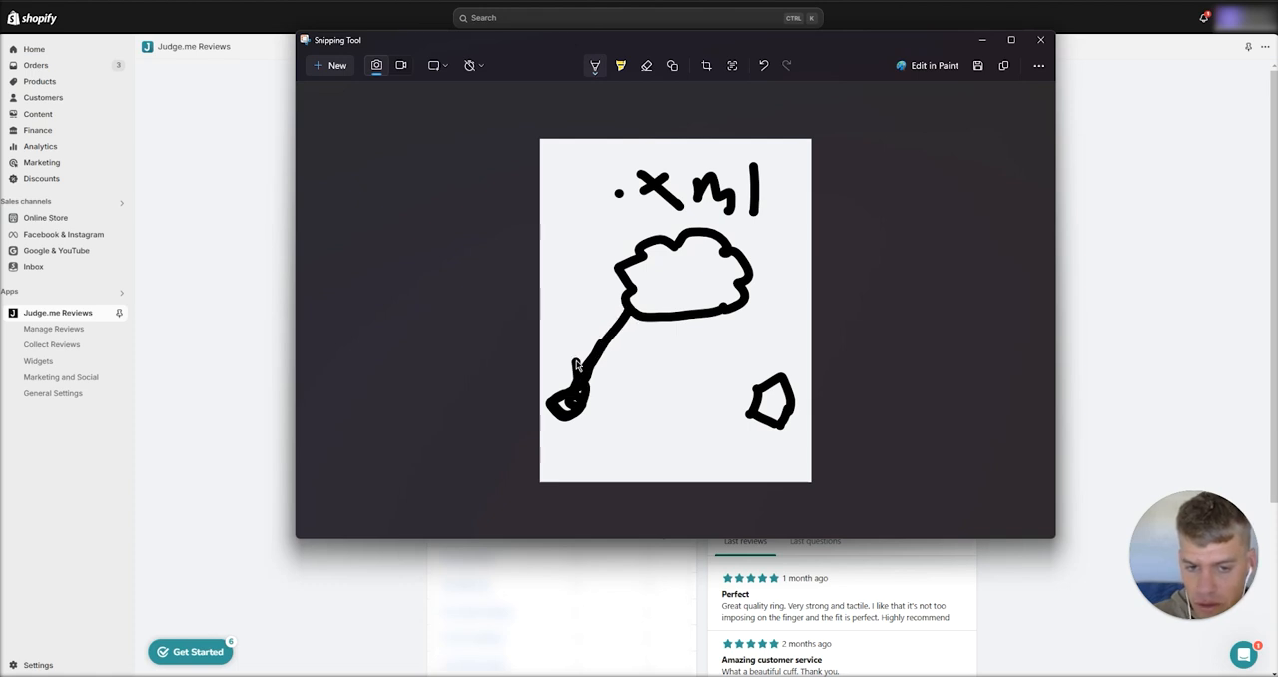
mouse_move(603, 384)
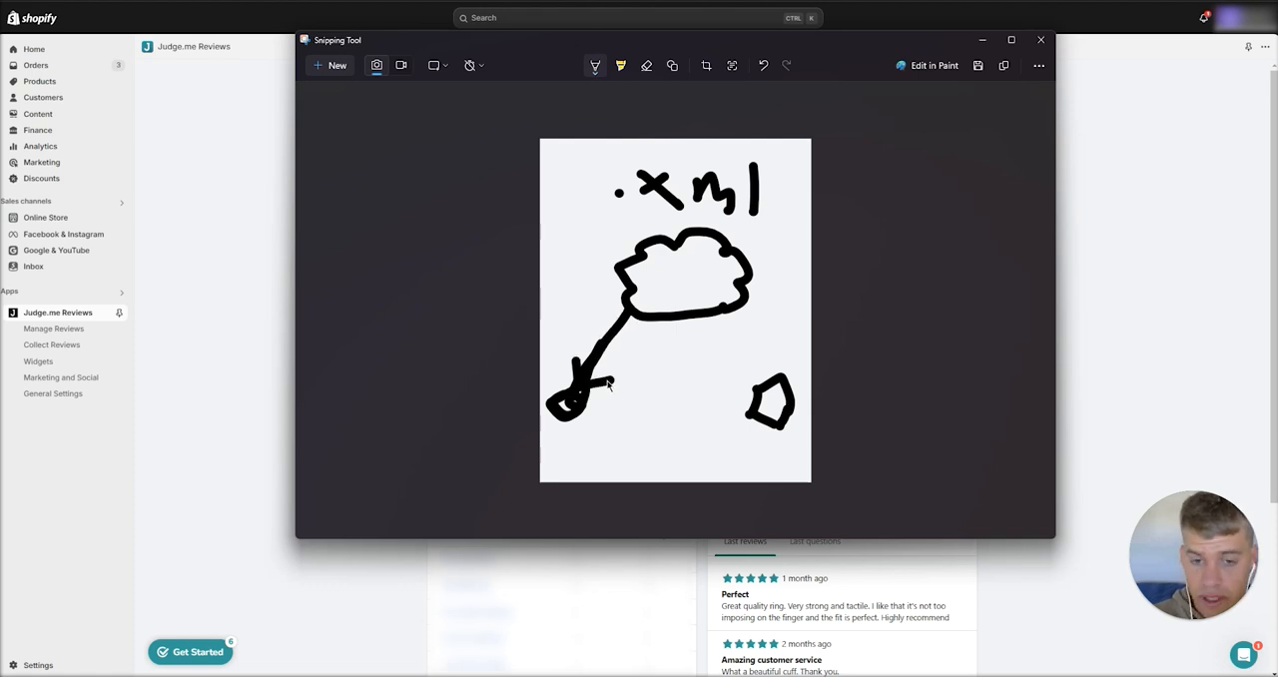
click(762, 64)
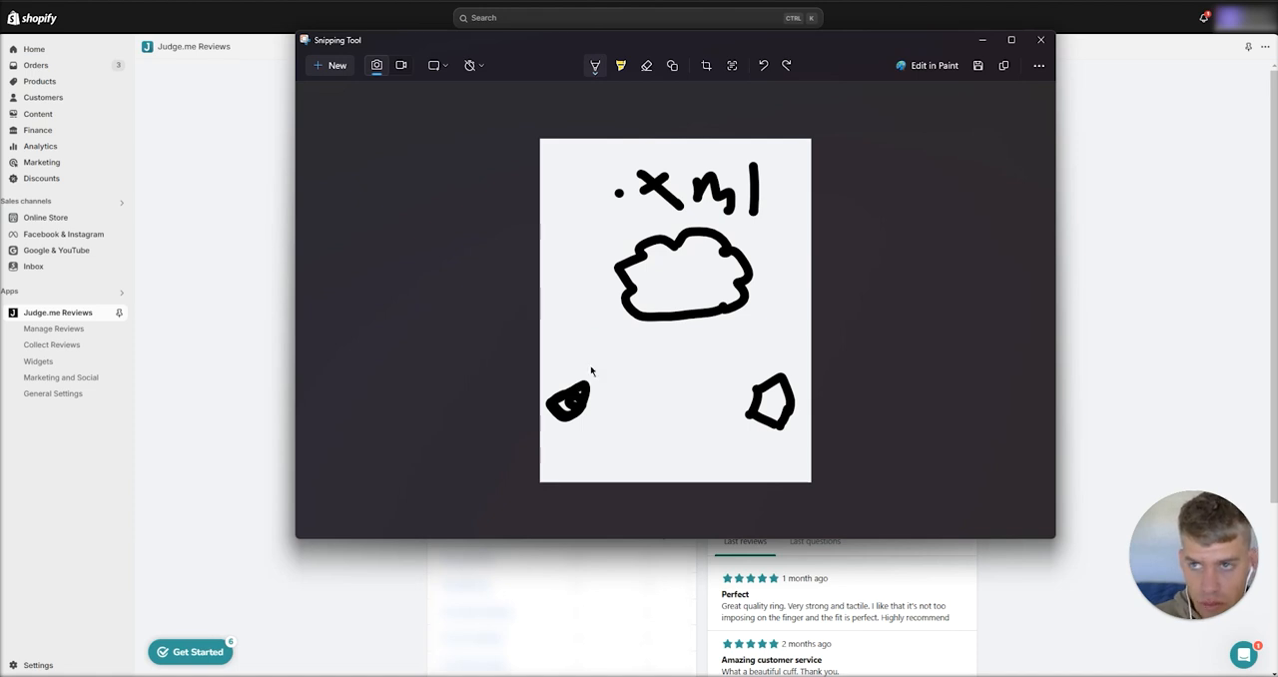
mouse_move(595, 379)
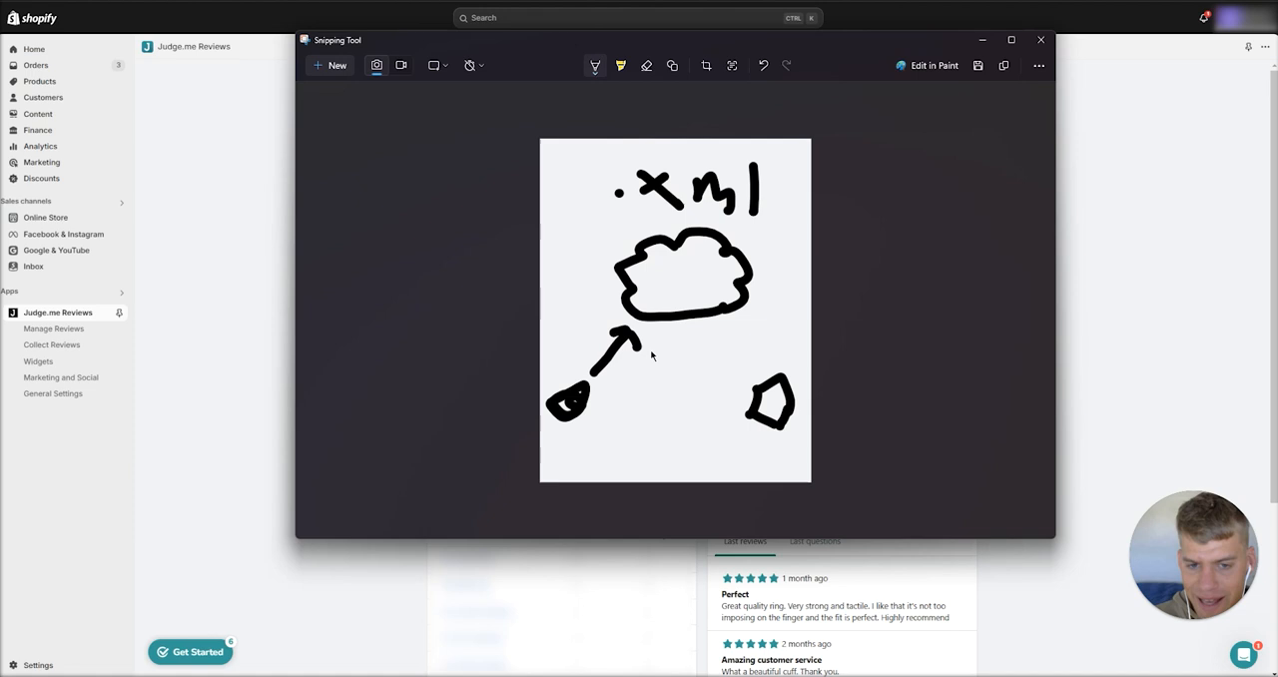
drag(729, 329, 769, 389)
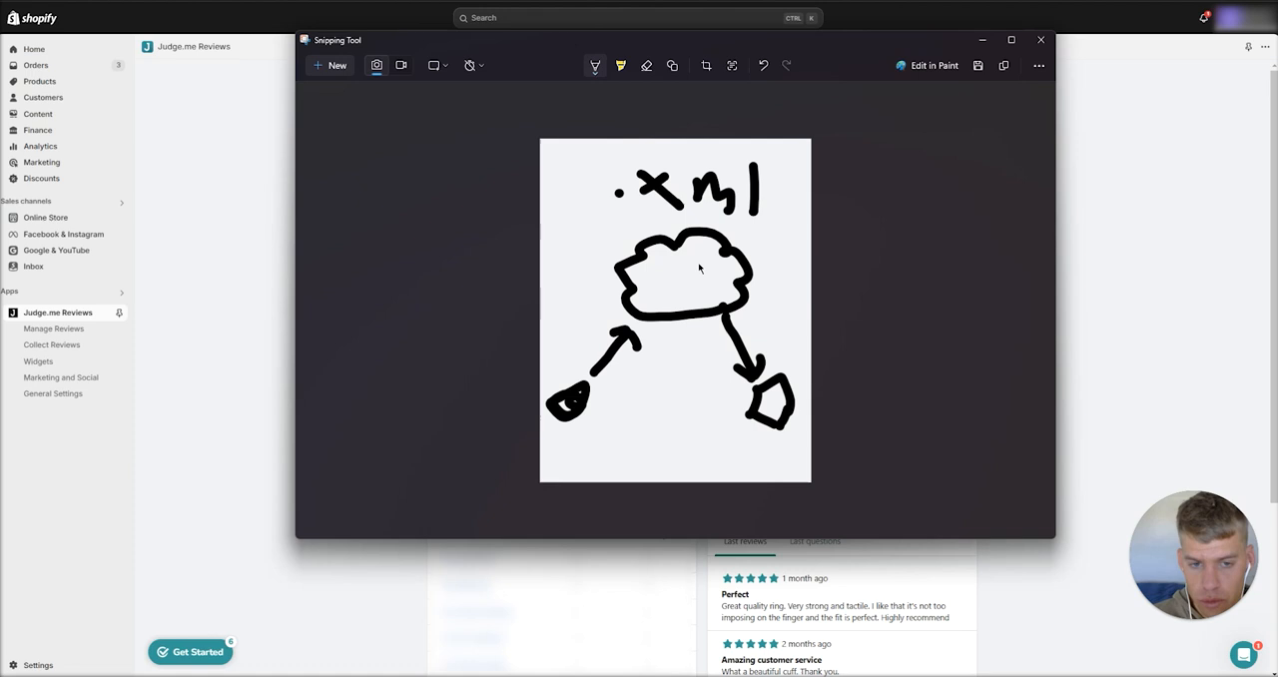
mouse_move(748, 217)
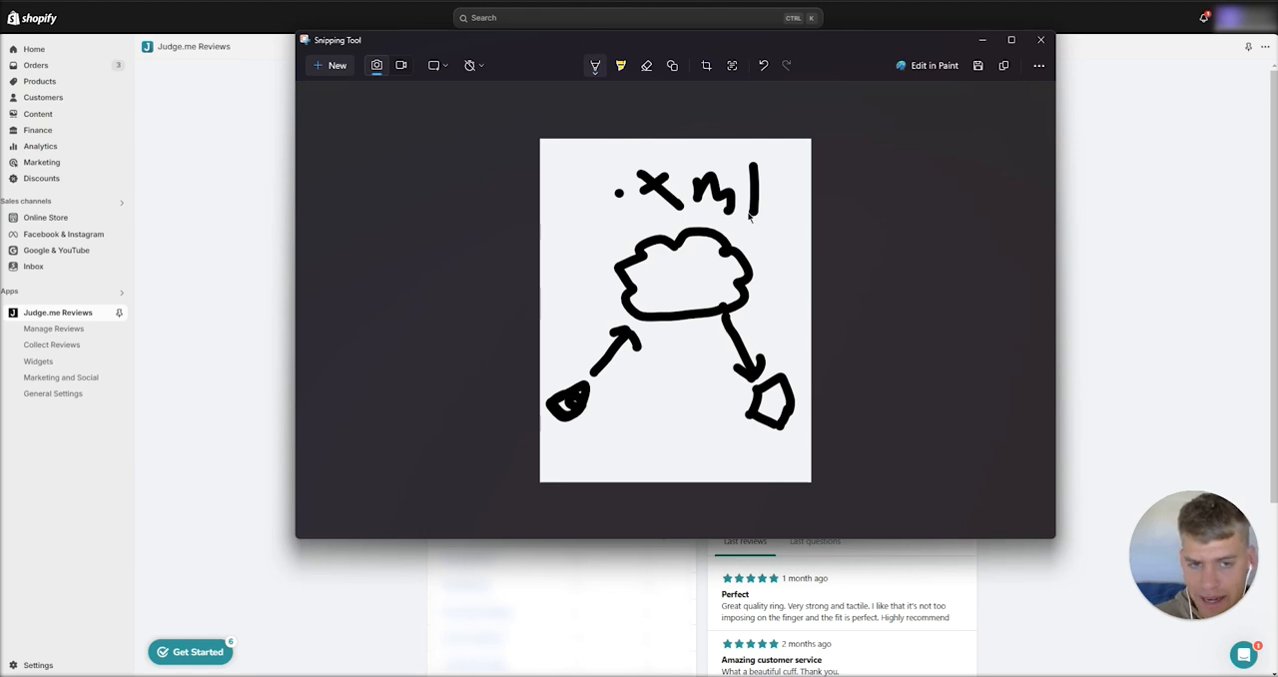
mouse_move(742, 204)
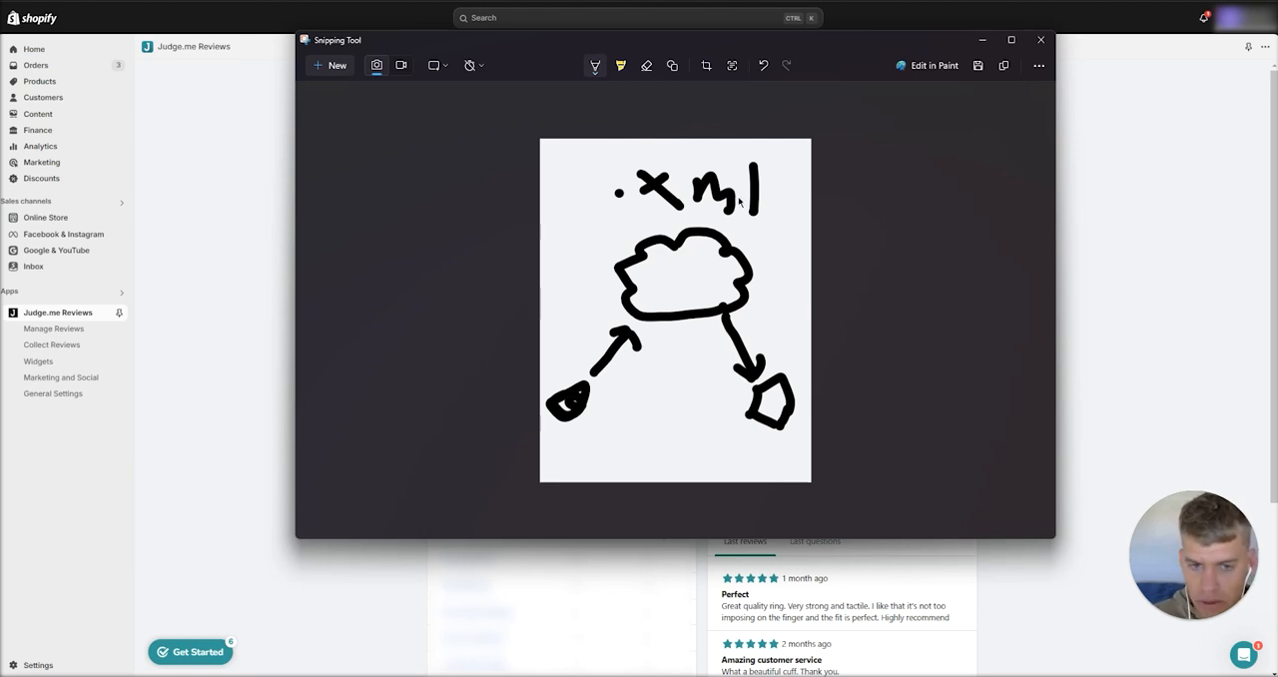
click(1040, 40)
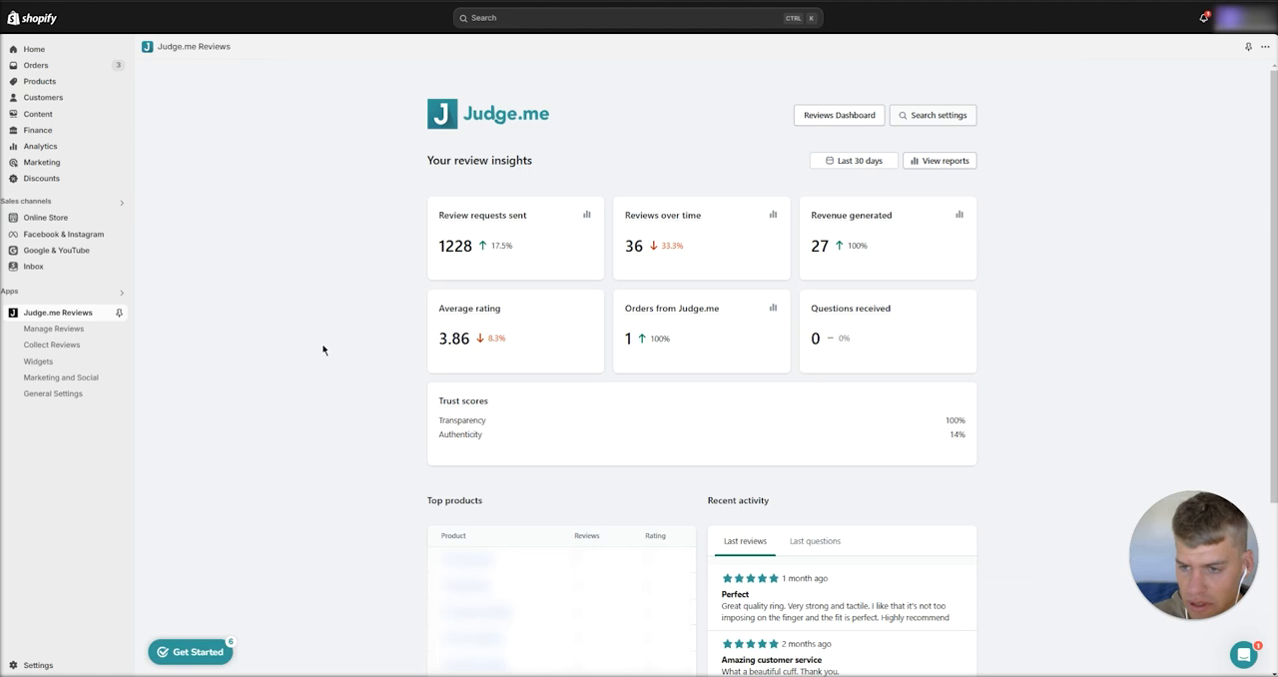
mouse_move(56, 375)
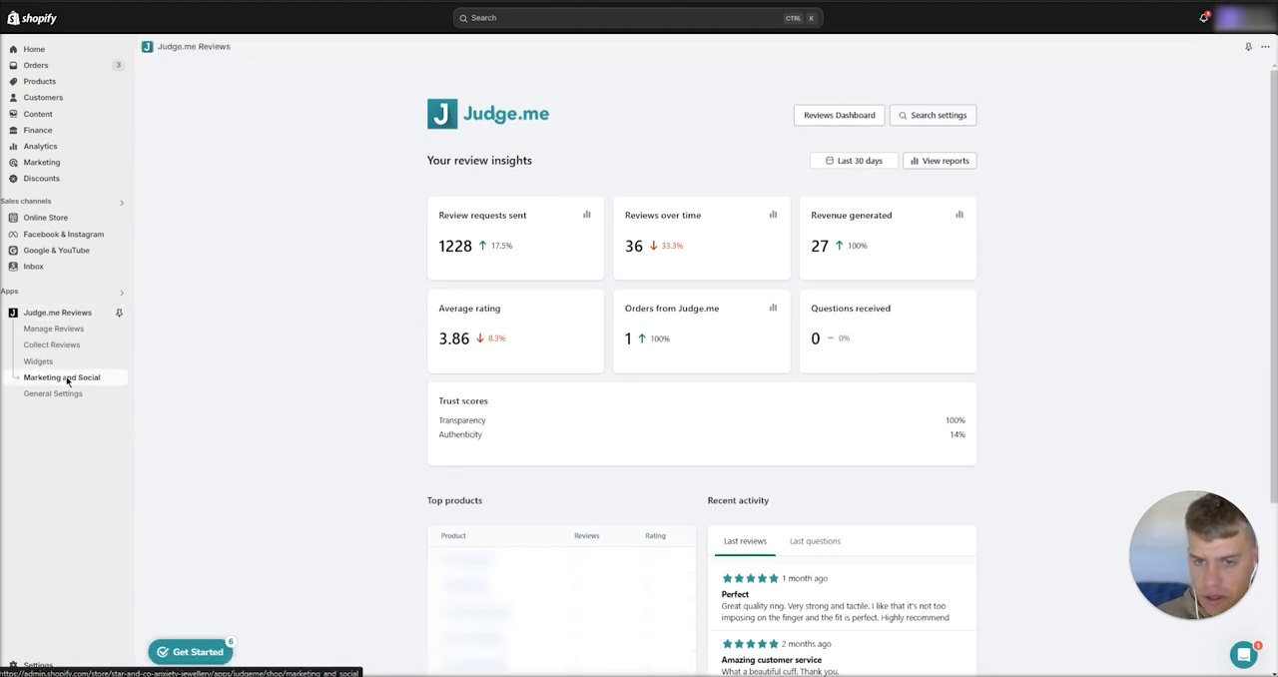
Reach Judge.me's Google Shopping product review feed settings under Marketing and Social > Google and SEO.
click(62, 378)
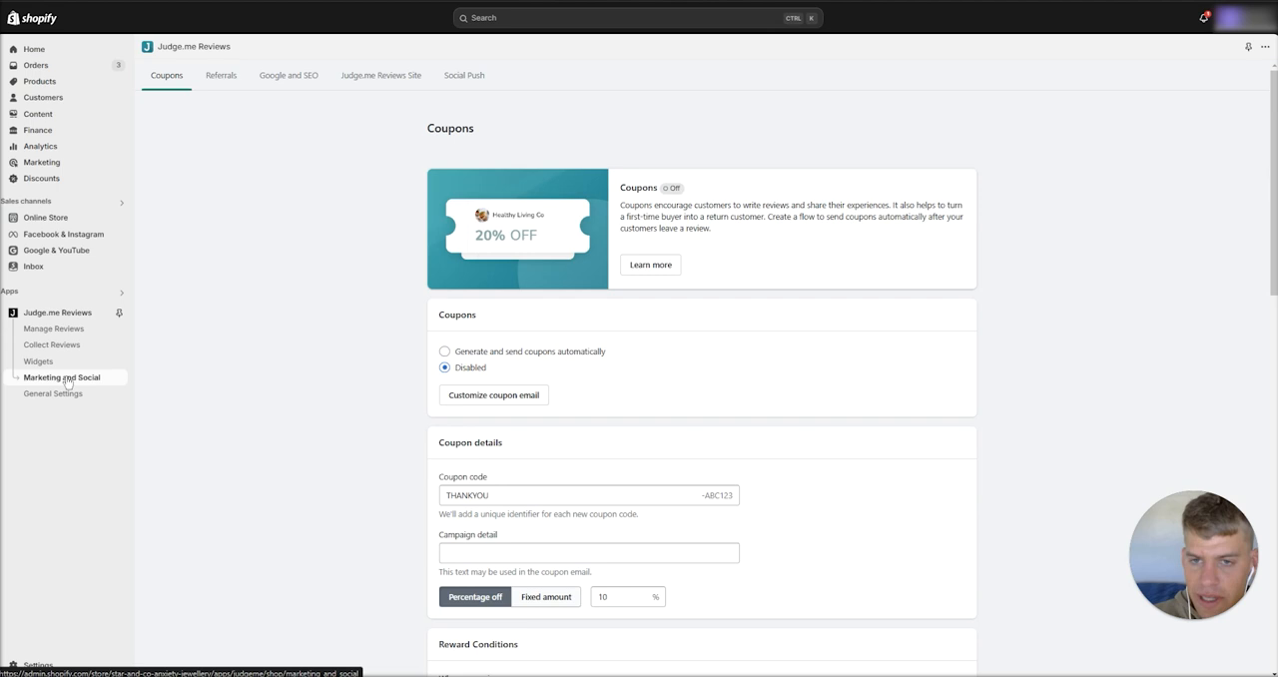
click(287, 76)
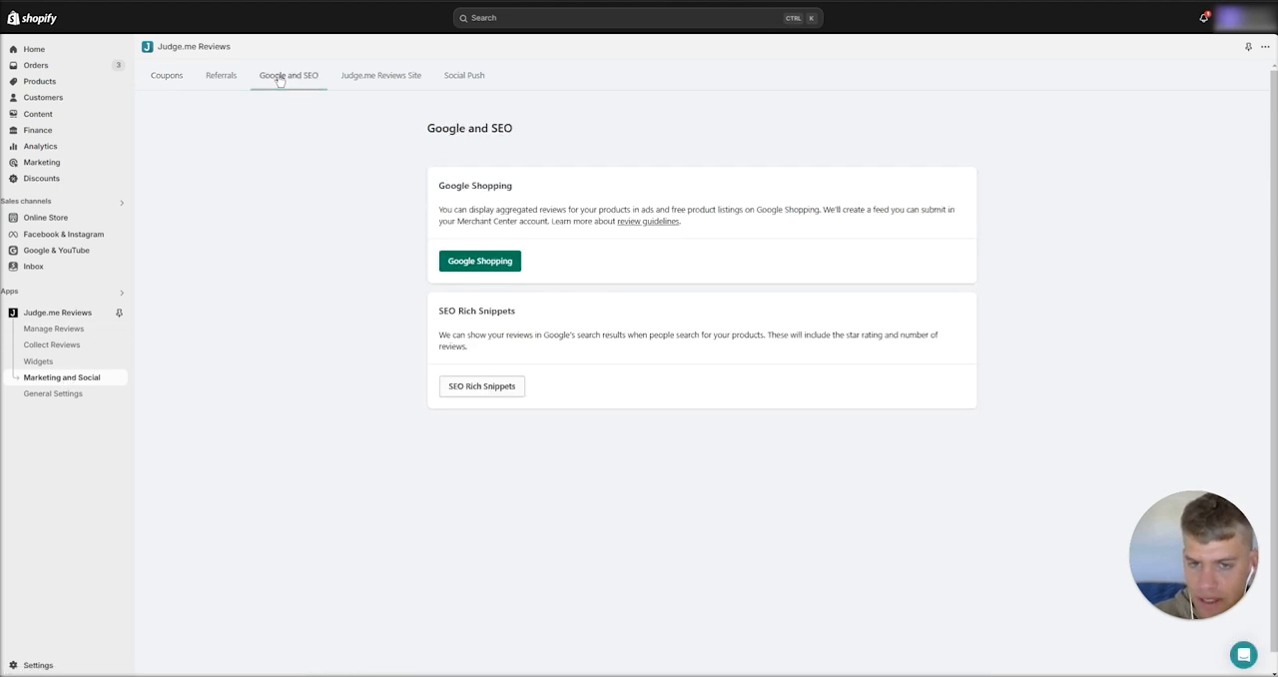
click(479, 259)
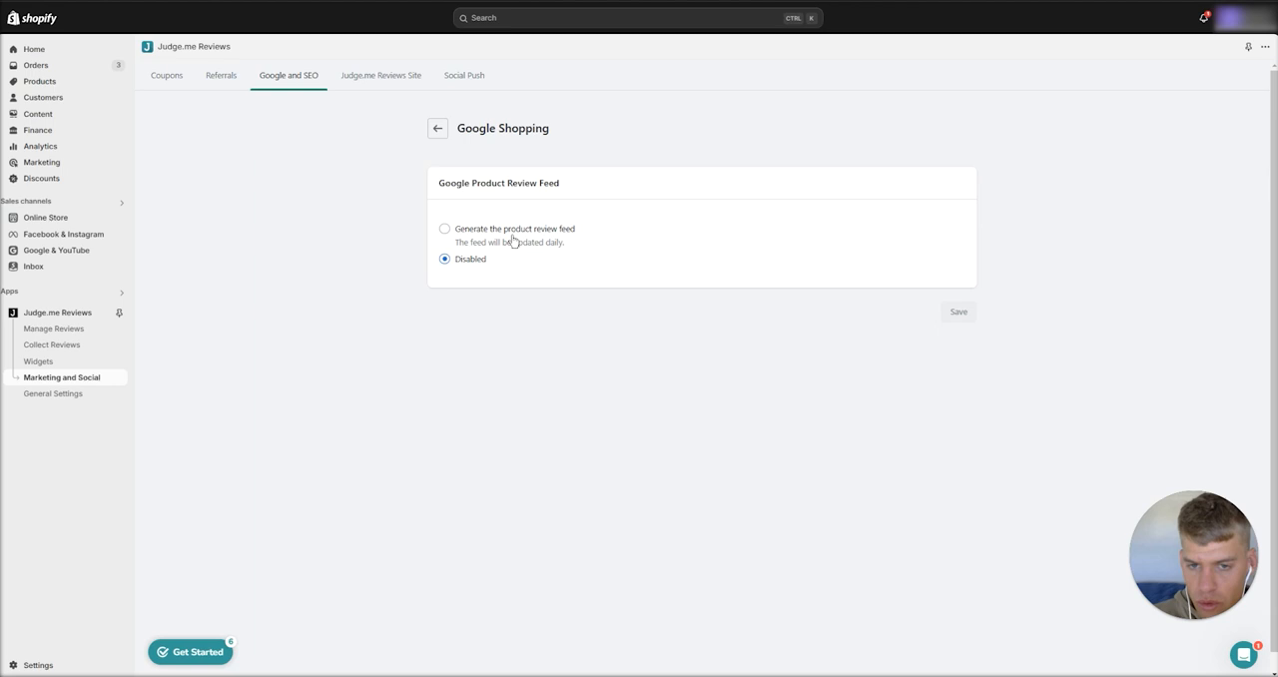
Set Judge.me to generate the product review feed and copy its XML URL.
click(443, 228)
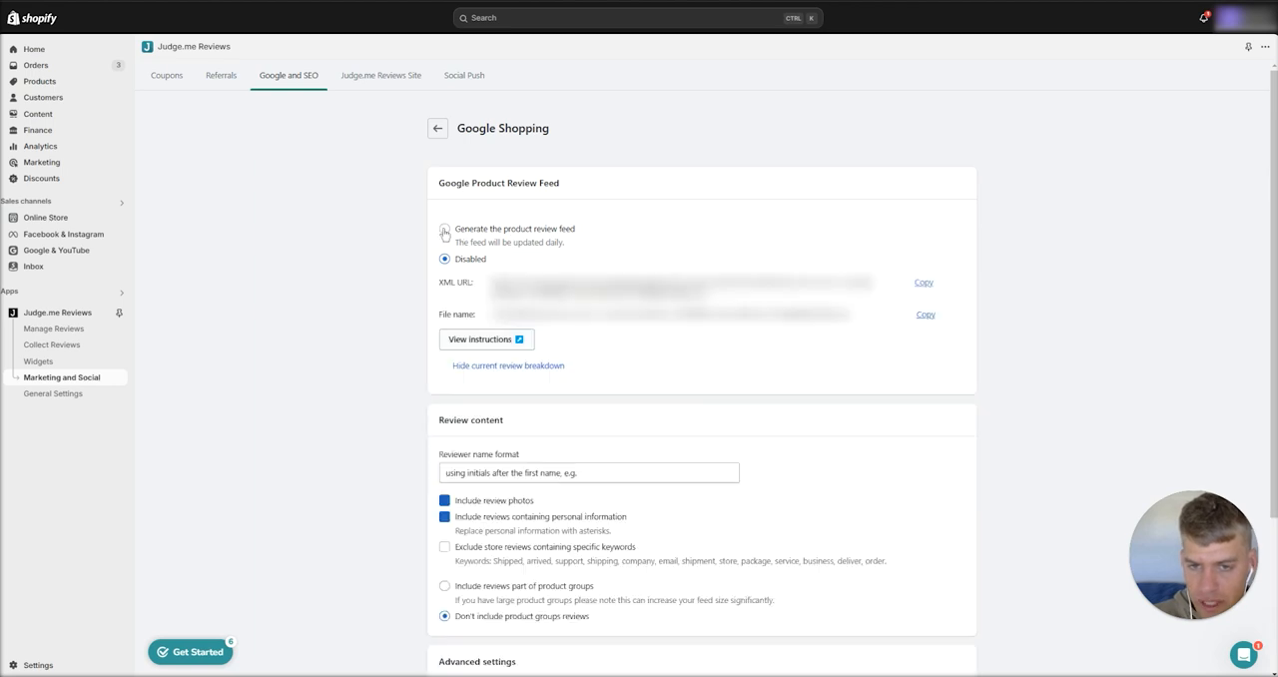
click(443, 228)
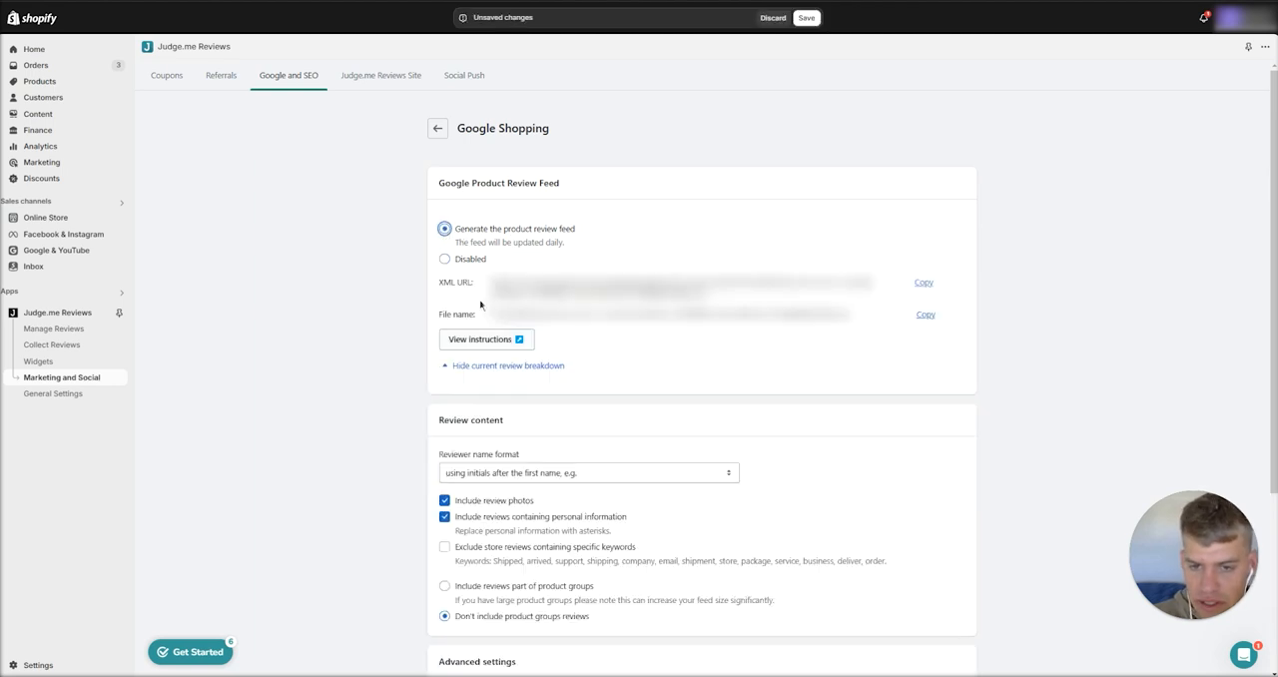
double_click(456, 283)
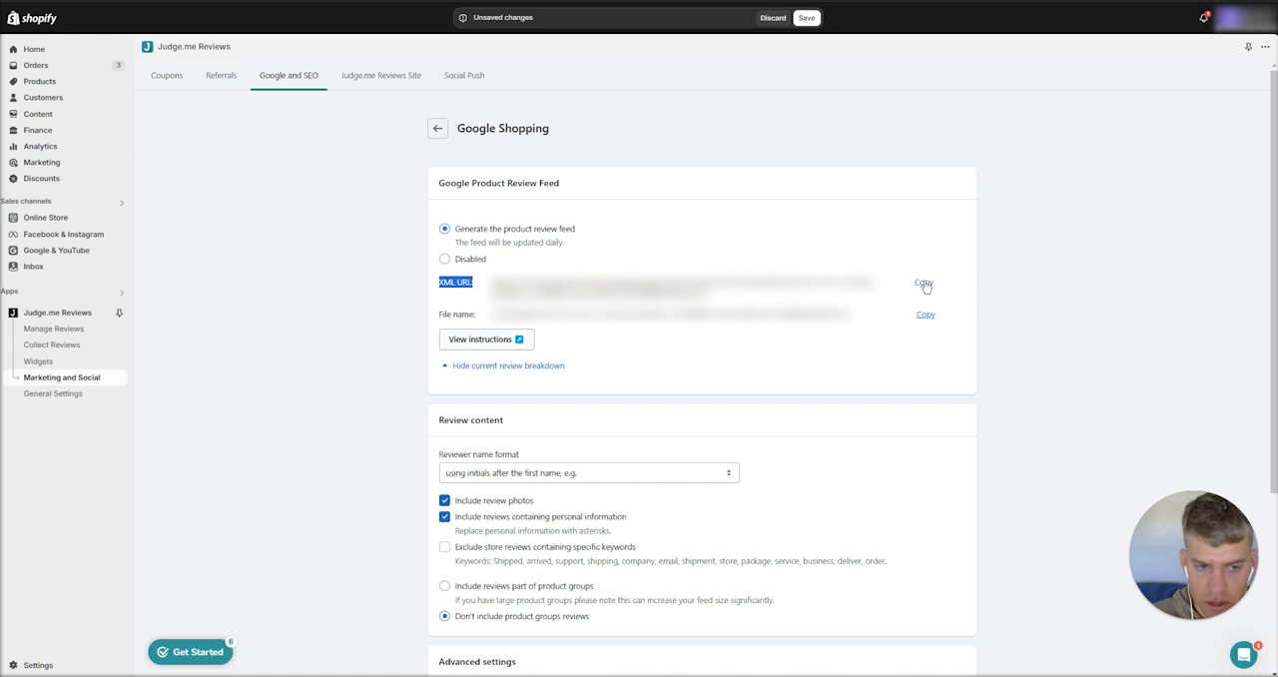
click(922, 282)
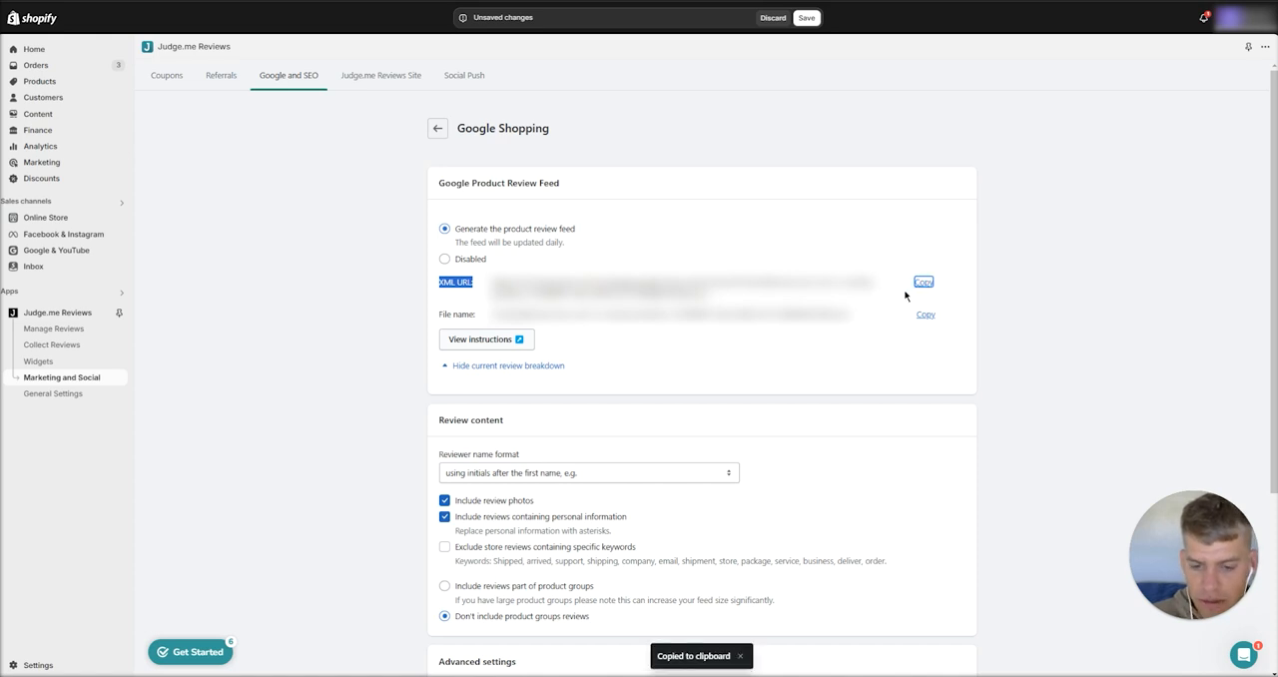
mouse_move(907, 296)
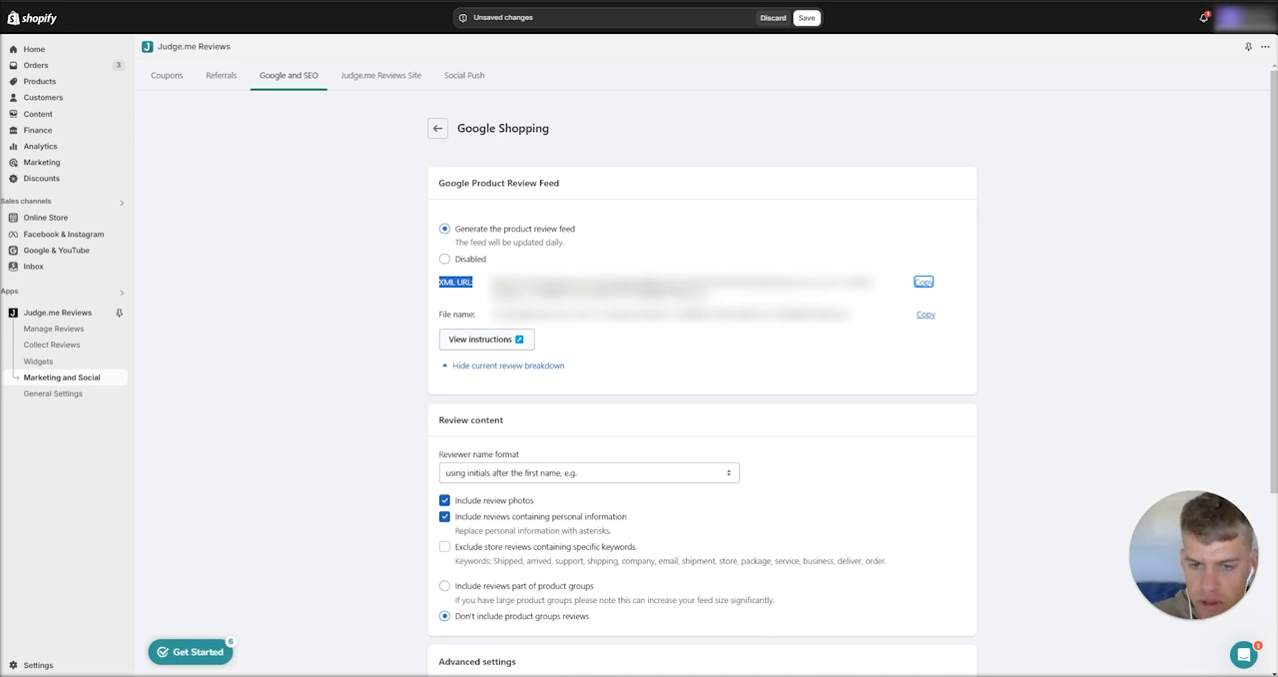
mouse_move(52, 344)
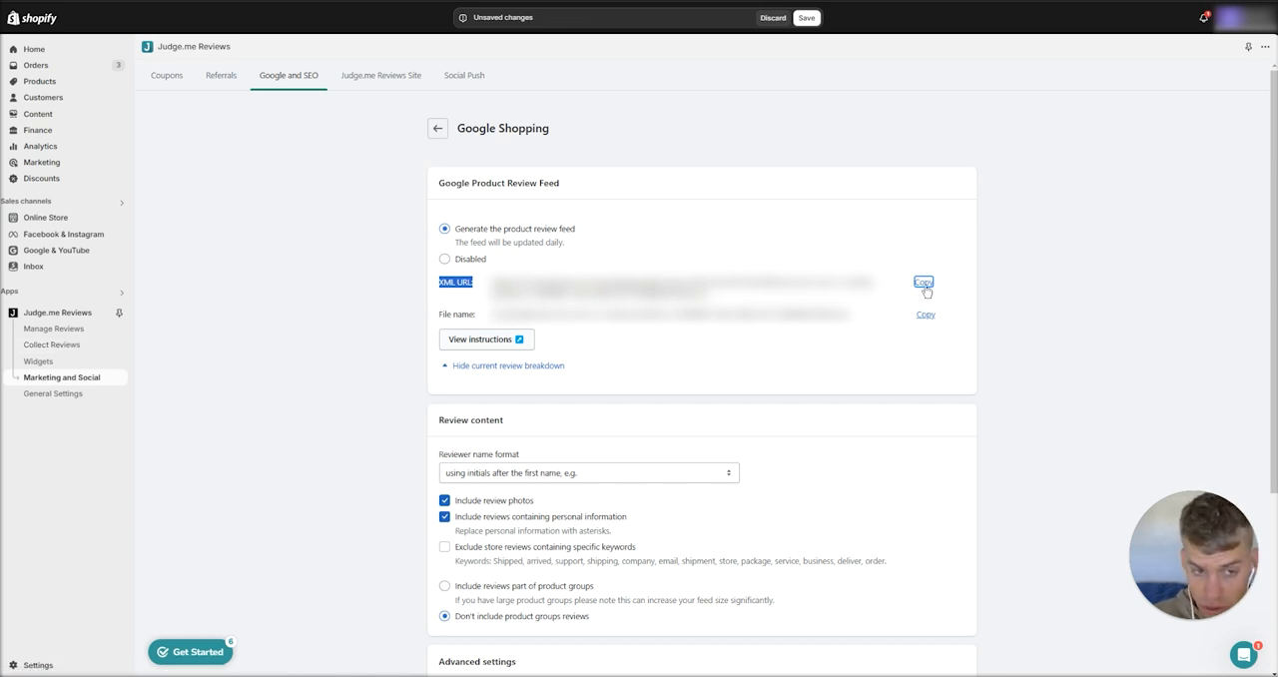
click(922, 281)
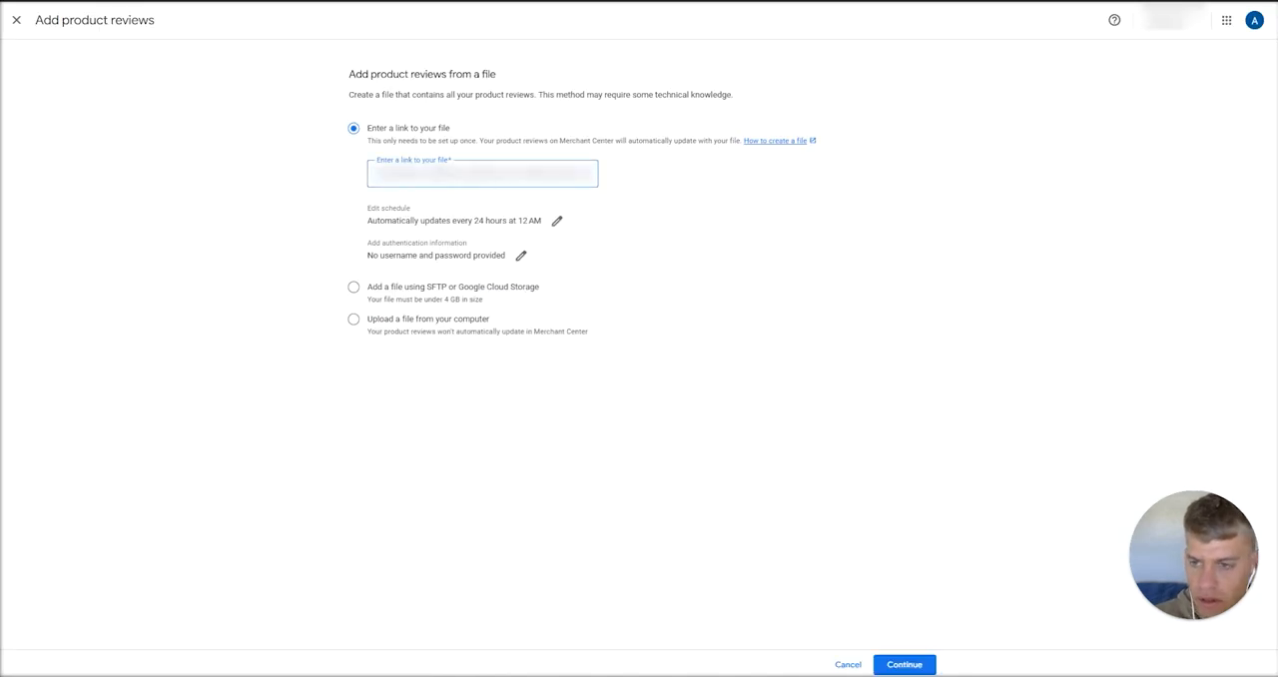
Continue with 'Enter a link to your file' using the pasted XML feed URL.
click(902, 663)
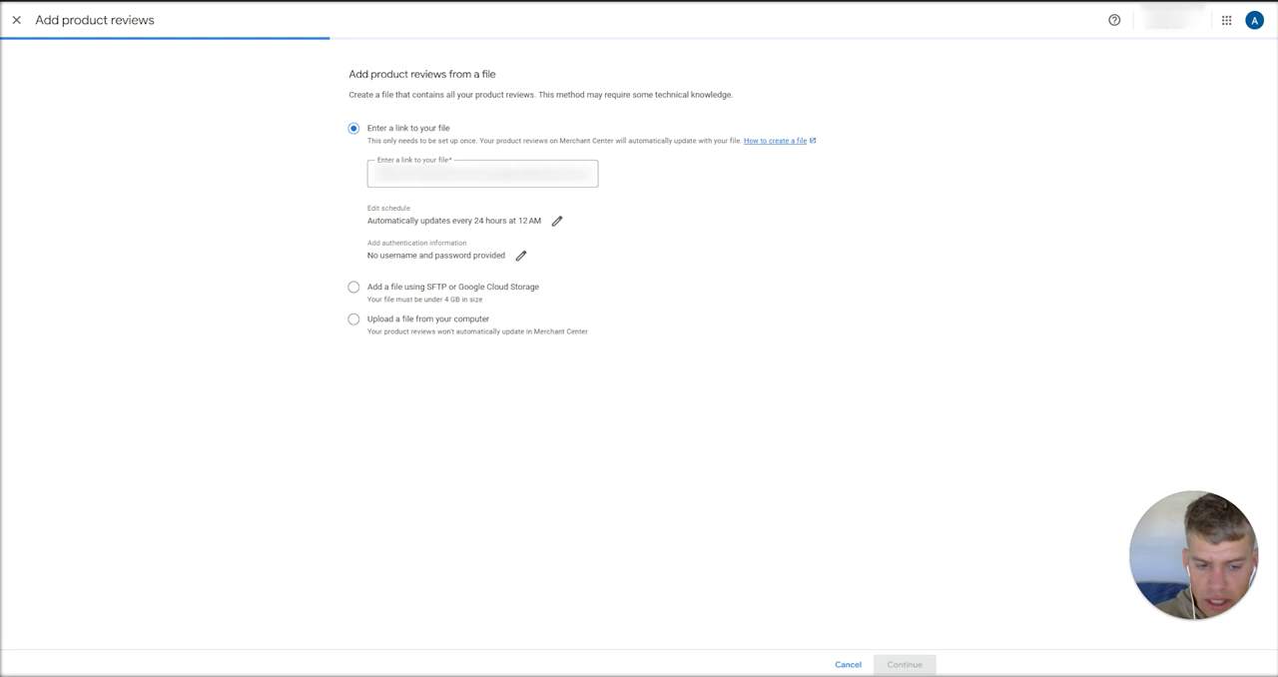
mouse_move(854, 497)
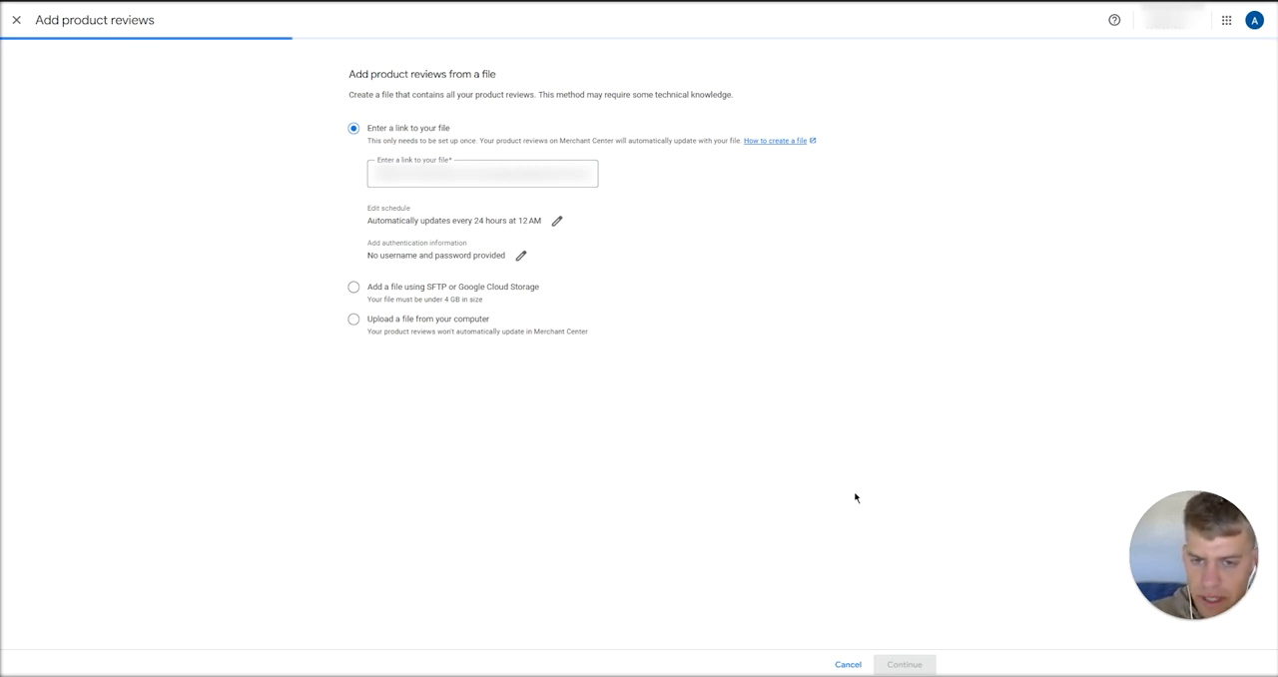
click(903, 662)
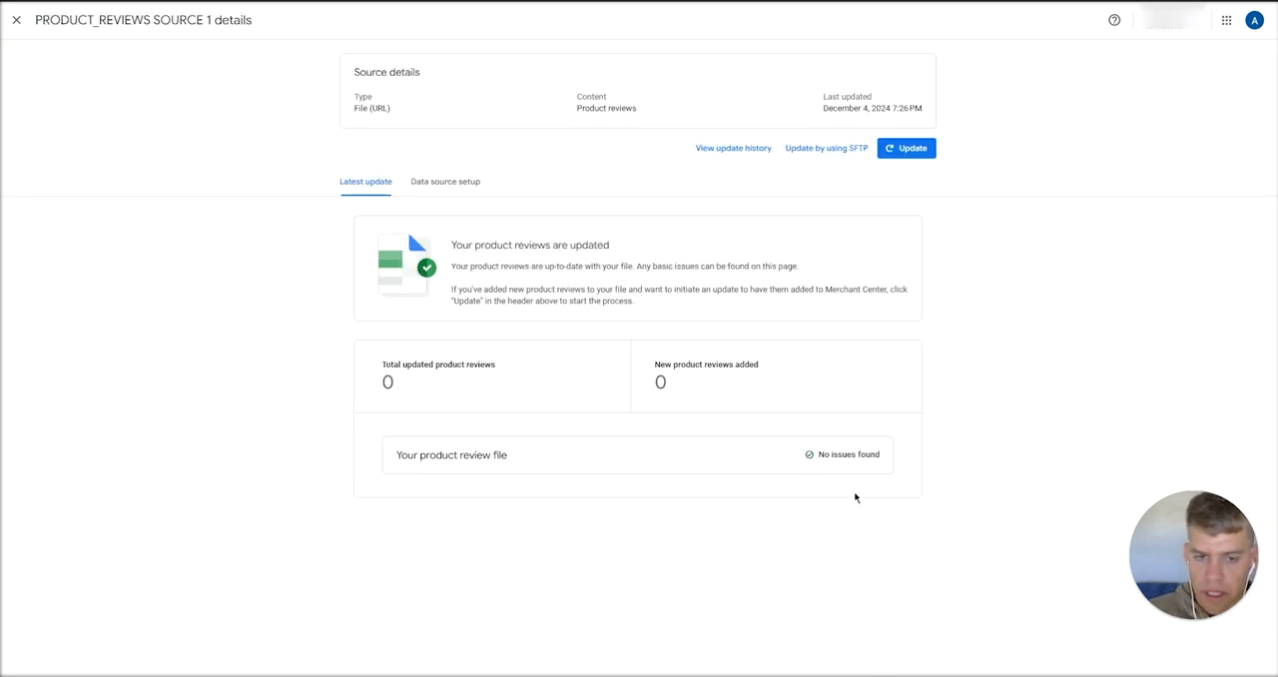
mouse_move(778, 503)
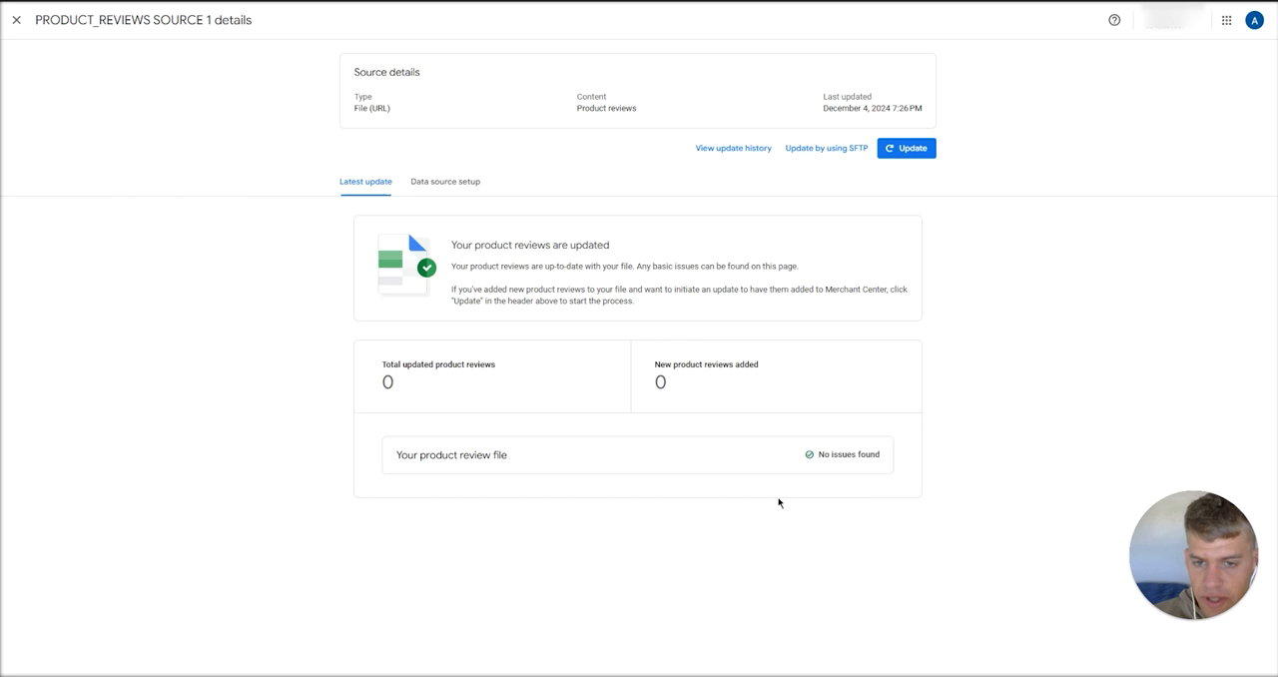
mouse_move(603, 333)
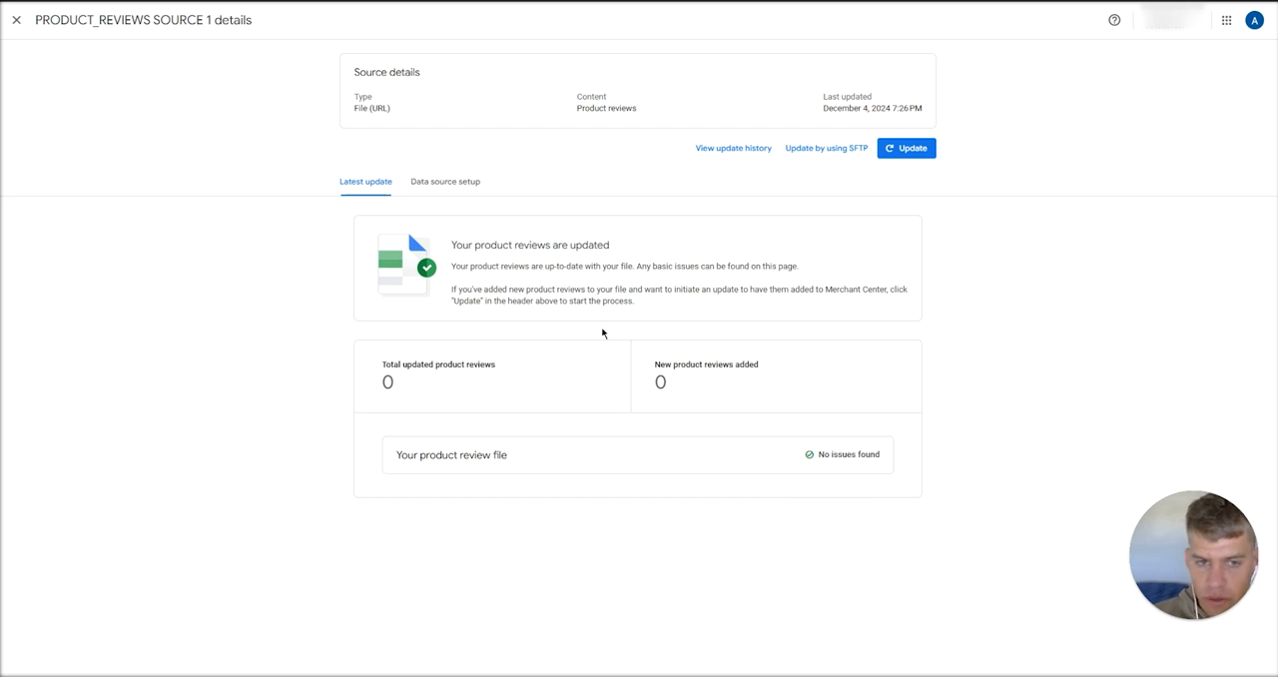
mouse_move(599, 332)
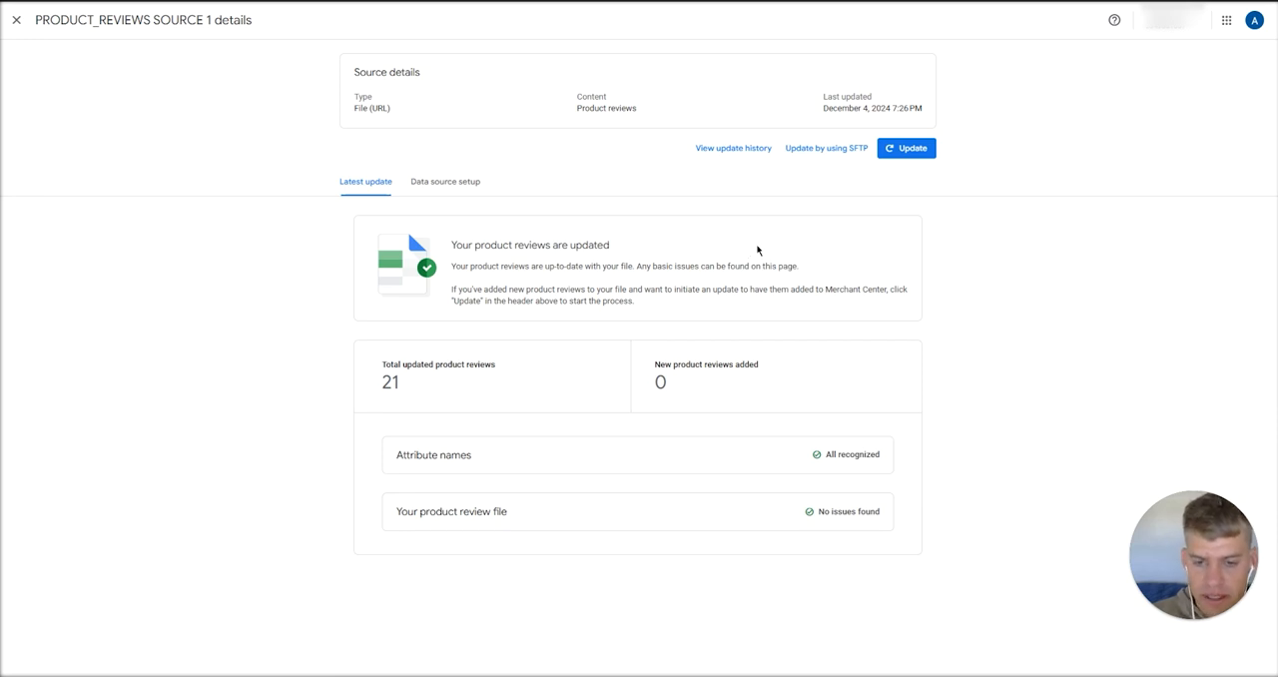
Update PRODUCT_REVIEWS SOURCE 1 to fetch the file again, then view its Data source setup details.
click(905, 148)
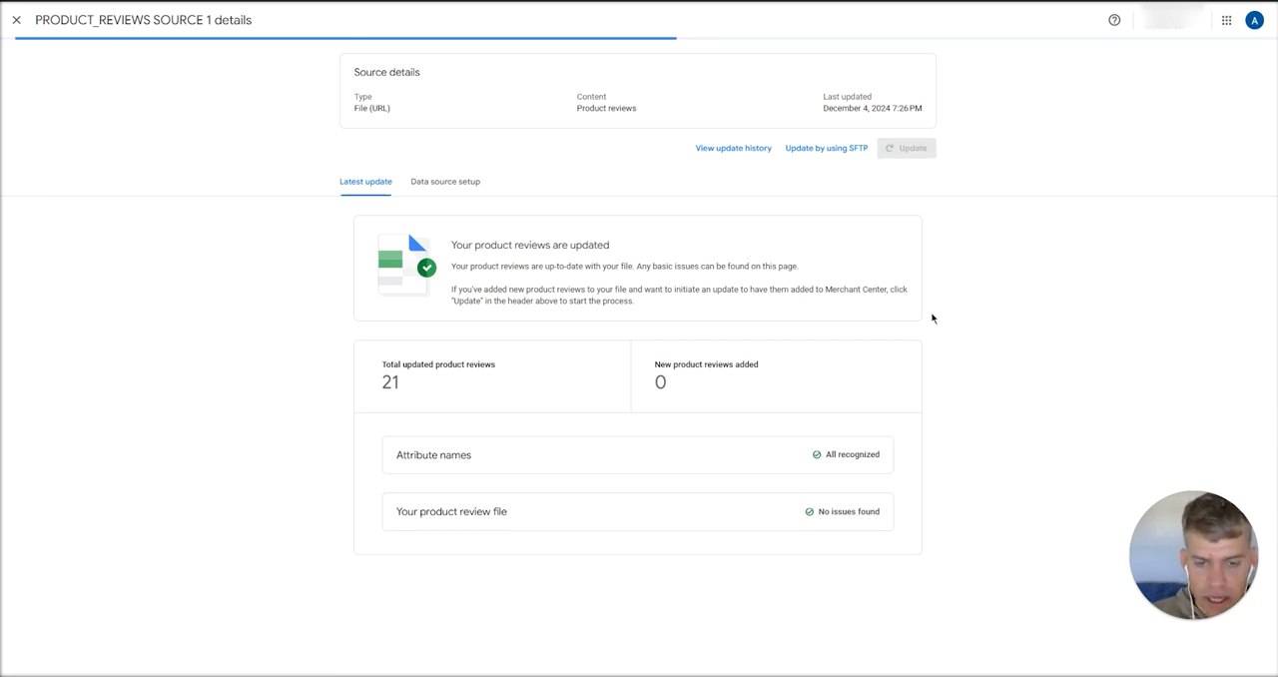
mouse_move(988, 355)
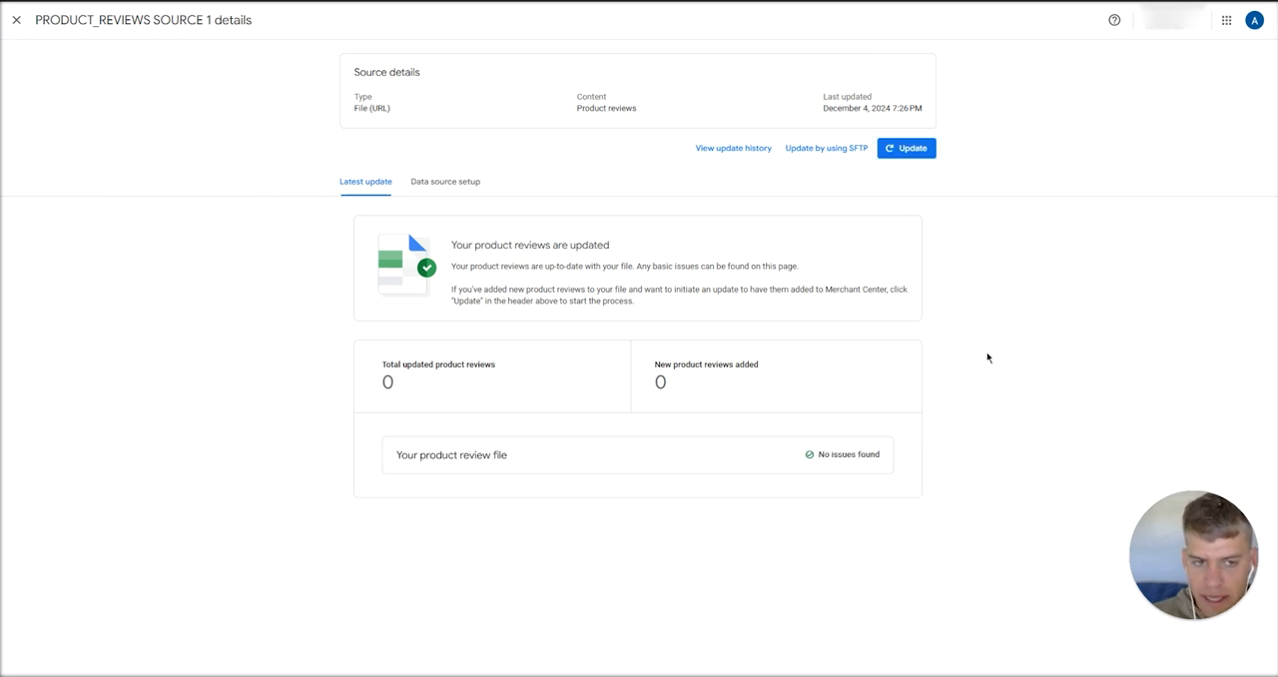
click(906, 148)
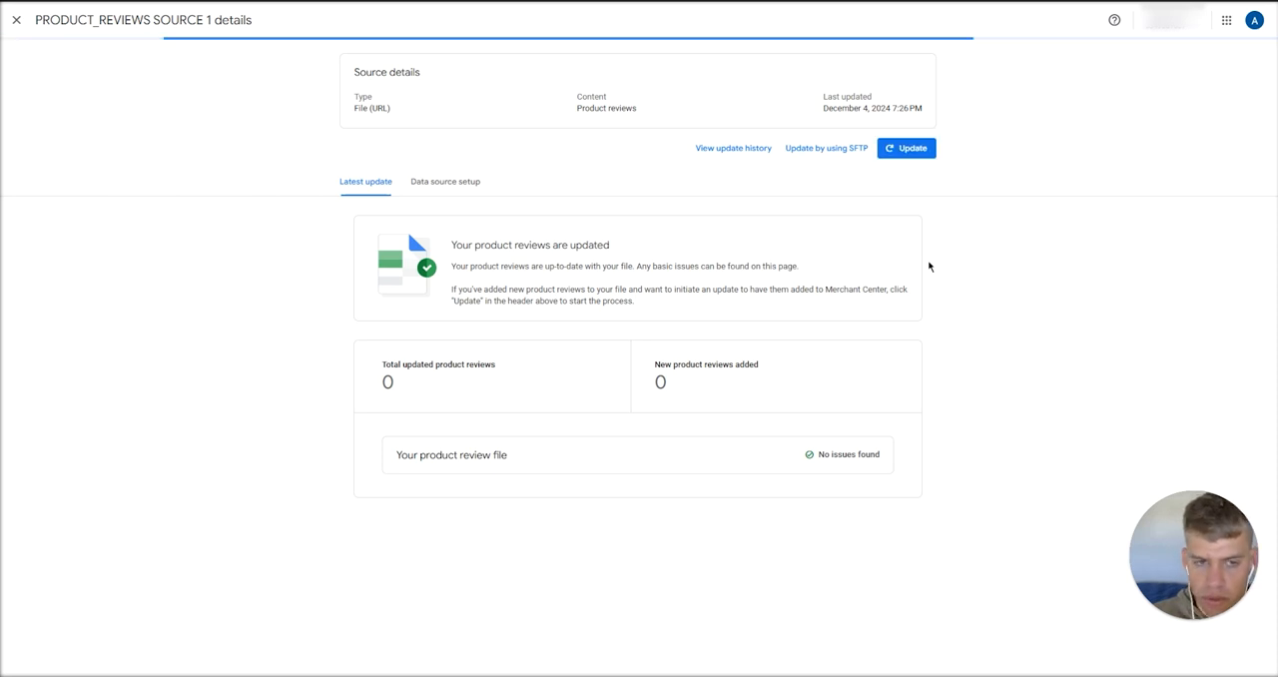
mouse_move(444, 188)
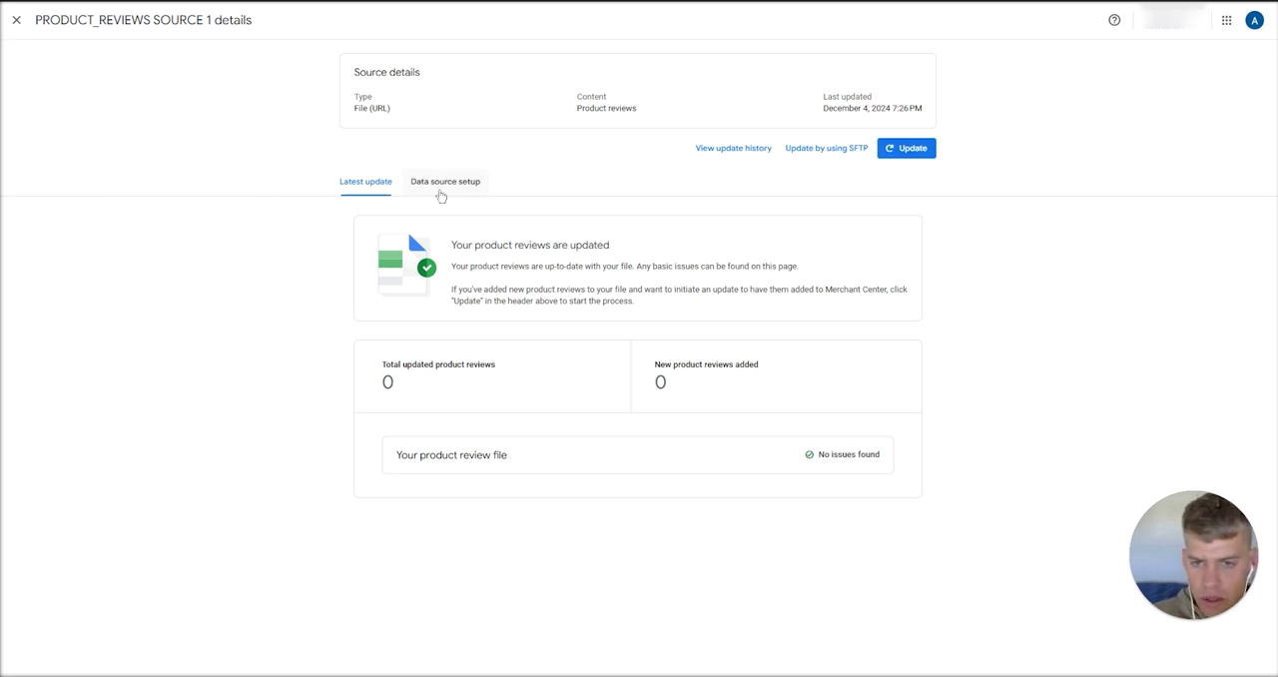
click(443, 182)
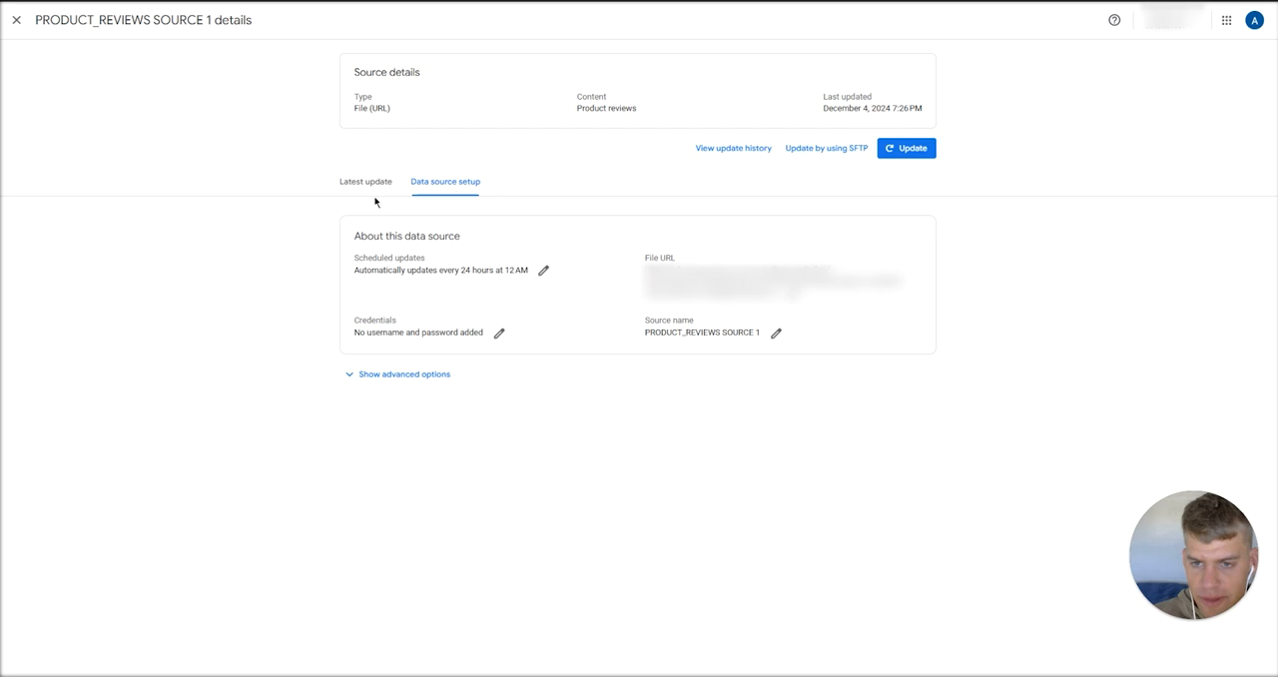
mouse_move(777, 331)
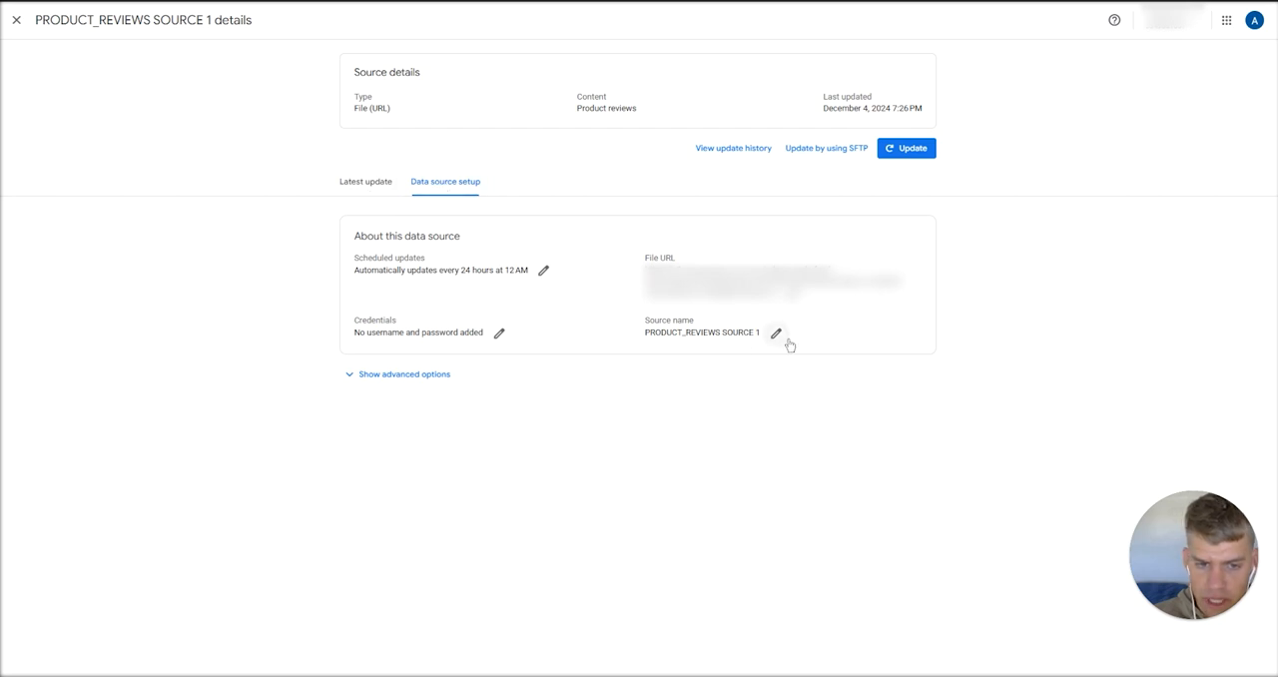
Edit the source name to 'Judge.me Reviews Feed' and close the details page.
click(774, 331)
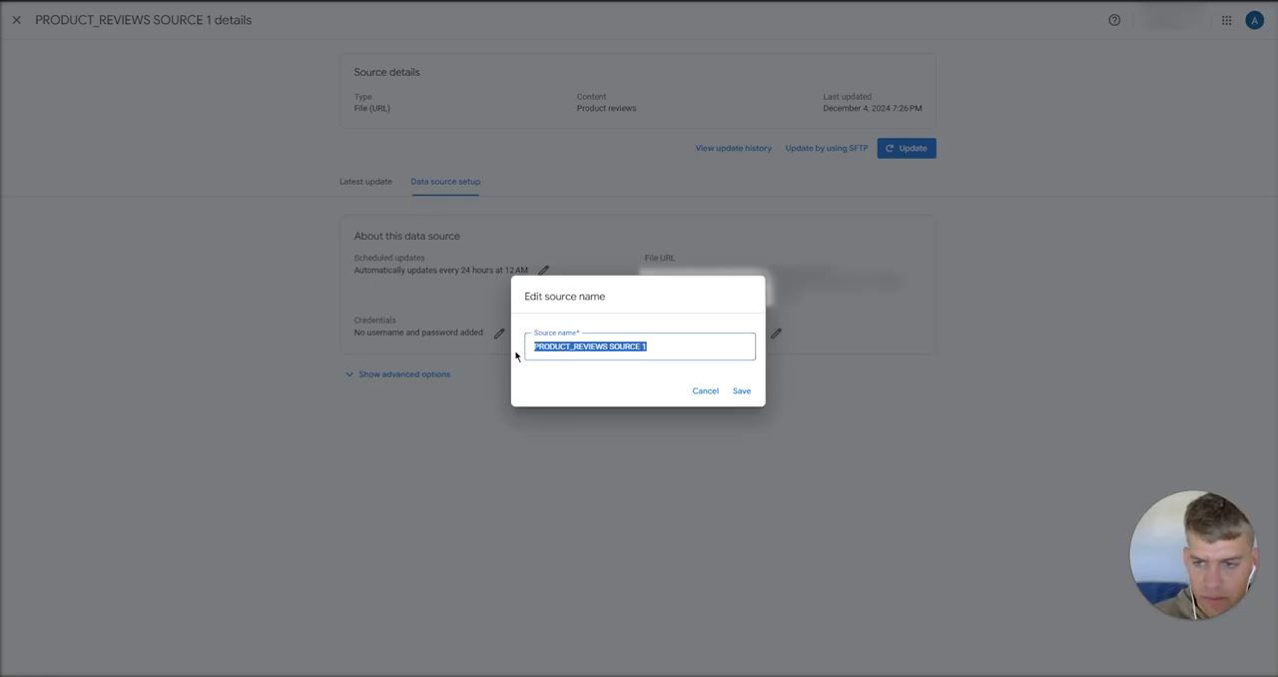
click(741, 391)
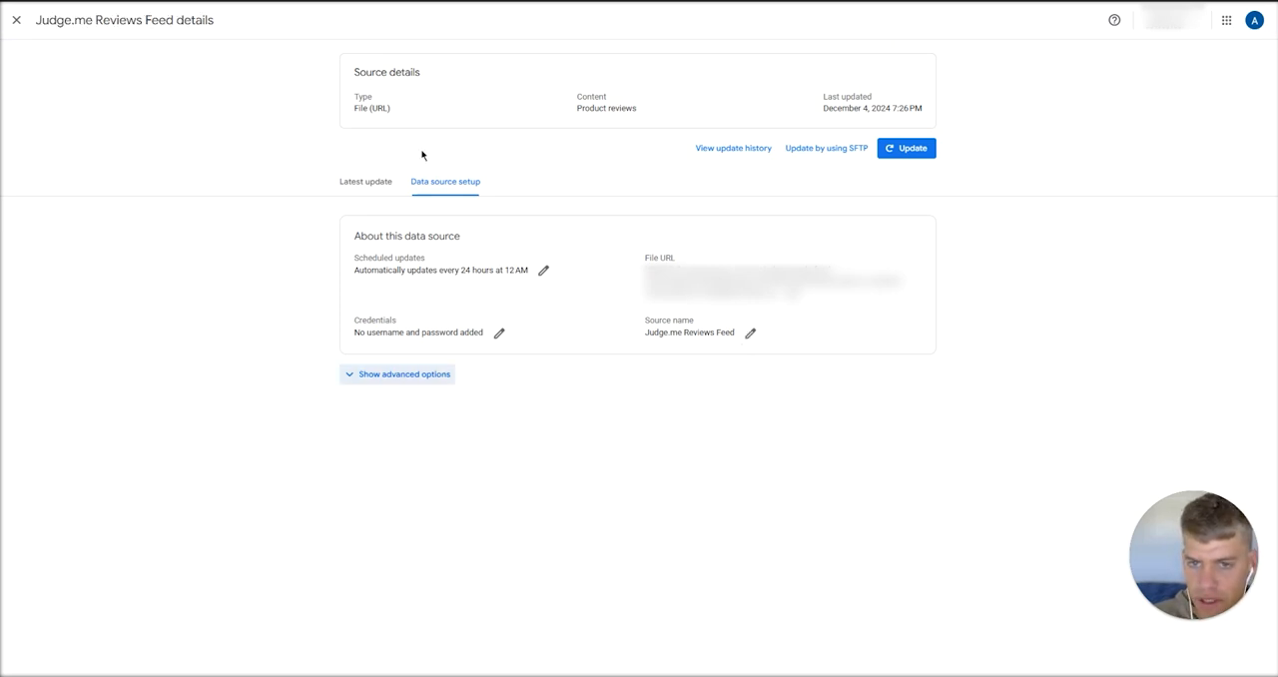
click(16, 20)
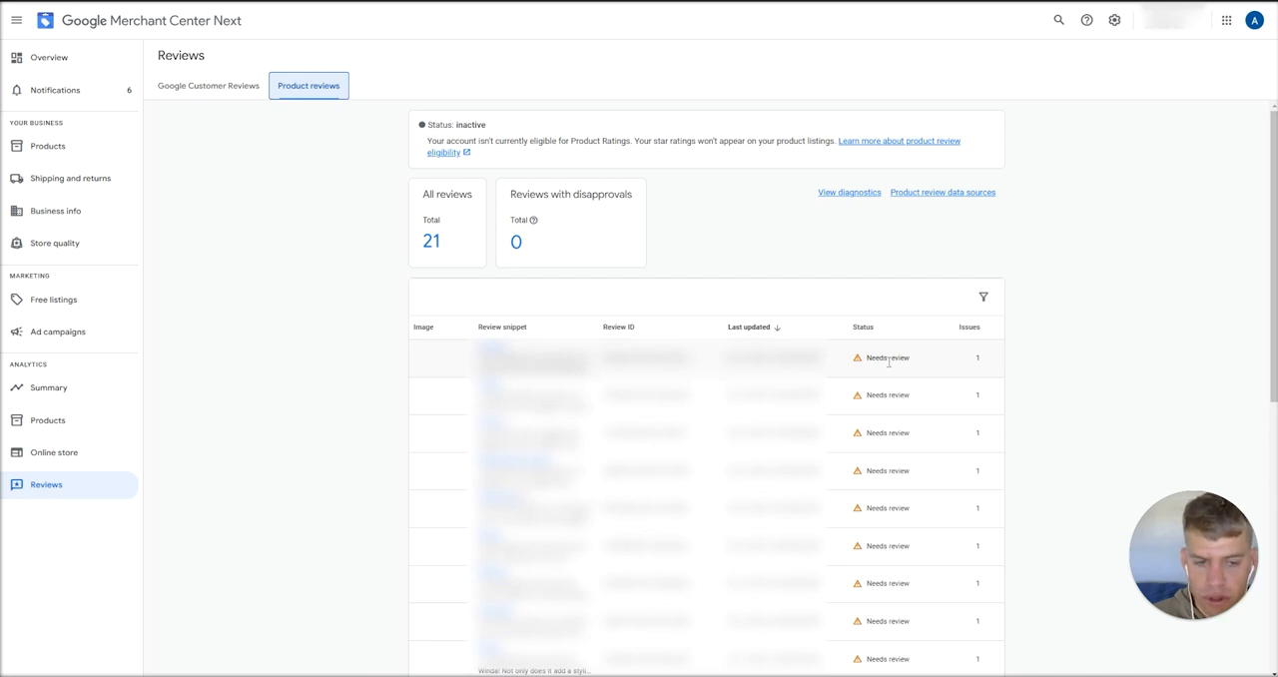
mouse_move(881, 349)
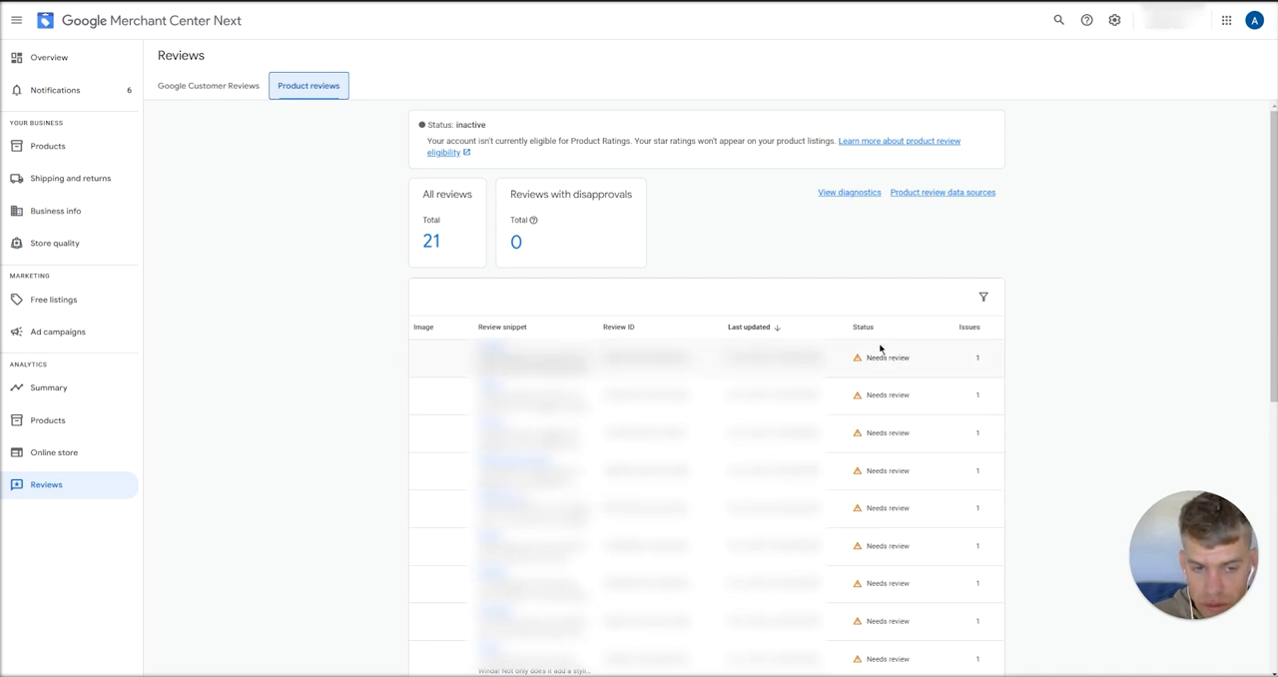
mouse_move(918, 463)
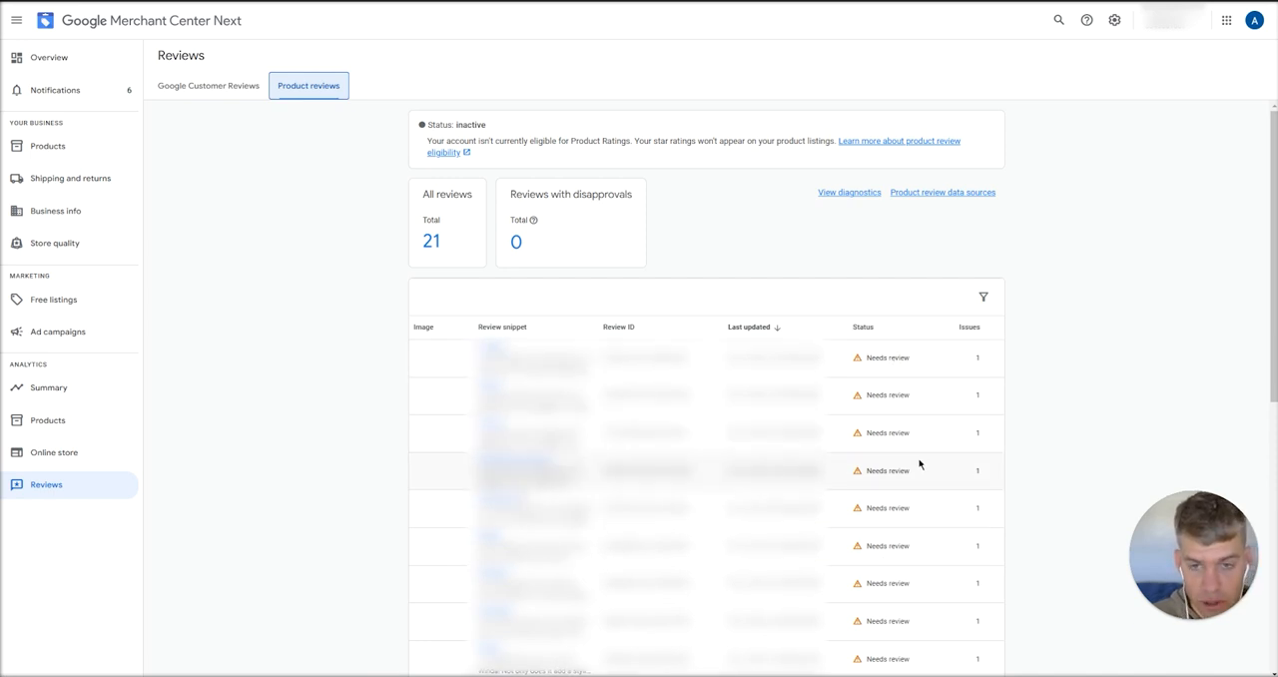
mouse_move(435, 136)
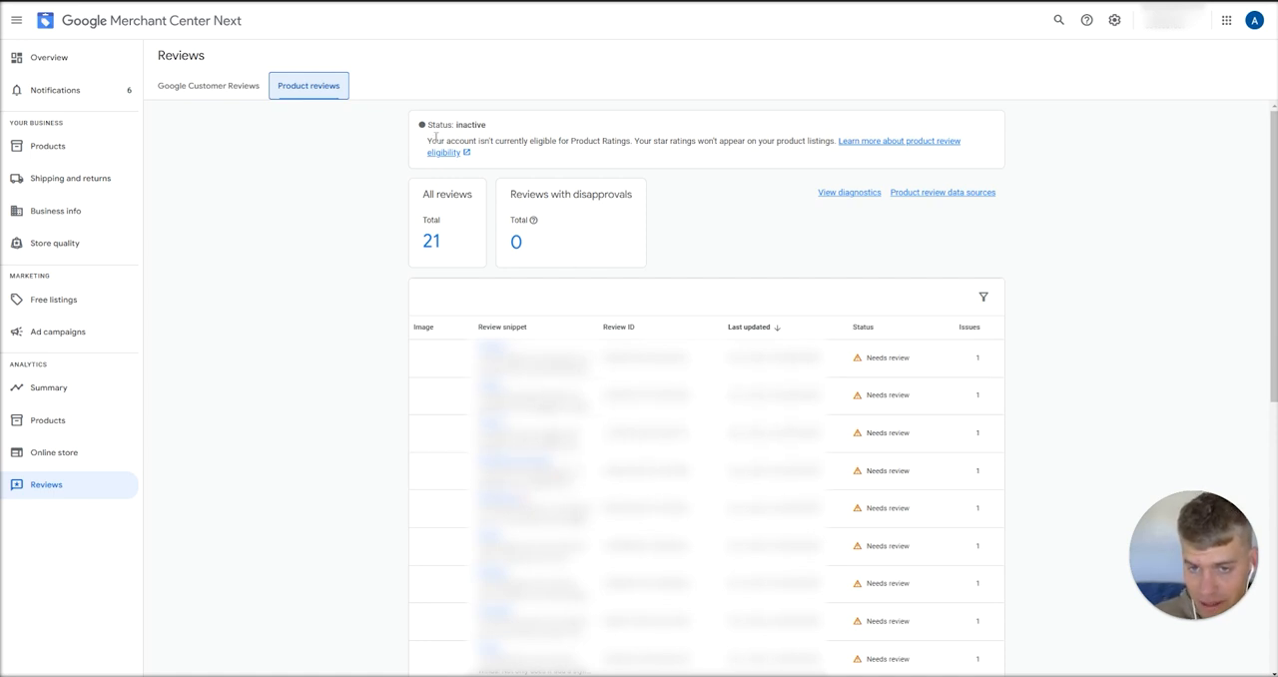
Bring up the Product reviews list showing its 21 reviews.
double_click(455, 123)
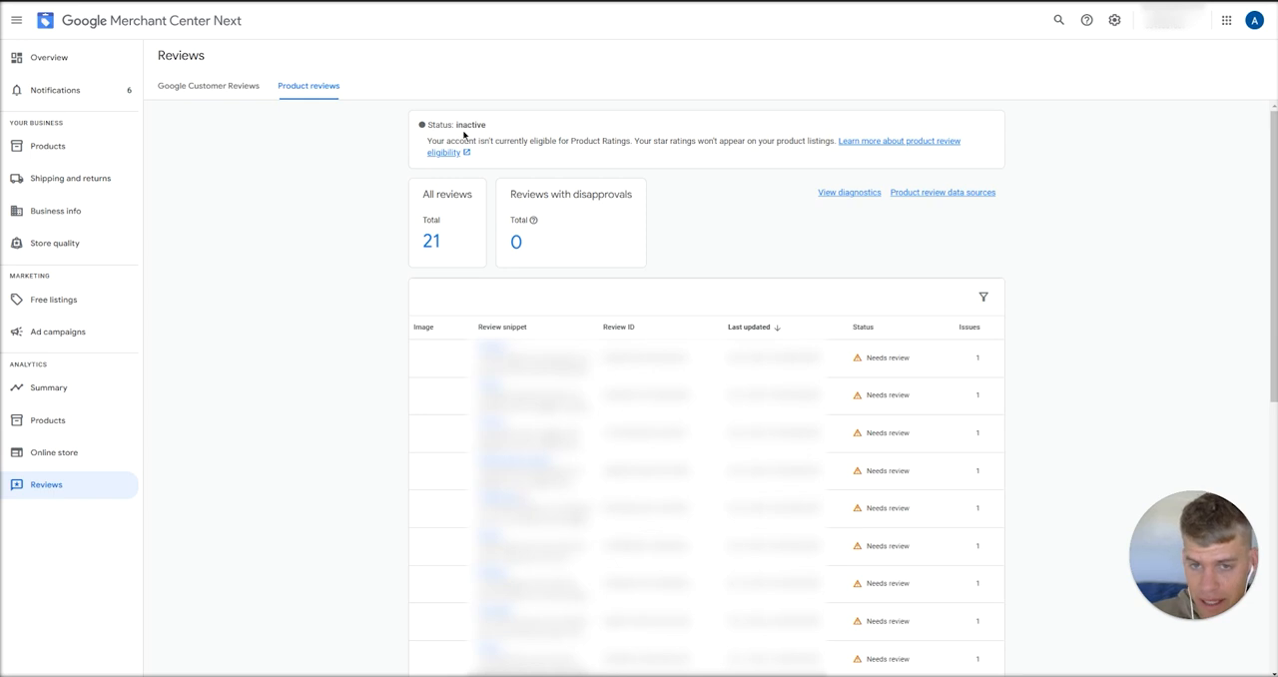
mouse_move(464, 128)
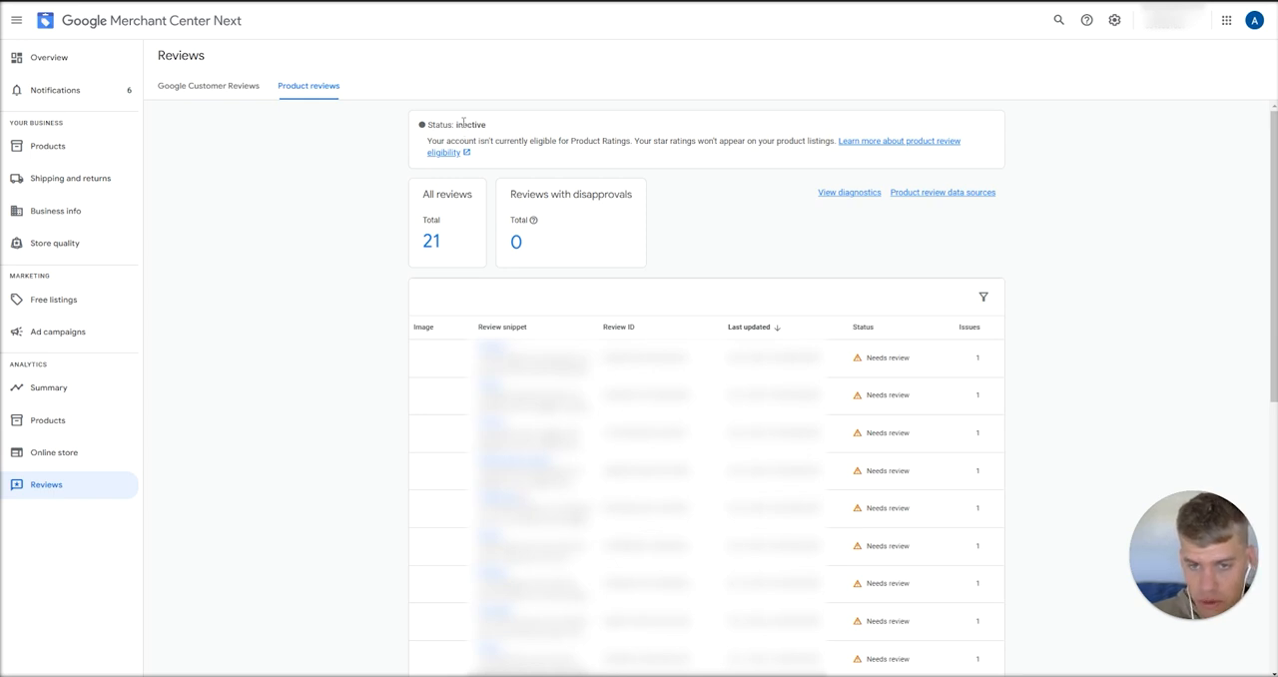
mouse_move(293, 254)
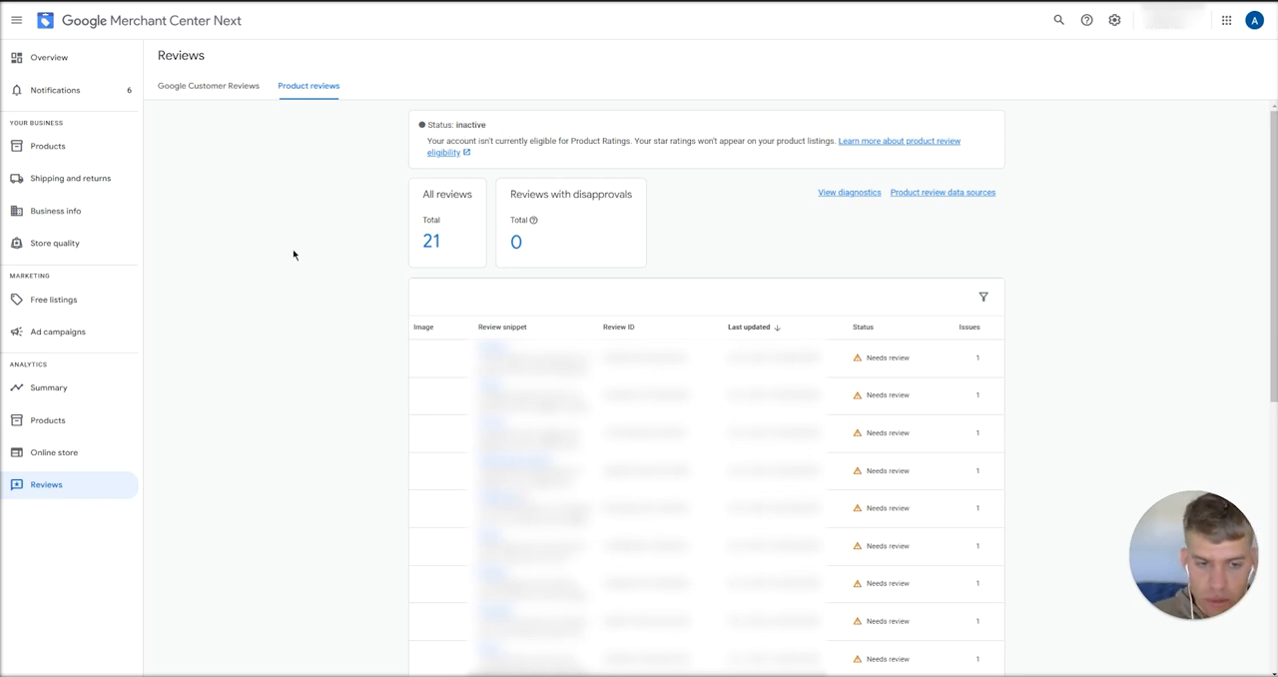
scroll(down, 3)
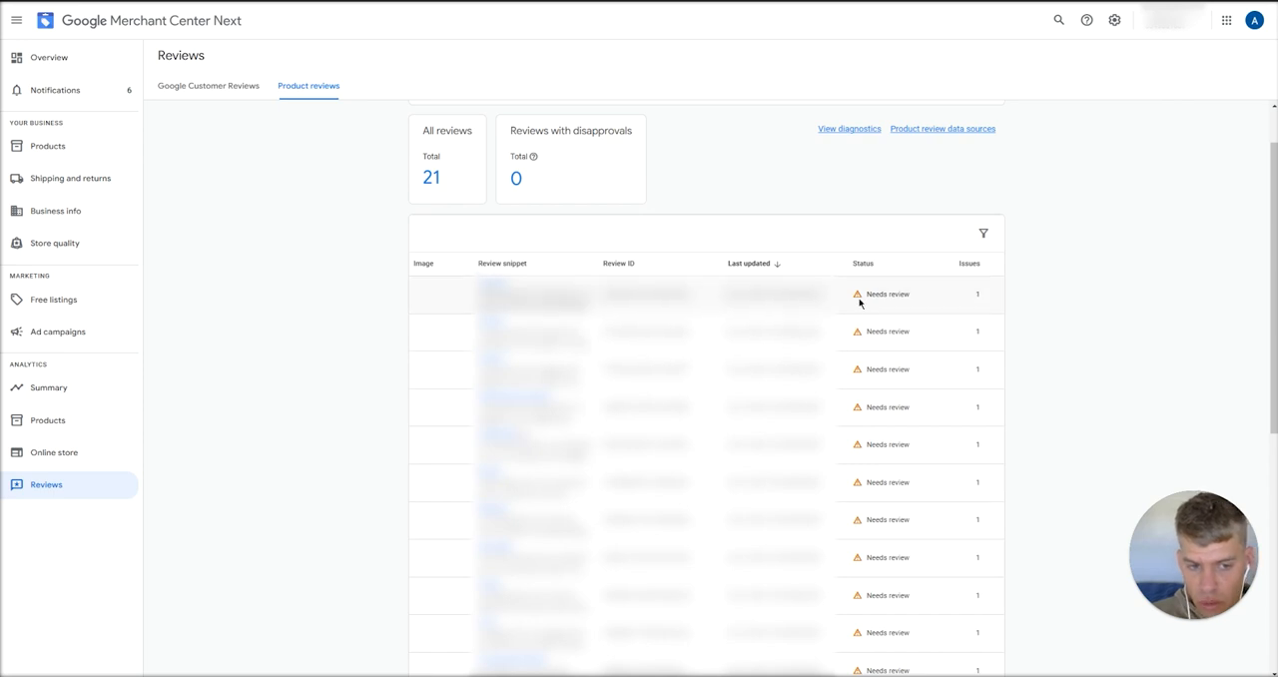
scroll(down, 3)
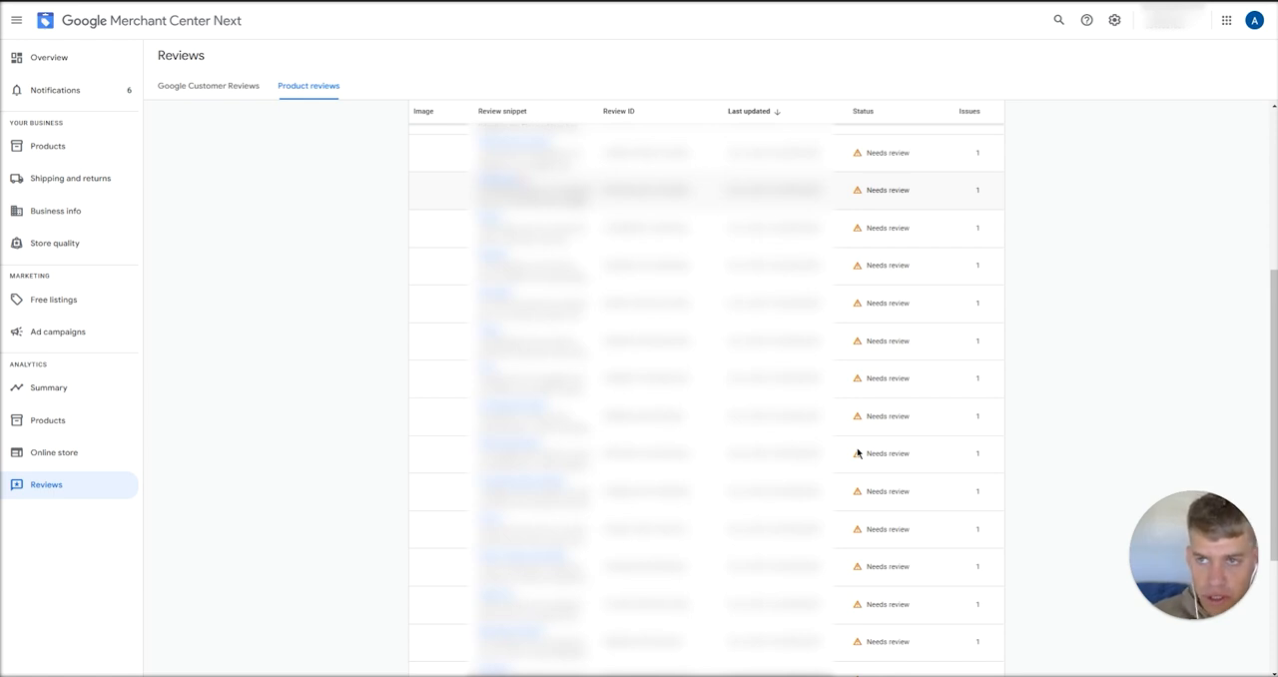
mouse_move(331, 467)
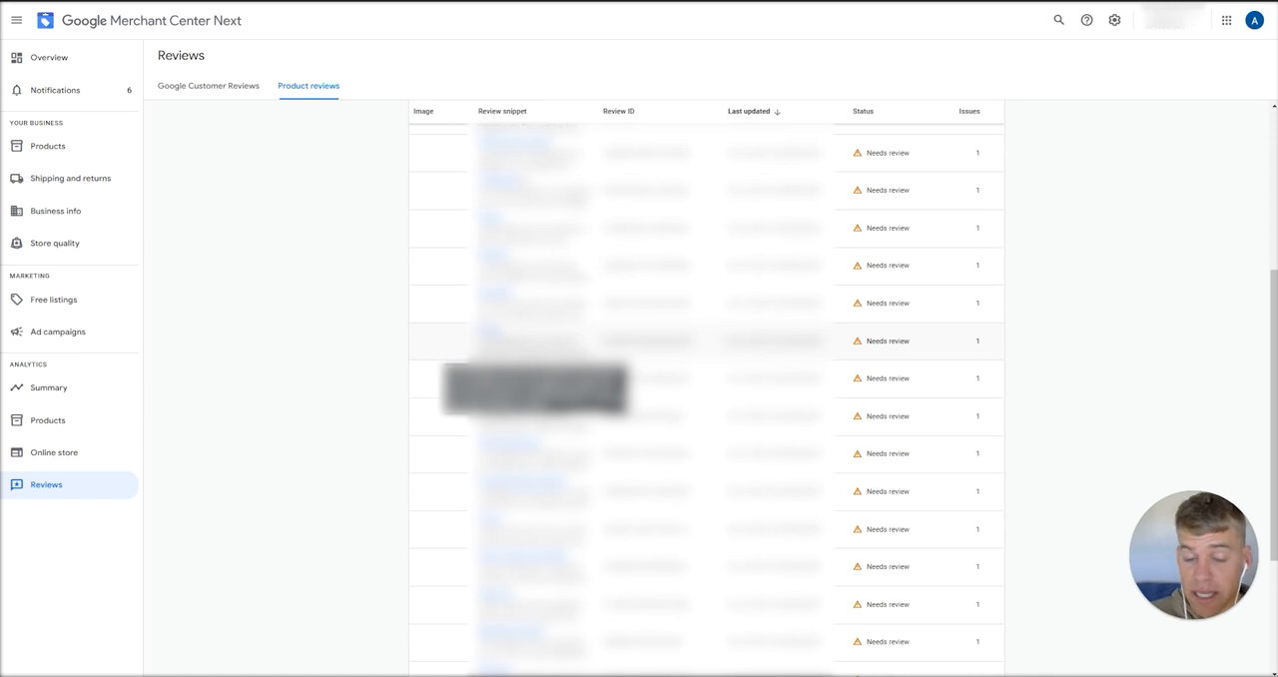
scroll(up, 3)
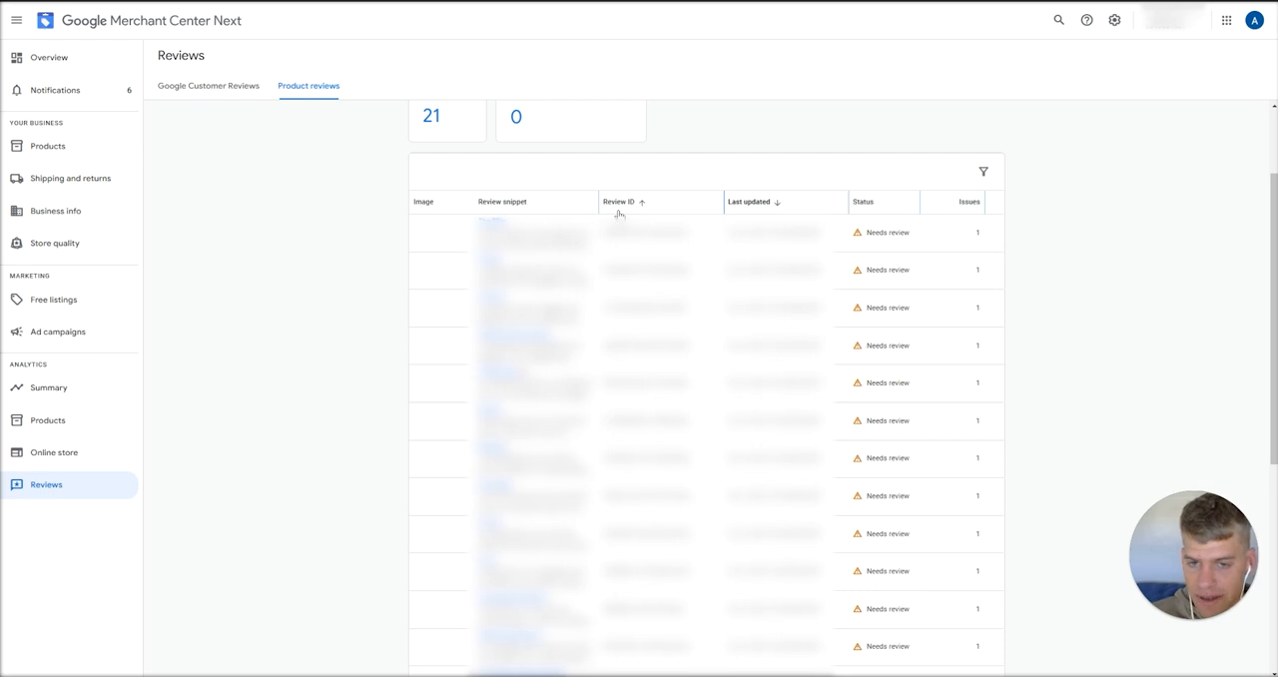
scroll(up, 3)
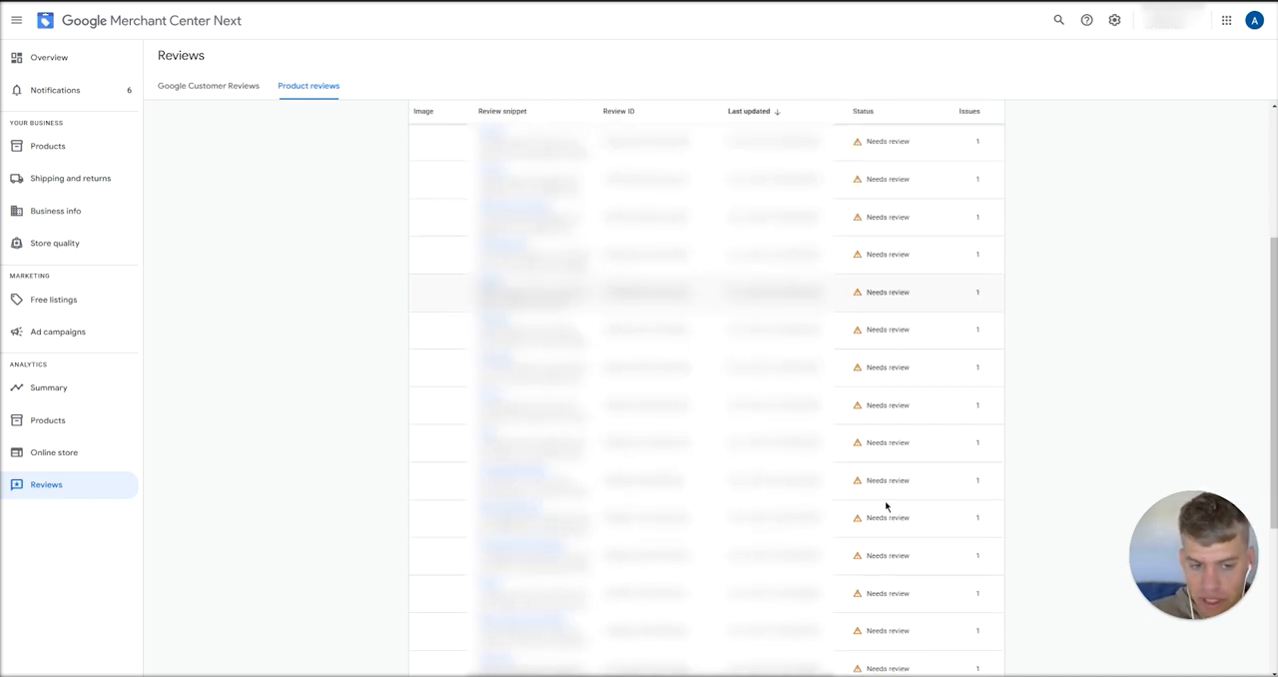
scroll(down, 3)
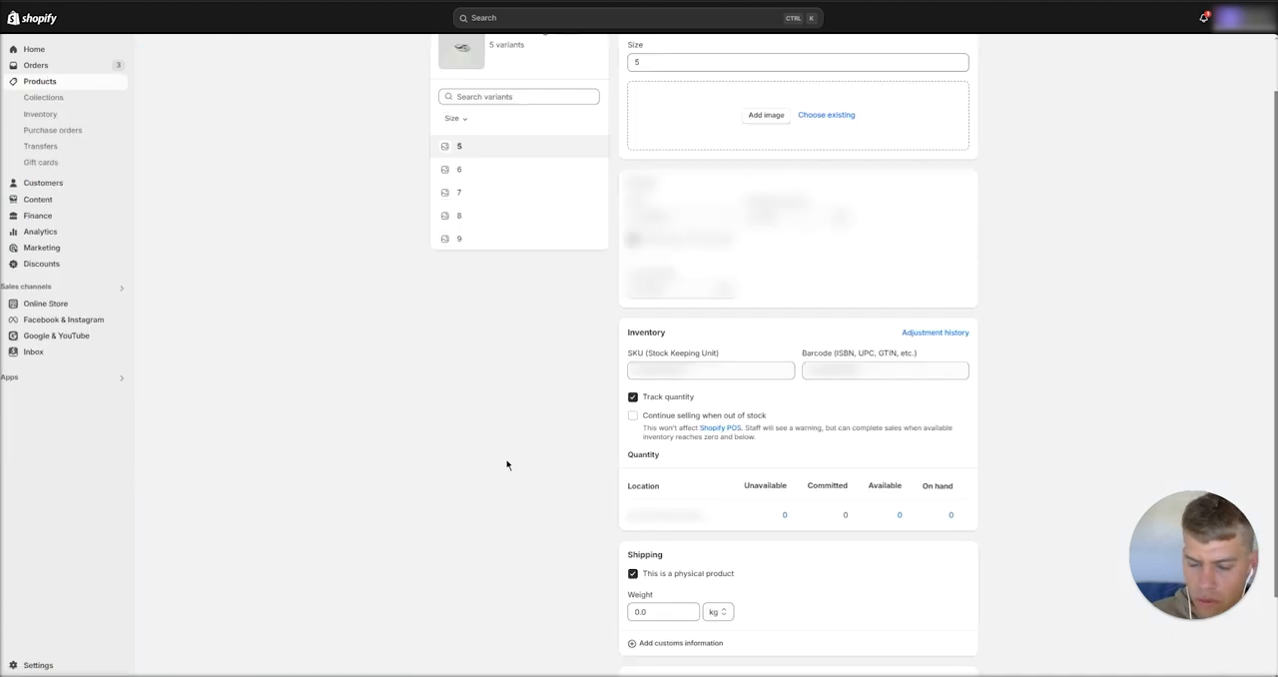
click(884, 372)
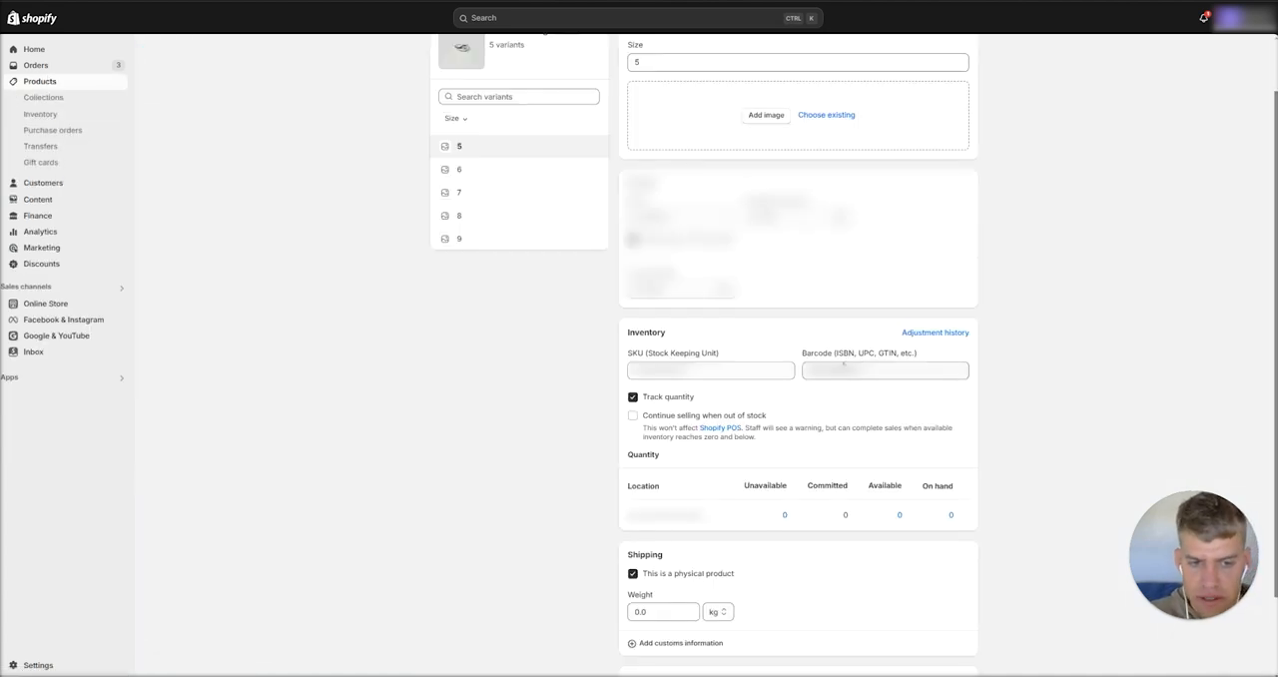
double_click(876, 351)
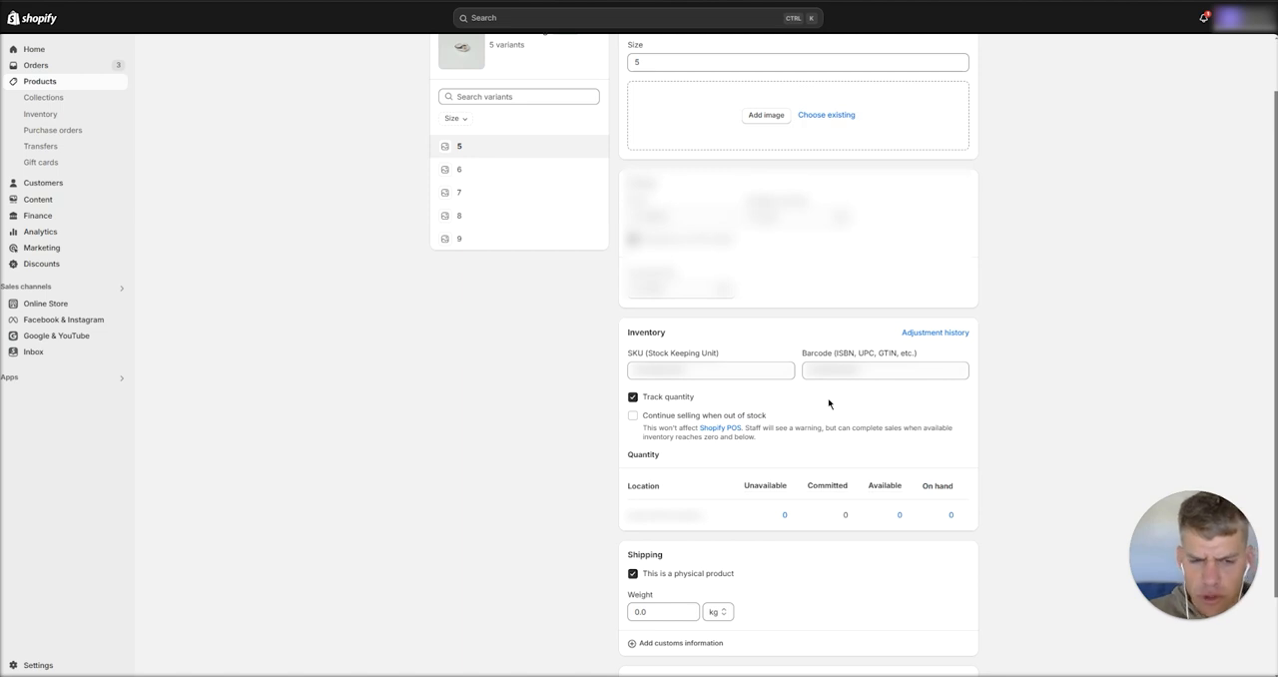
mouse_move(838, 388)
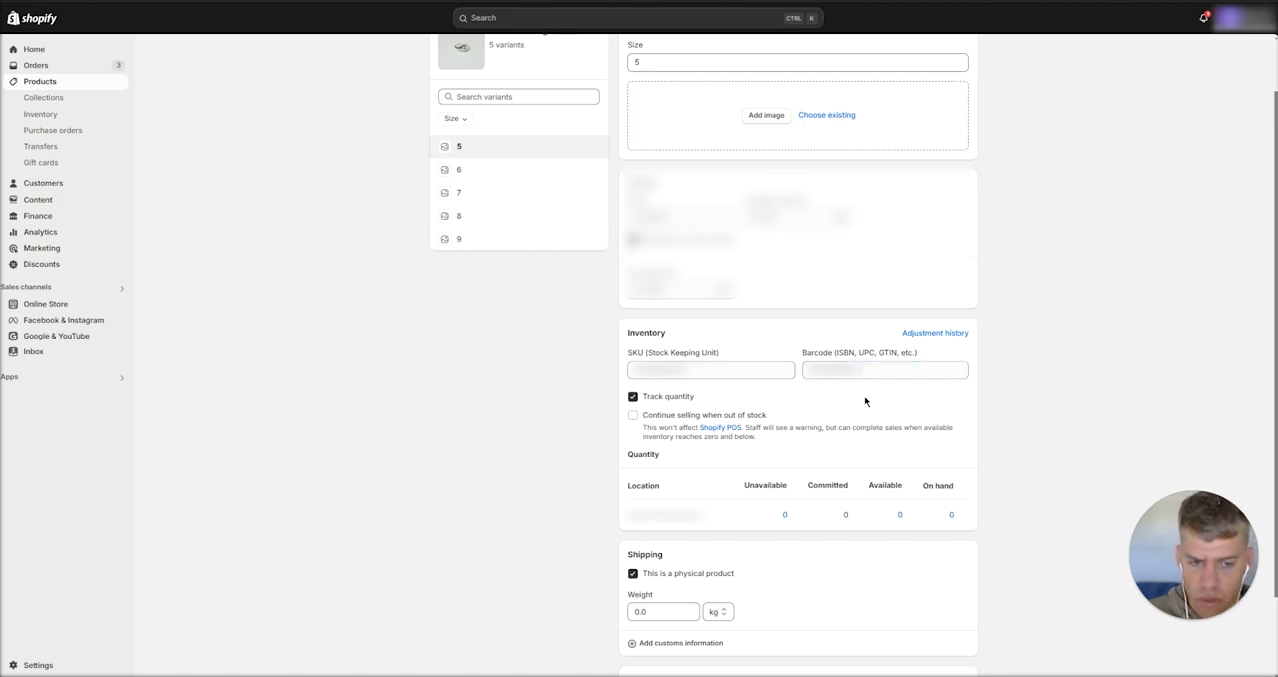
click(884, 371)
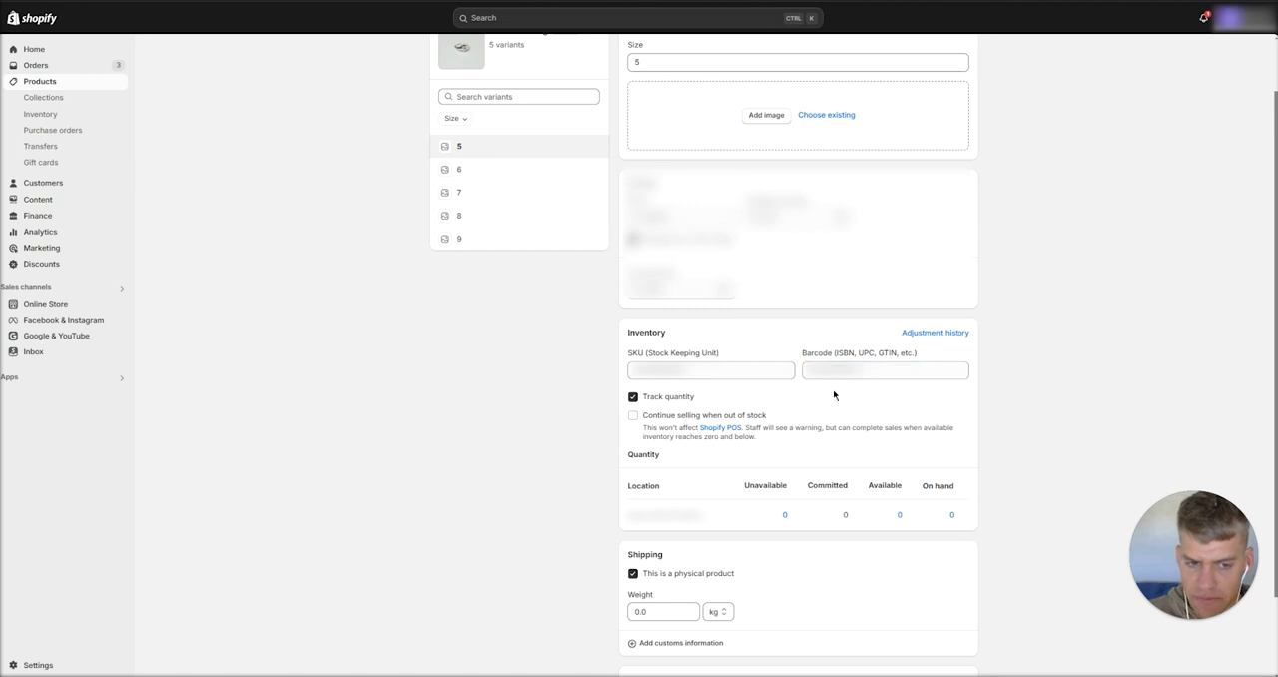
mouse_move(655, 295)
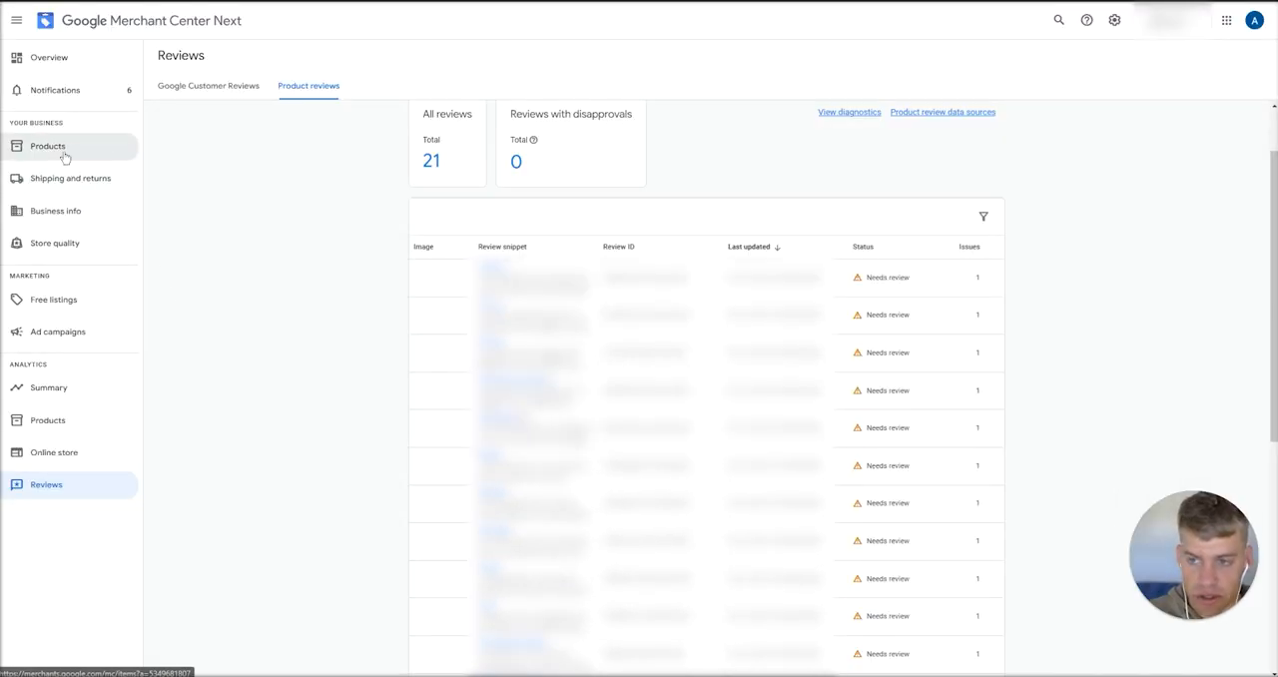
Show the Products overview listing 24 total and 23 edited products.
click(48, 145)
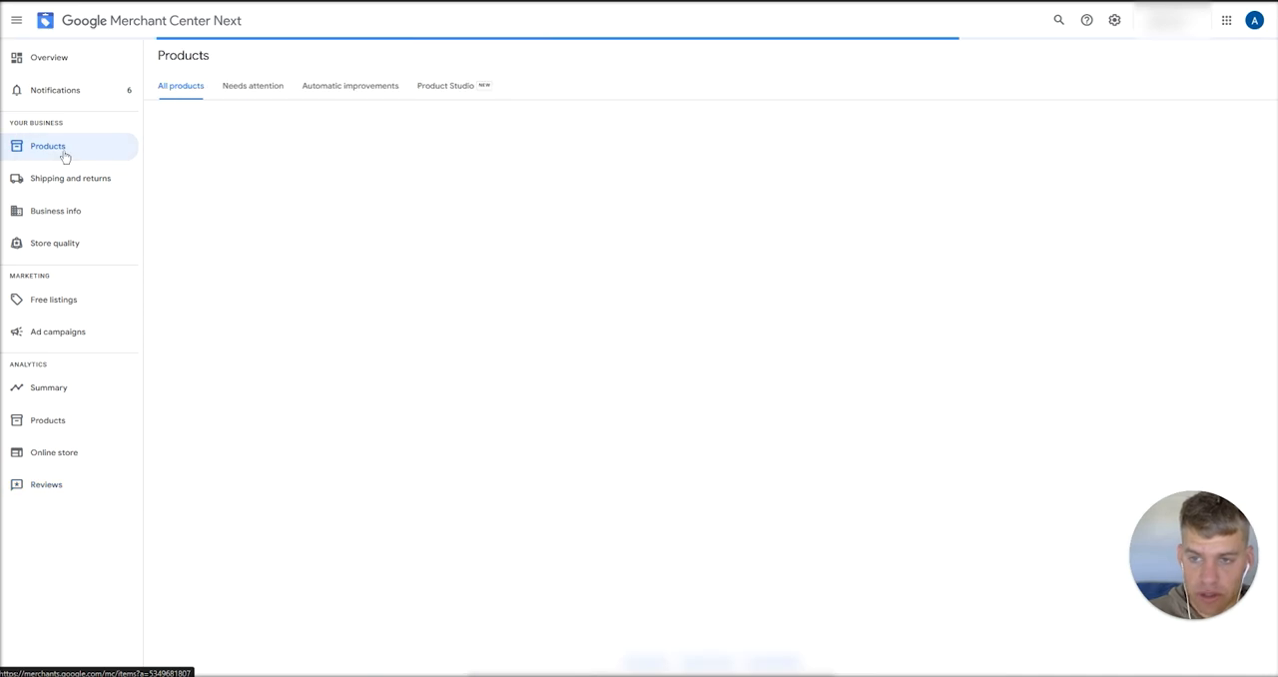
click(48, 146)
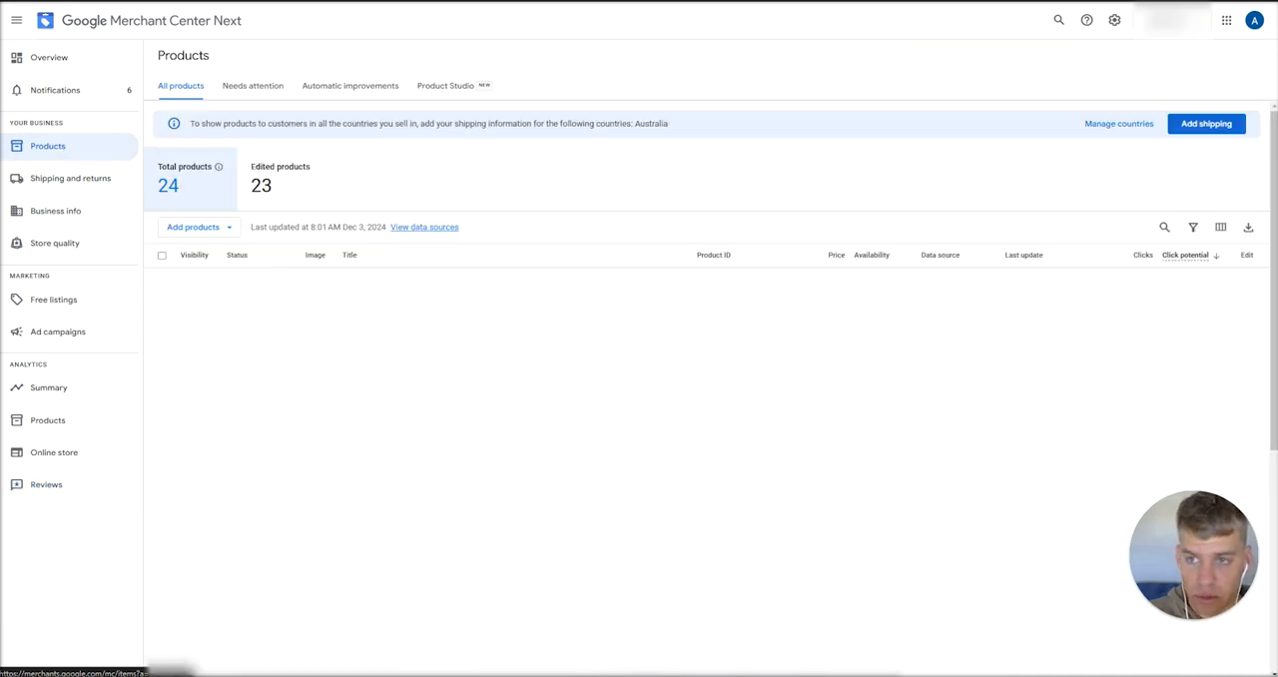